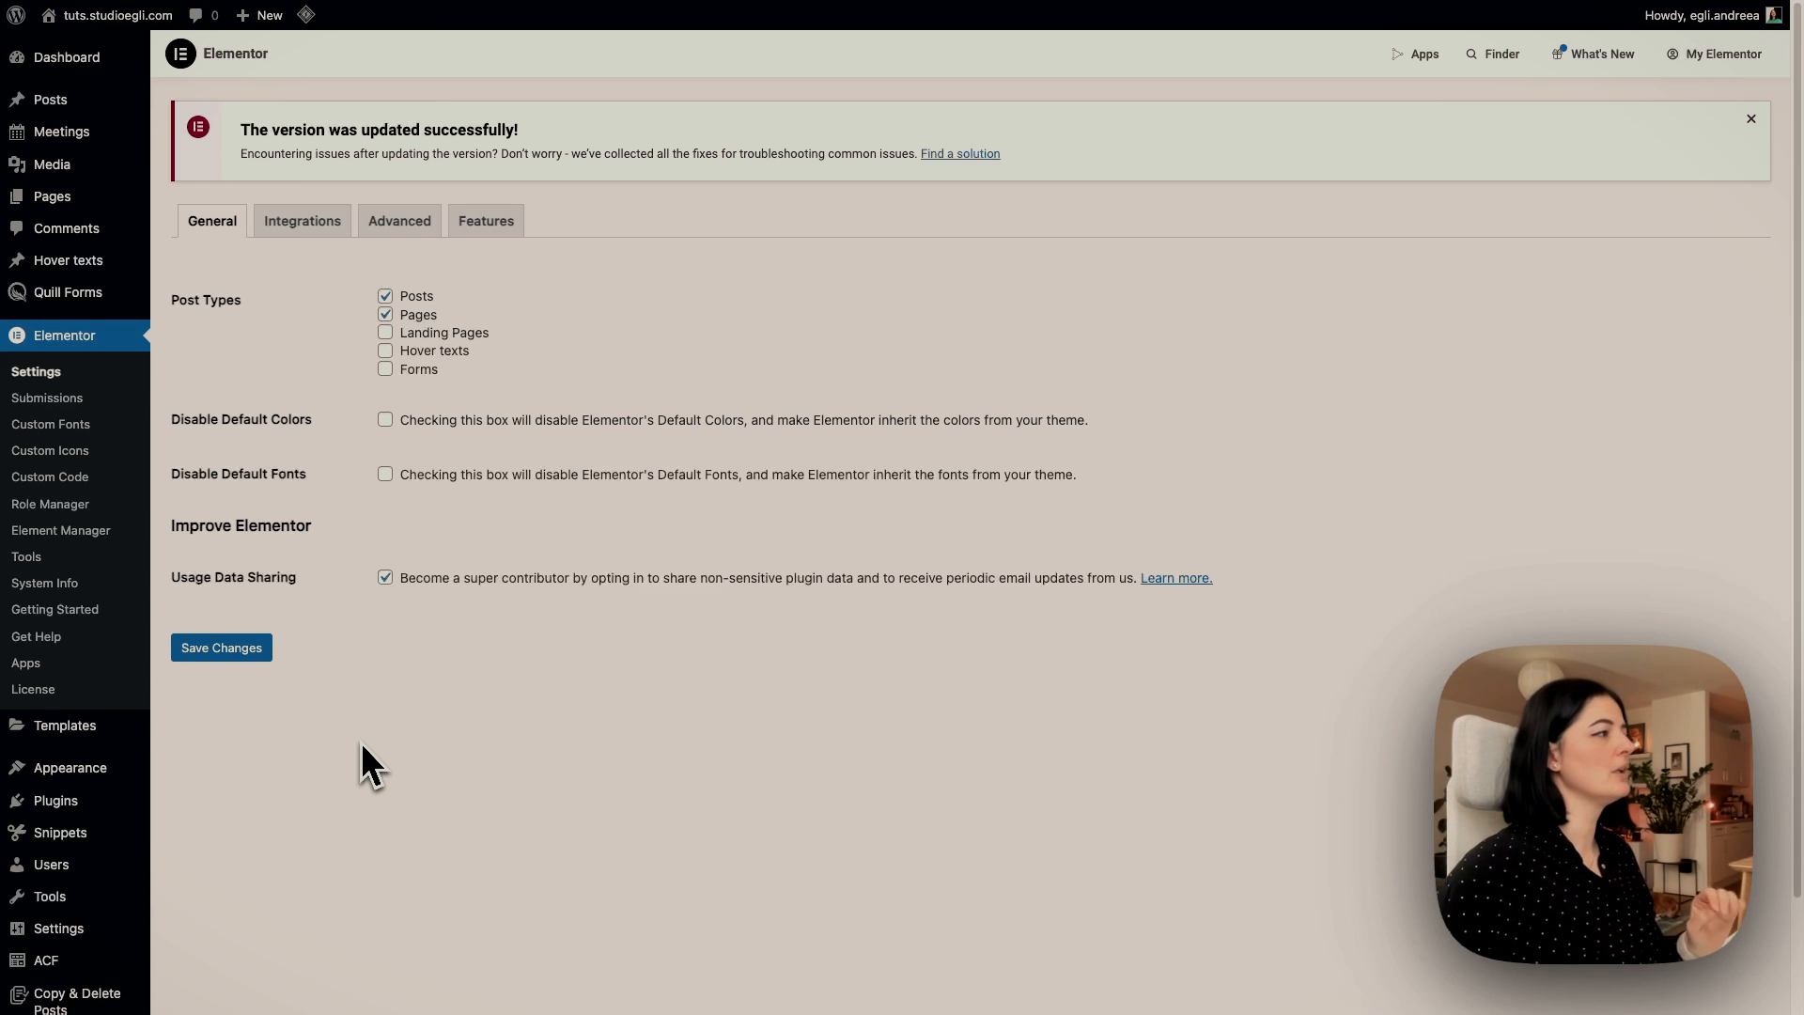
# Open Elementor's Custom Code list from the WordPress sidebar
pyautogui.click(50, 450)
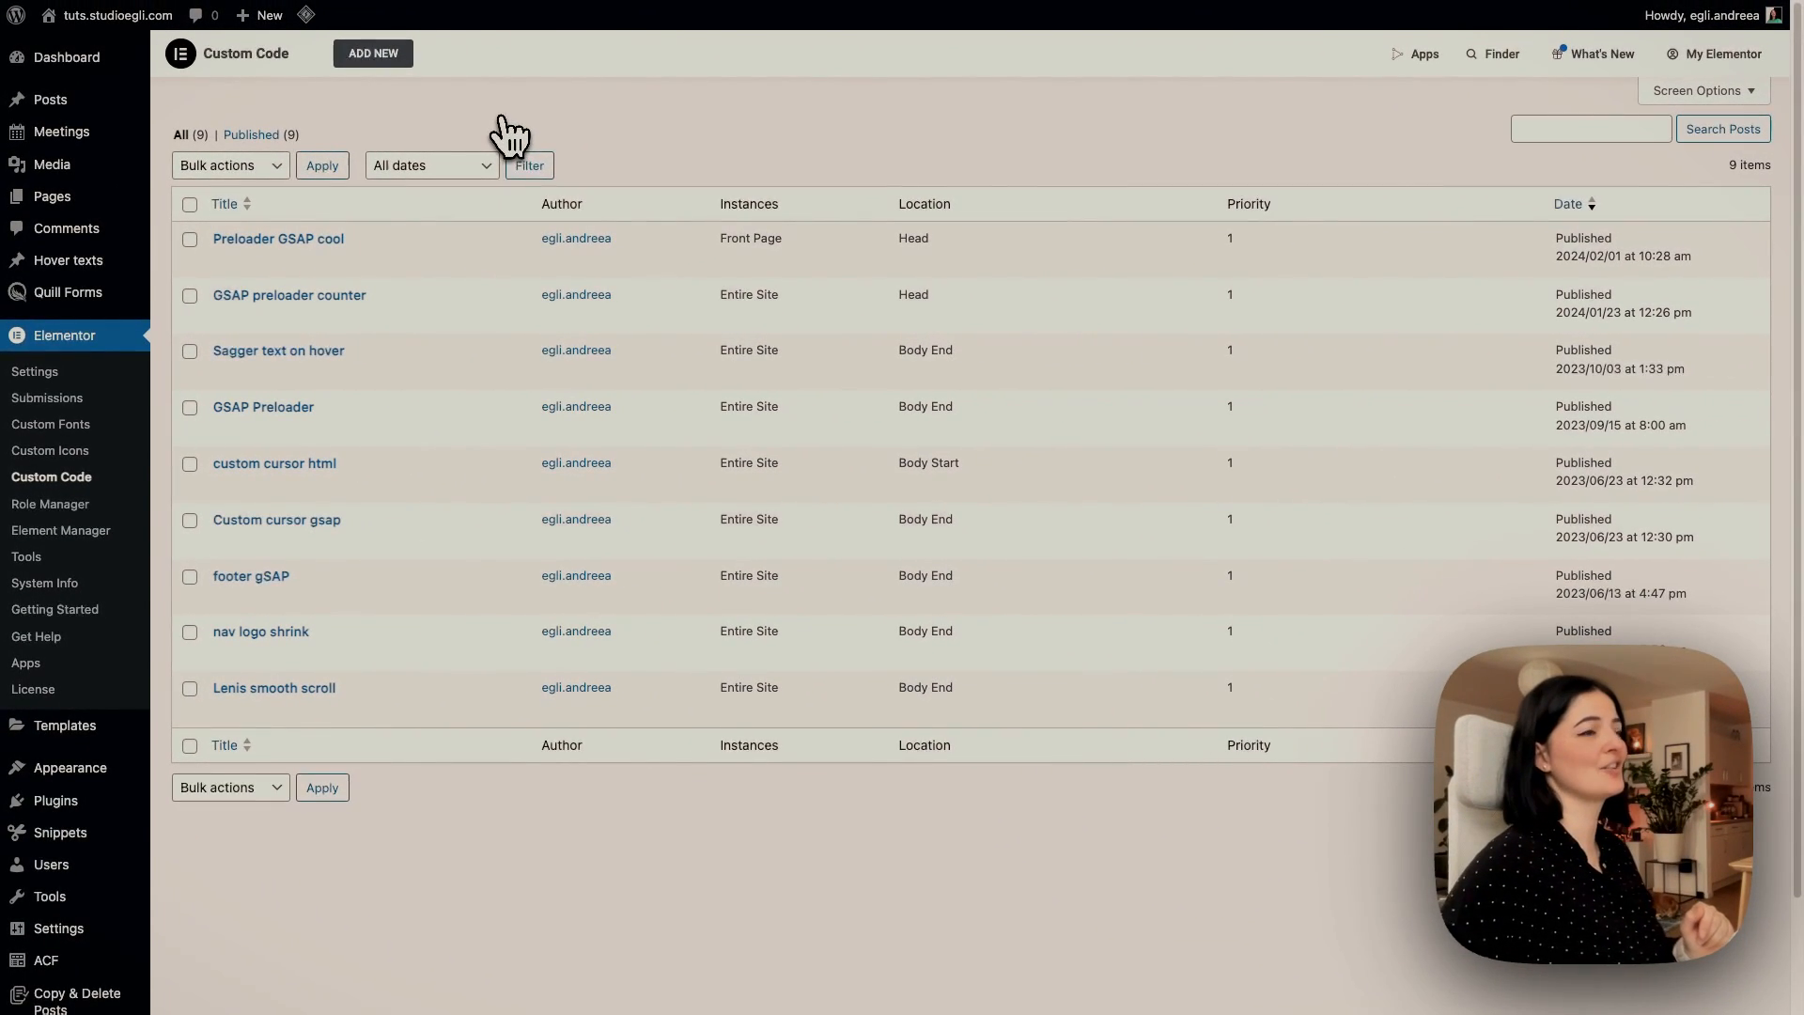
pyautogui.moveTo(397, 83)
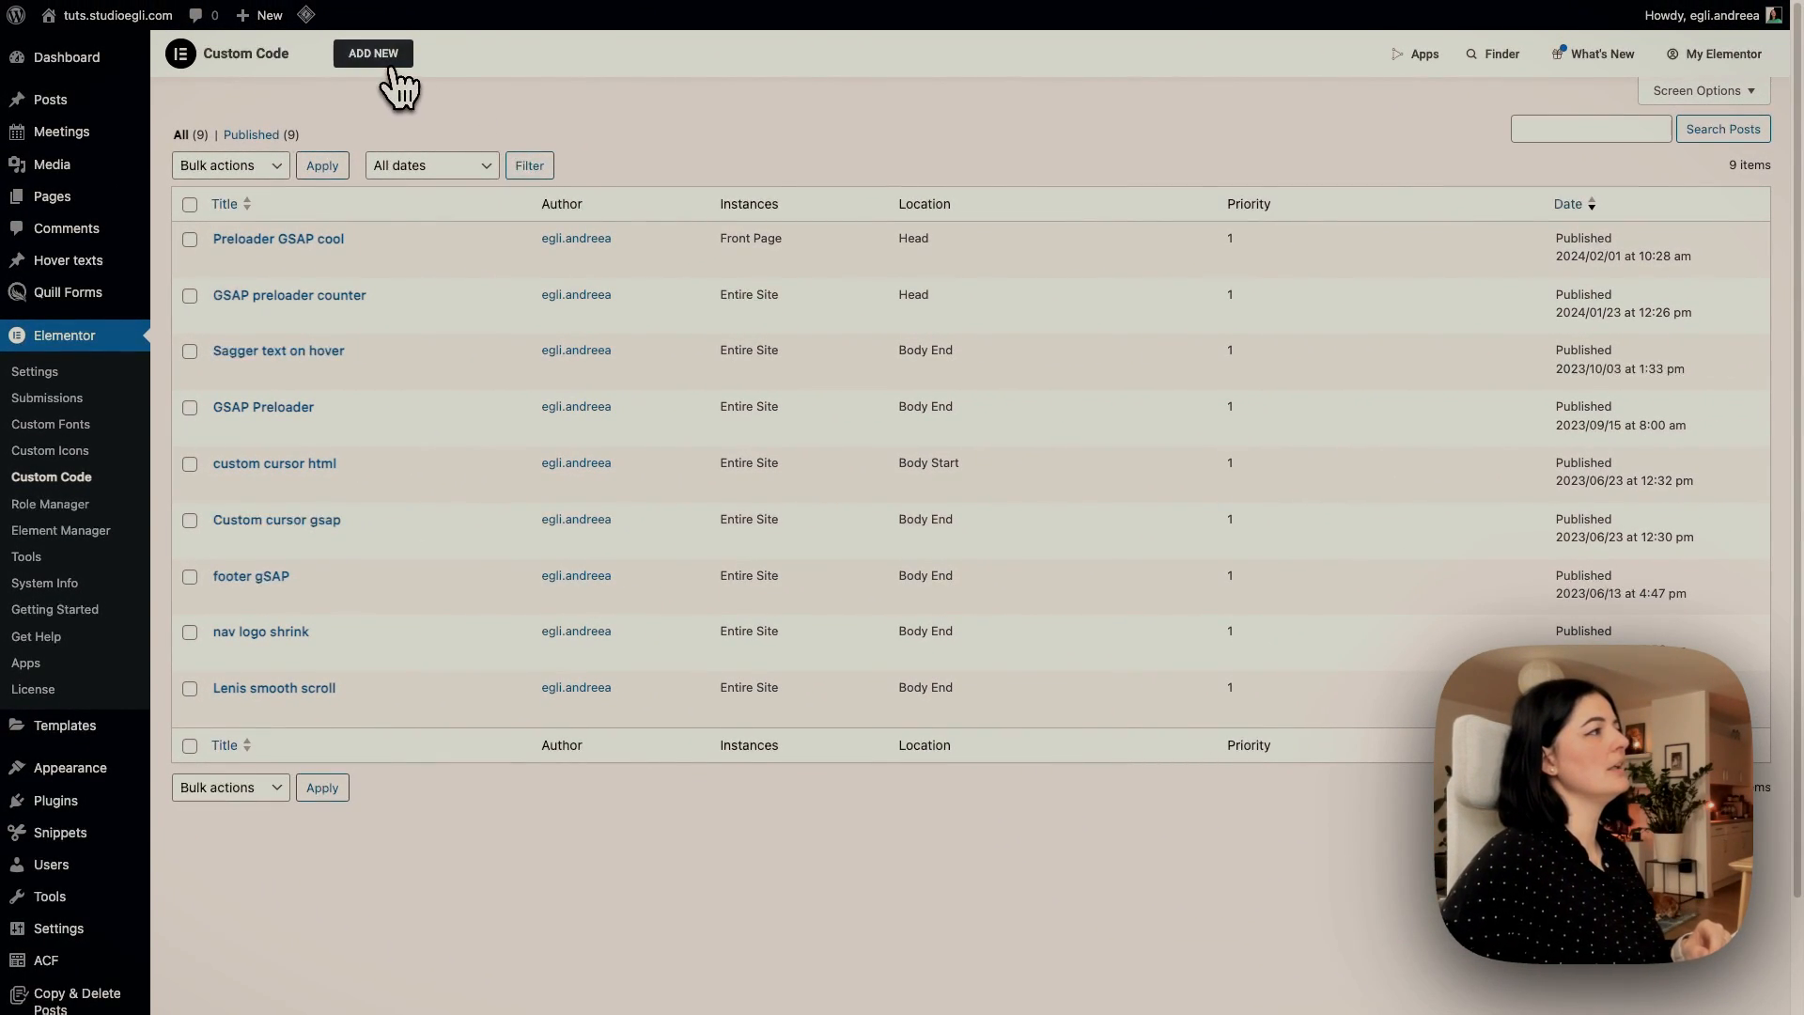
# Add a new custom code snippet titled 'GSAP preloader' with location <head>
pyautogui.click(372, 53)
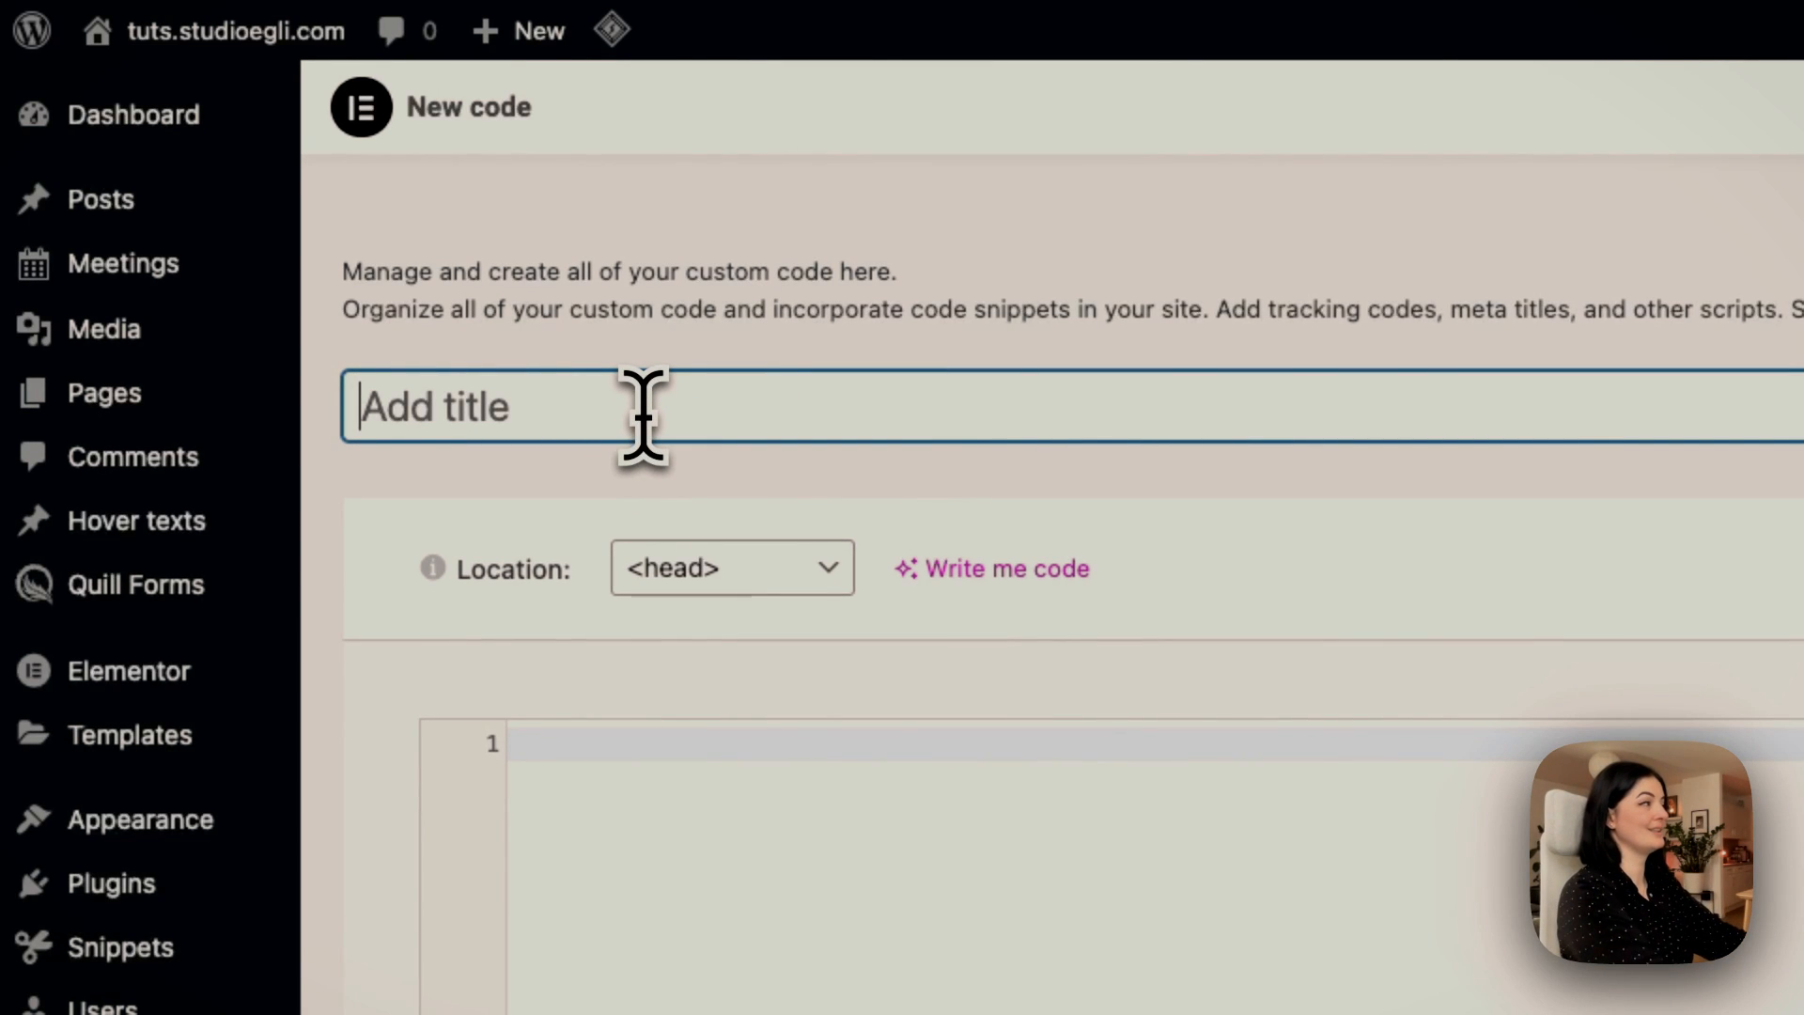
pyautogui.write('g')
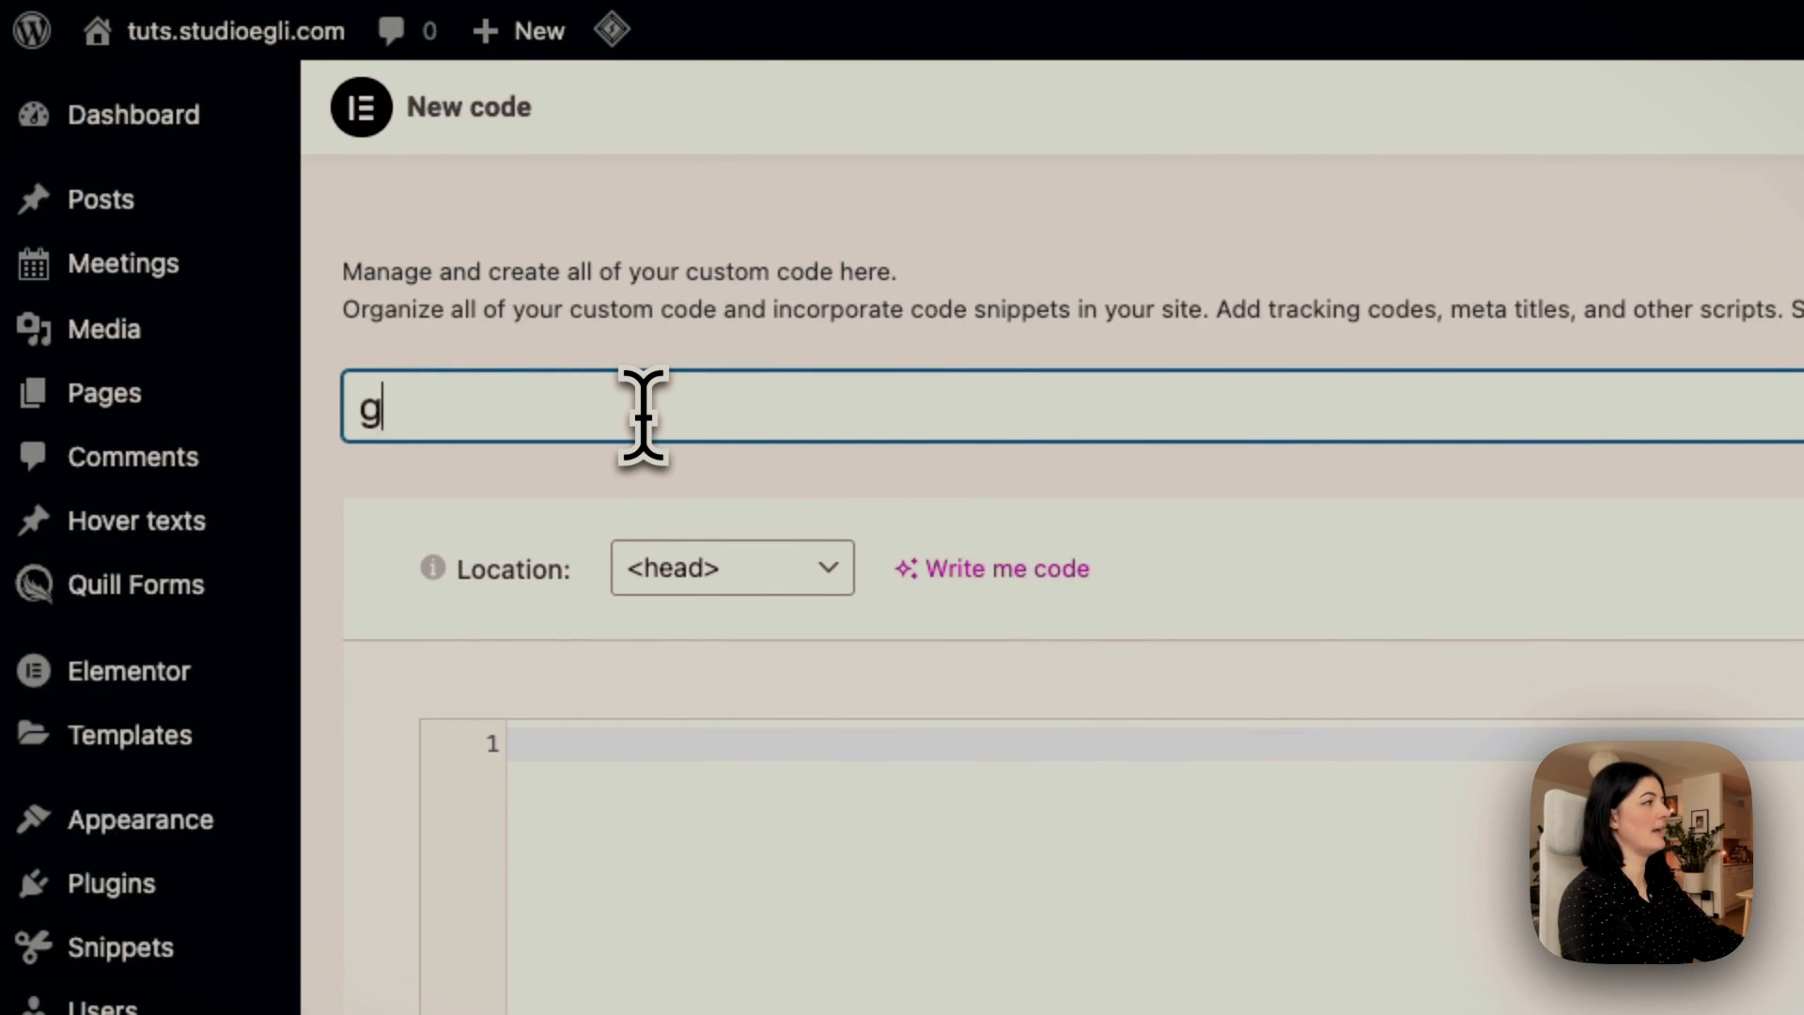
pyautogui.write('SAP prel')
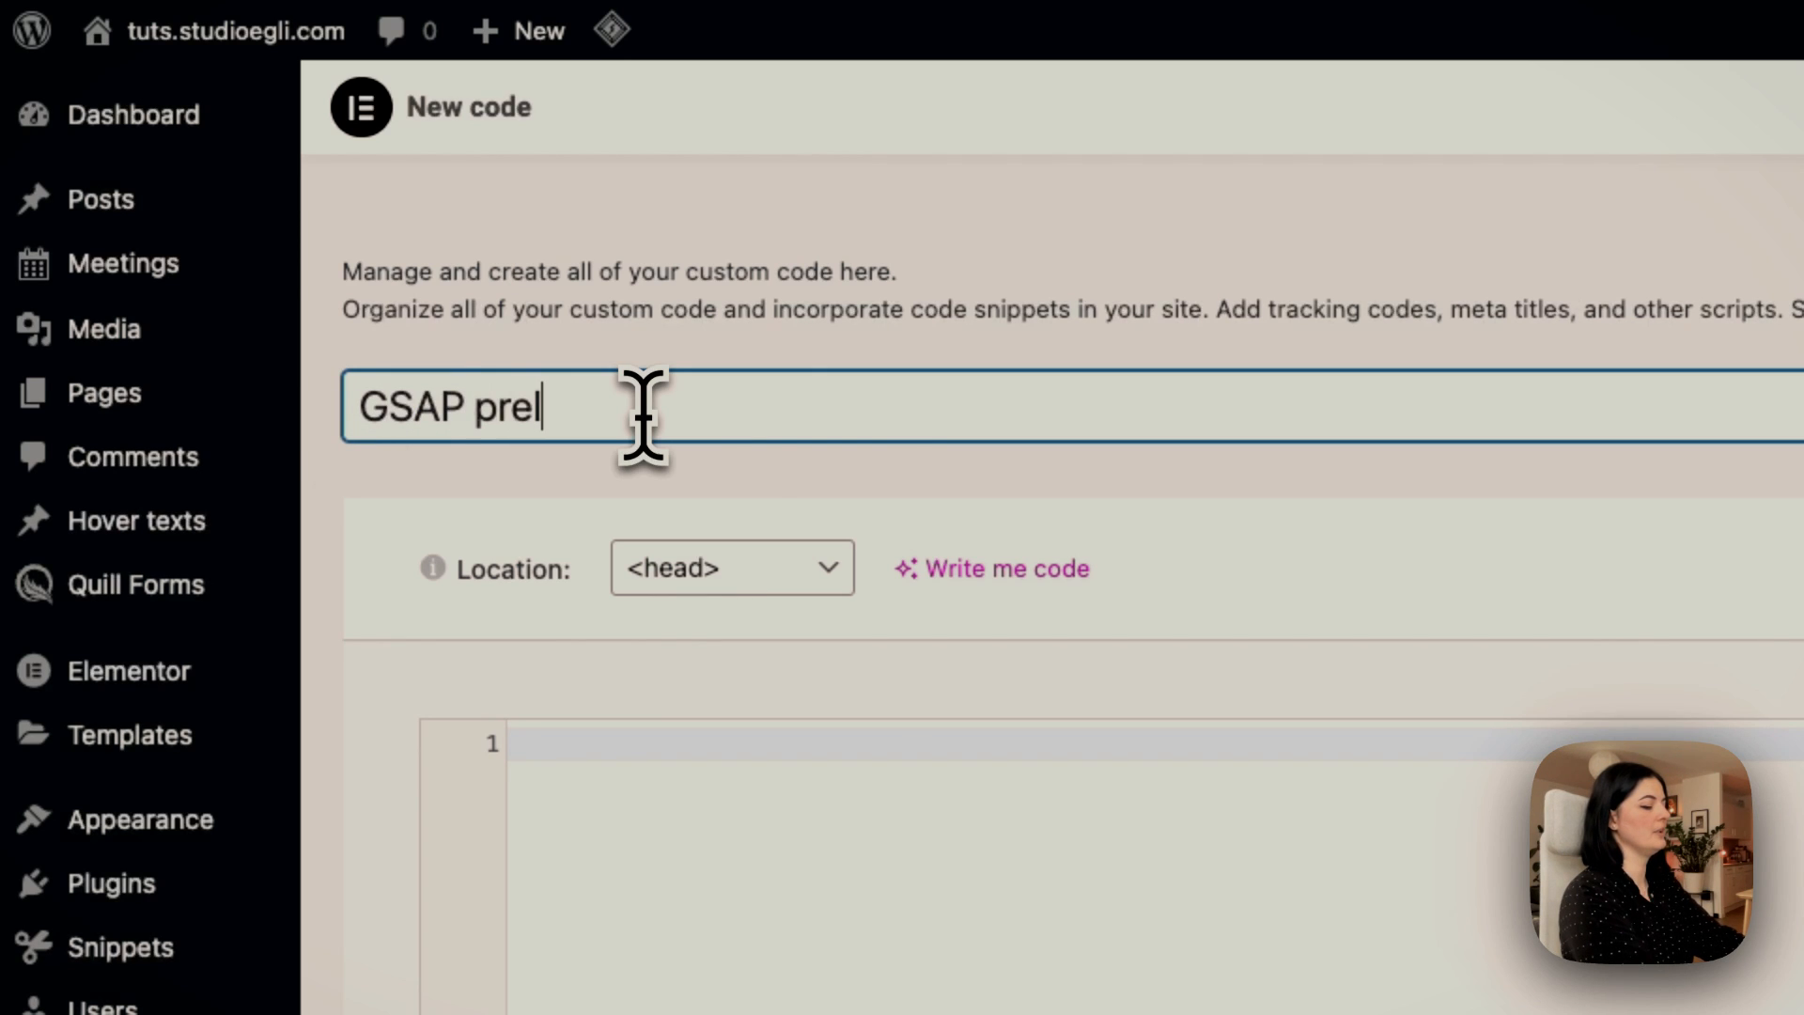
pyautogui.write('oader')
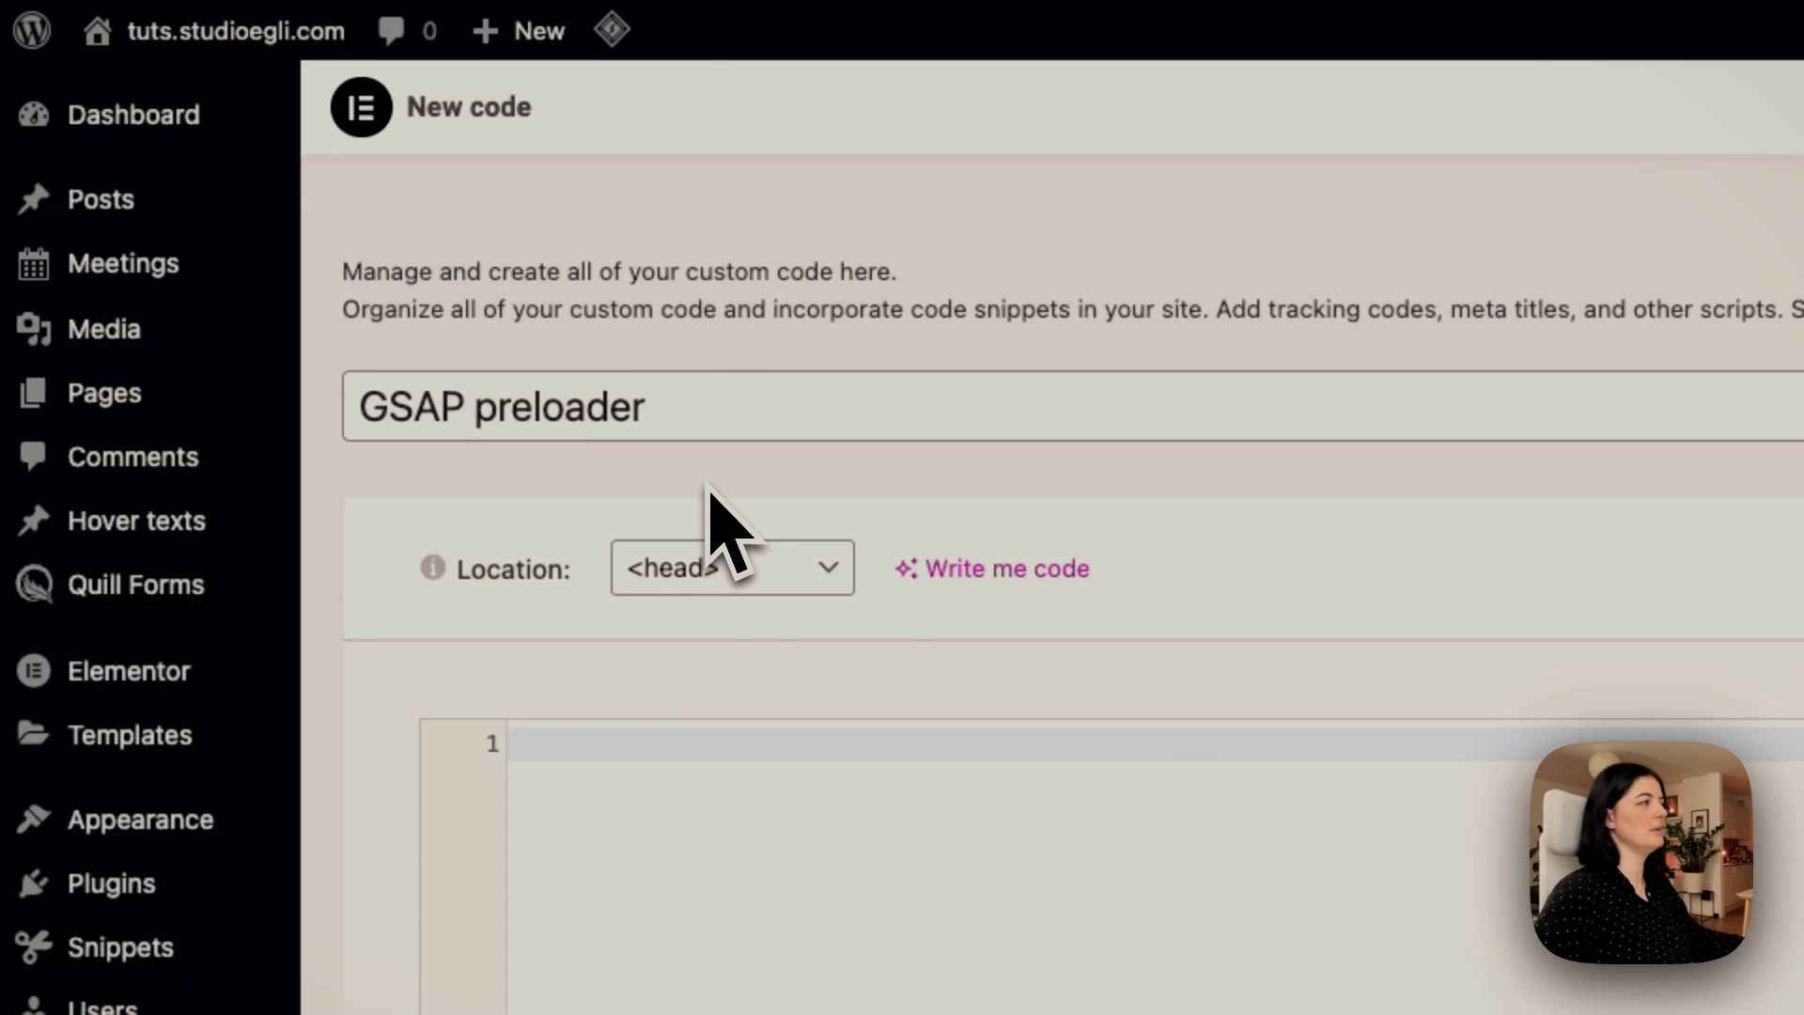
pyautogui.click(731, 567)
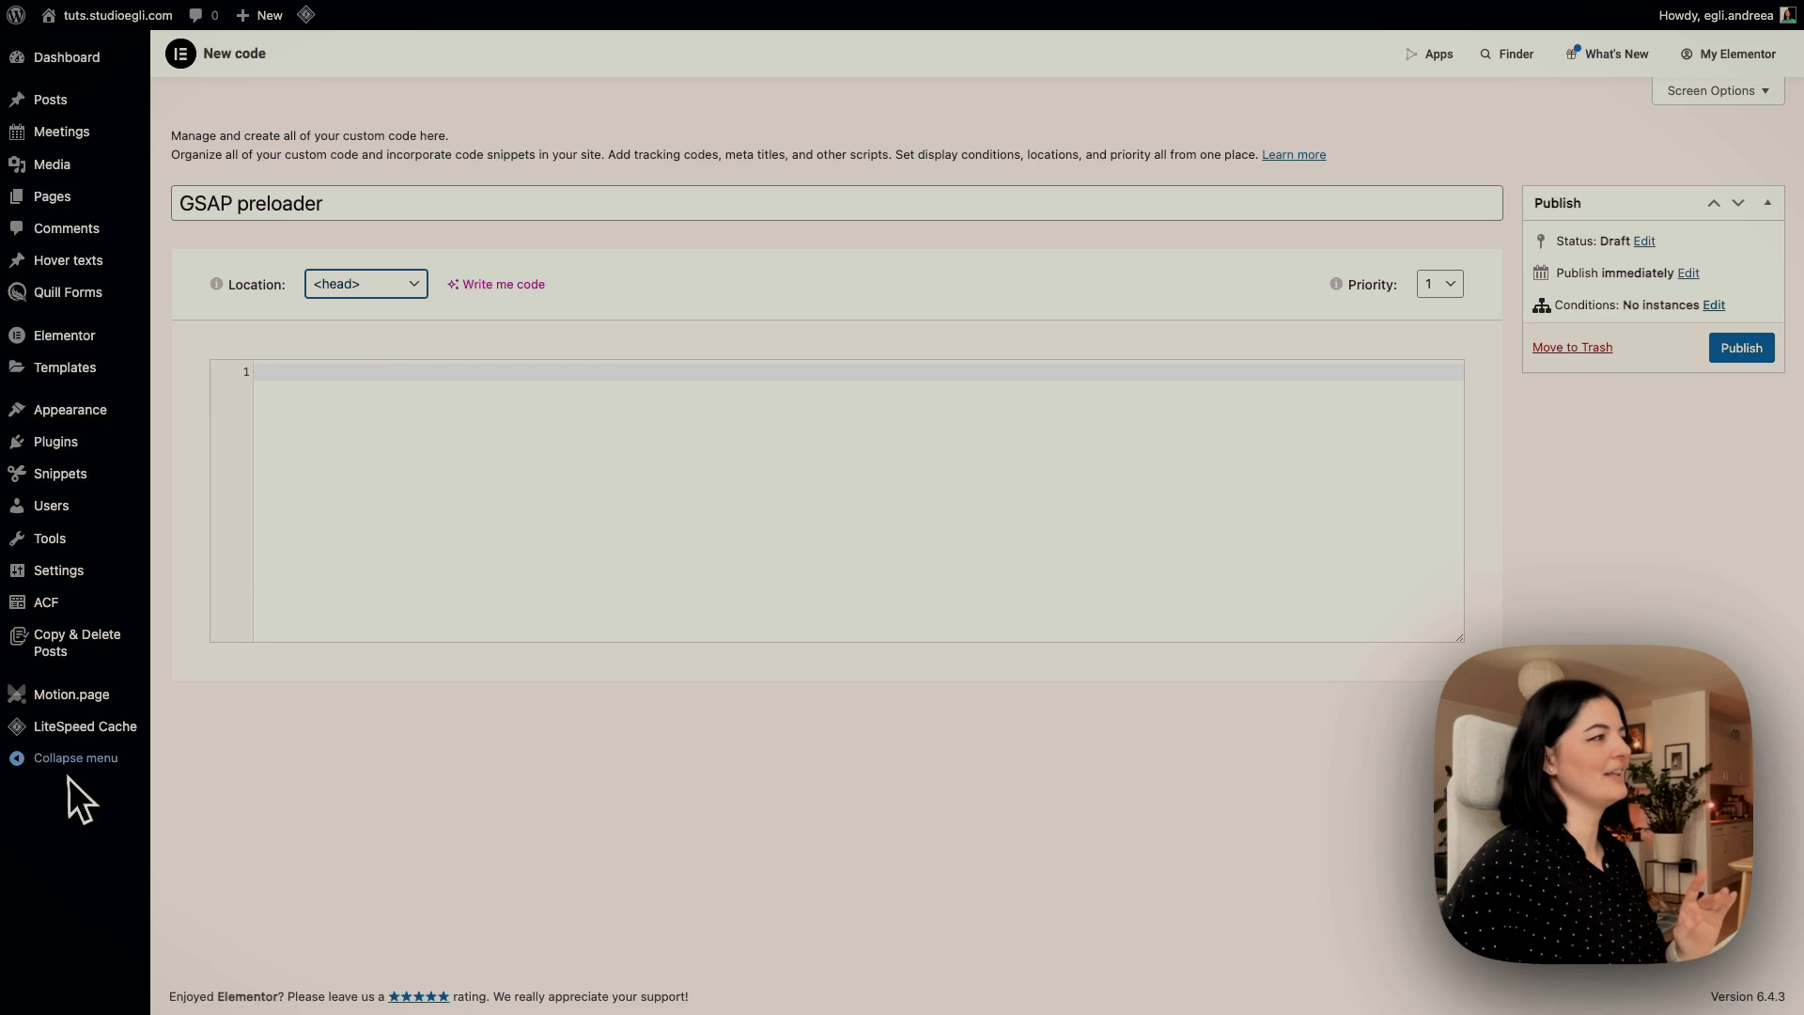
pyautogui.moveTo(109, 861)
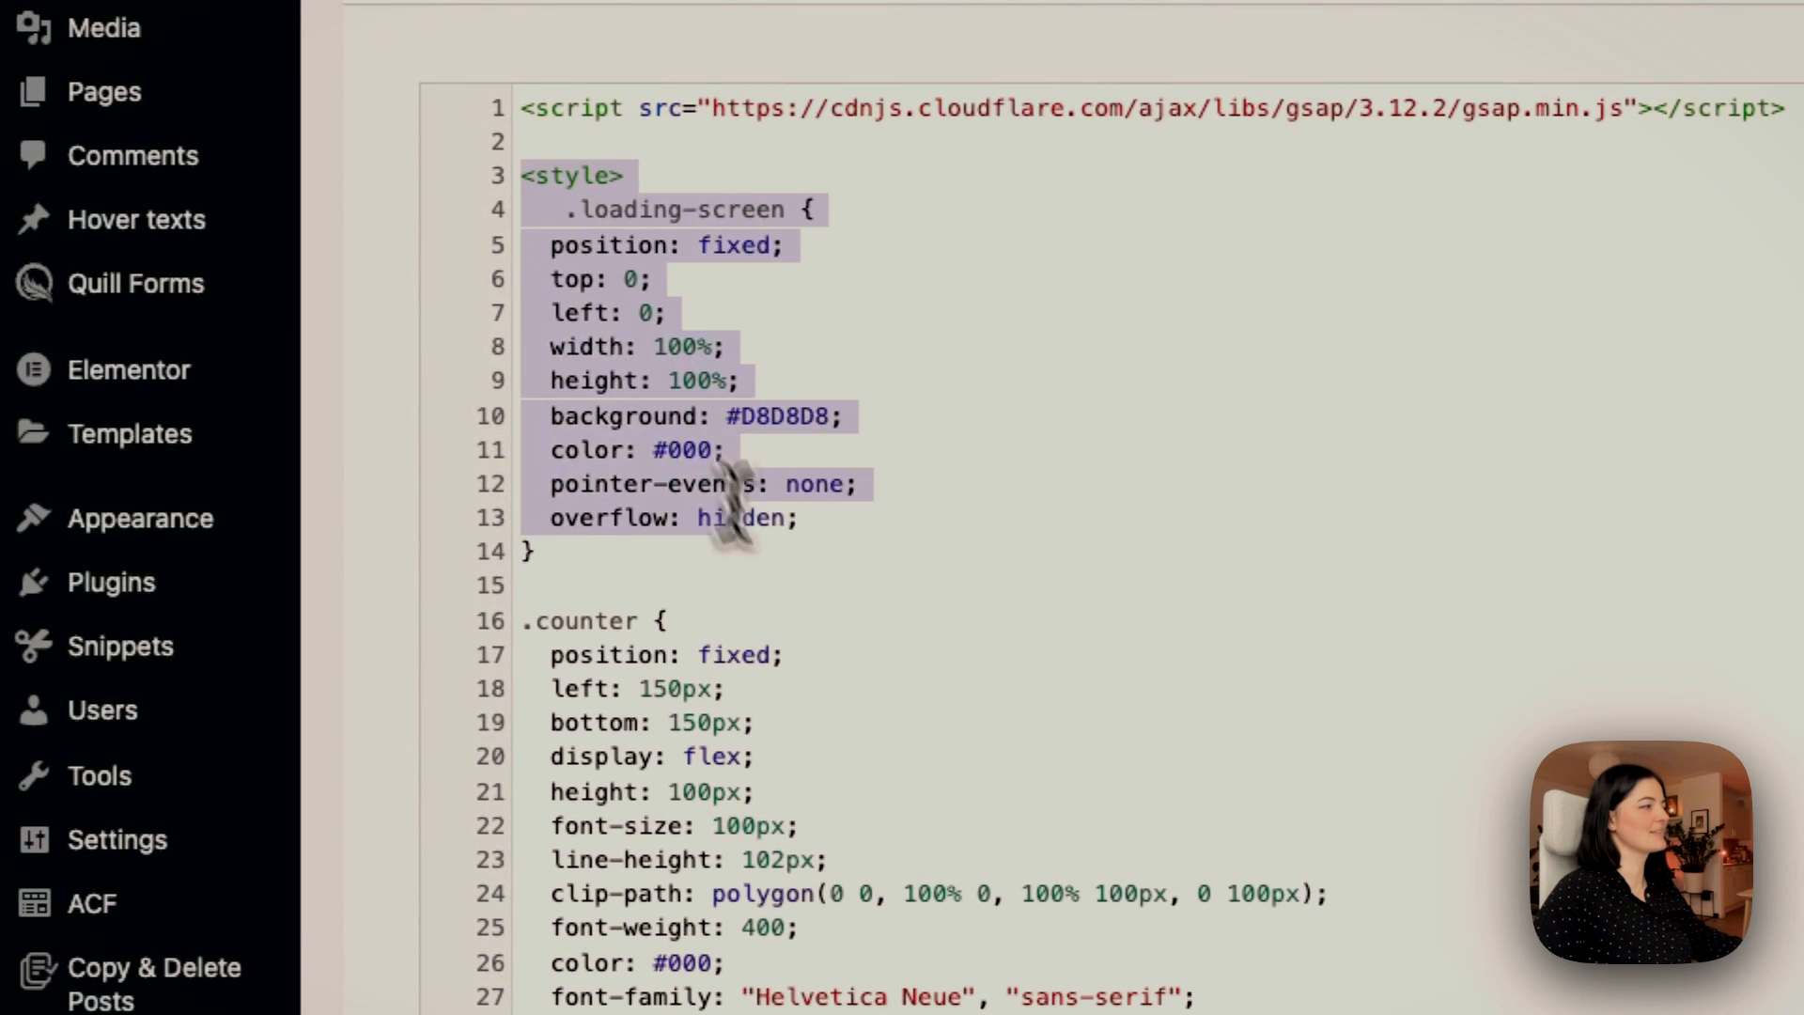
# Scroll through the pasted GSAP script, preloader styles, markup and counter script to review
pyautogui.scroll(-3)
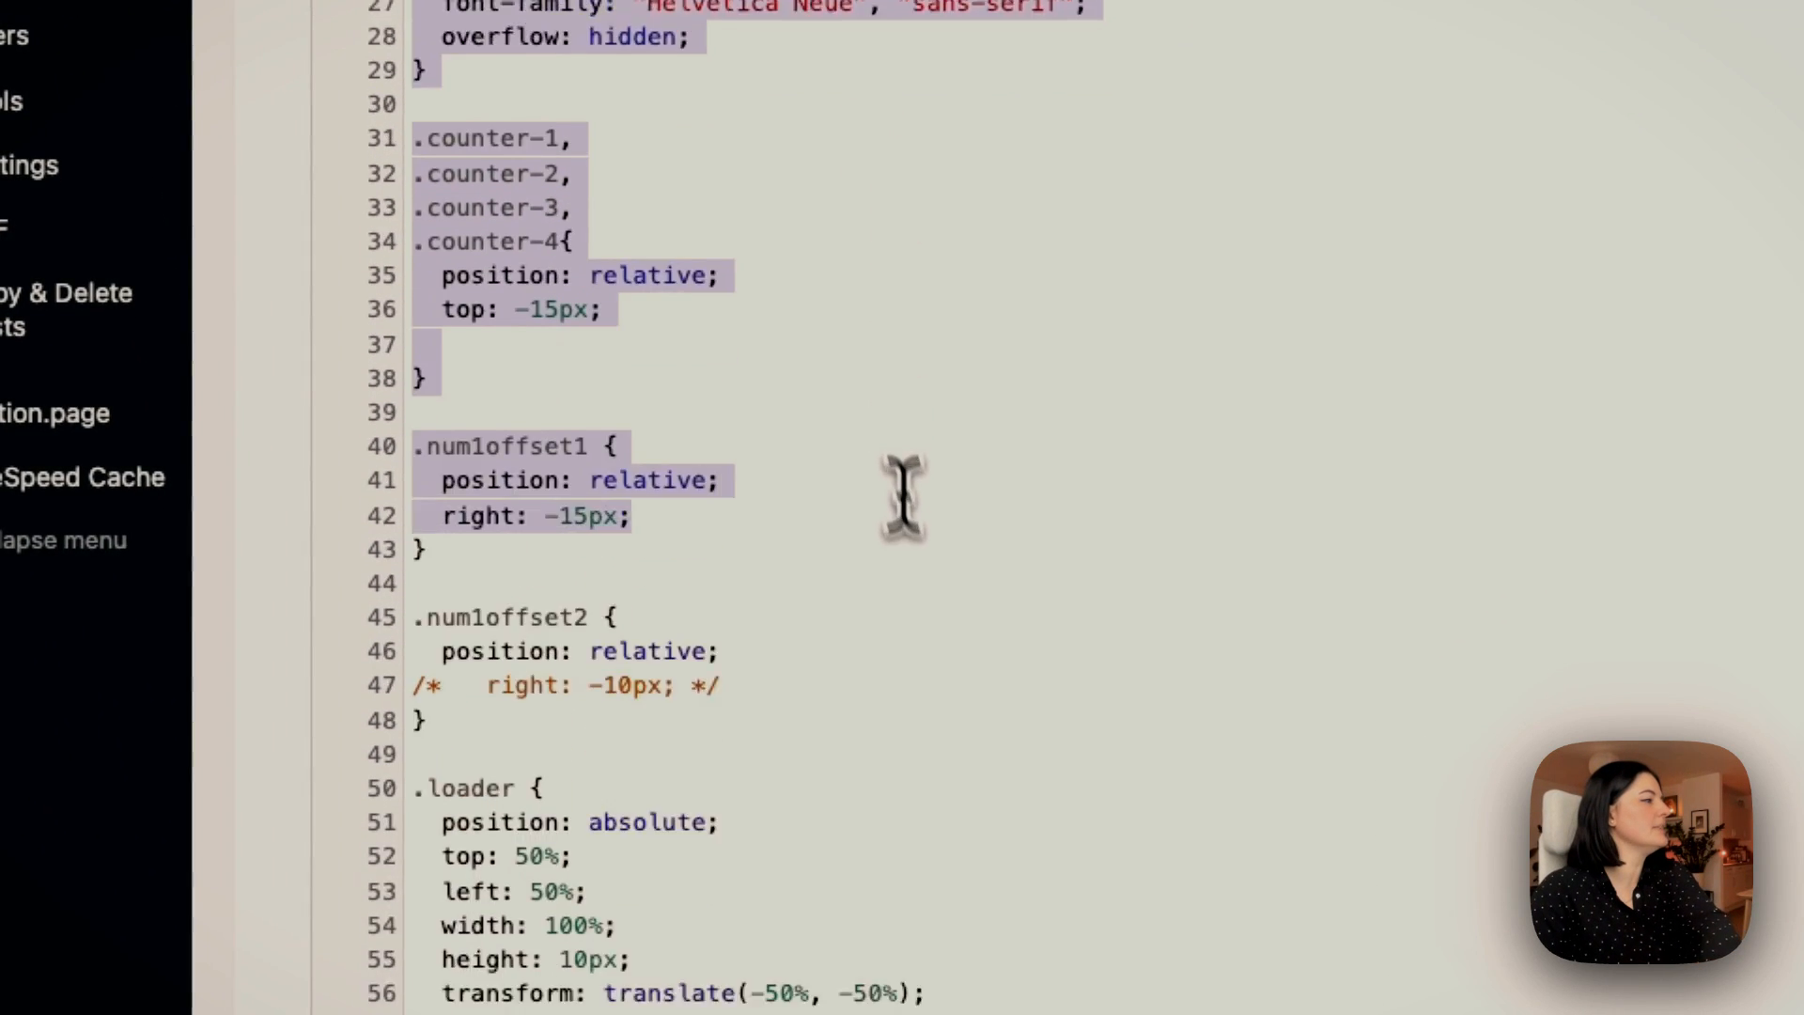
pyautogui.scroll(-3)
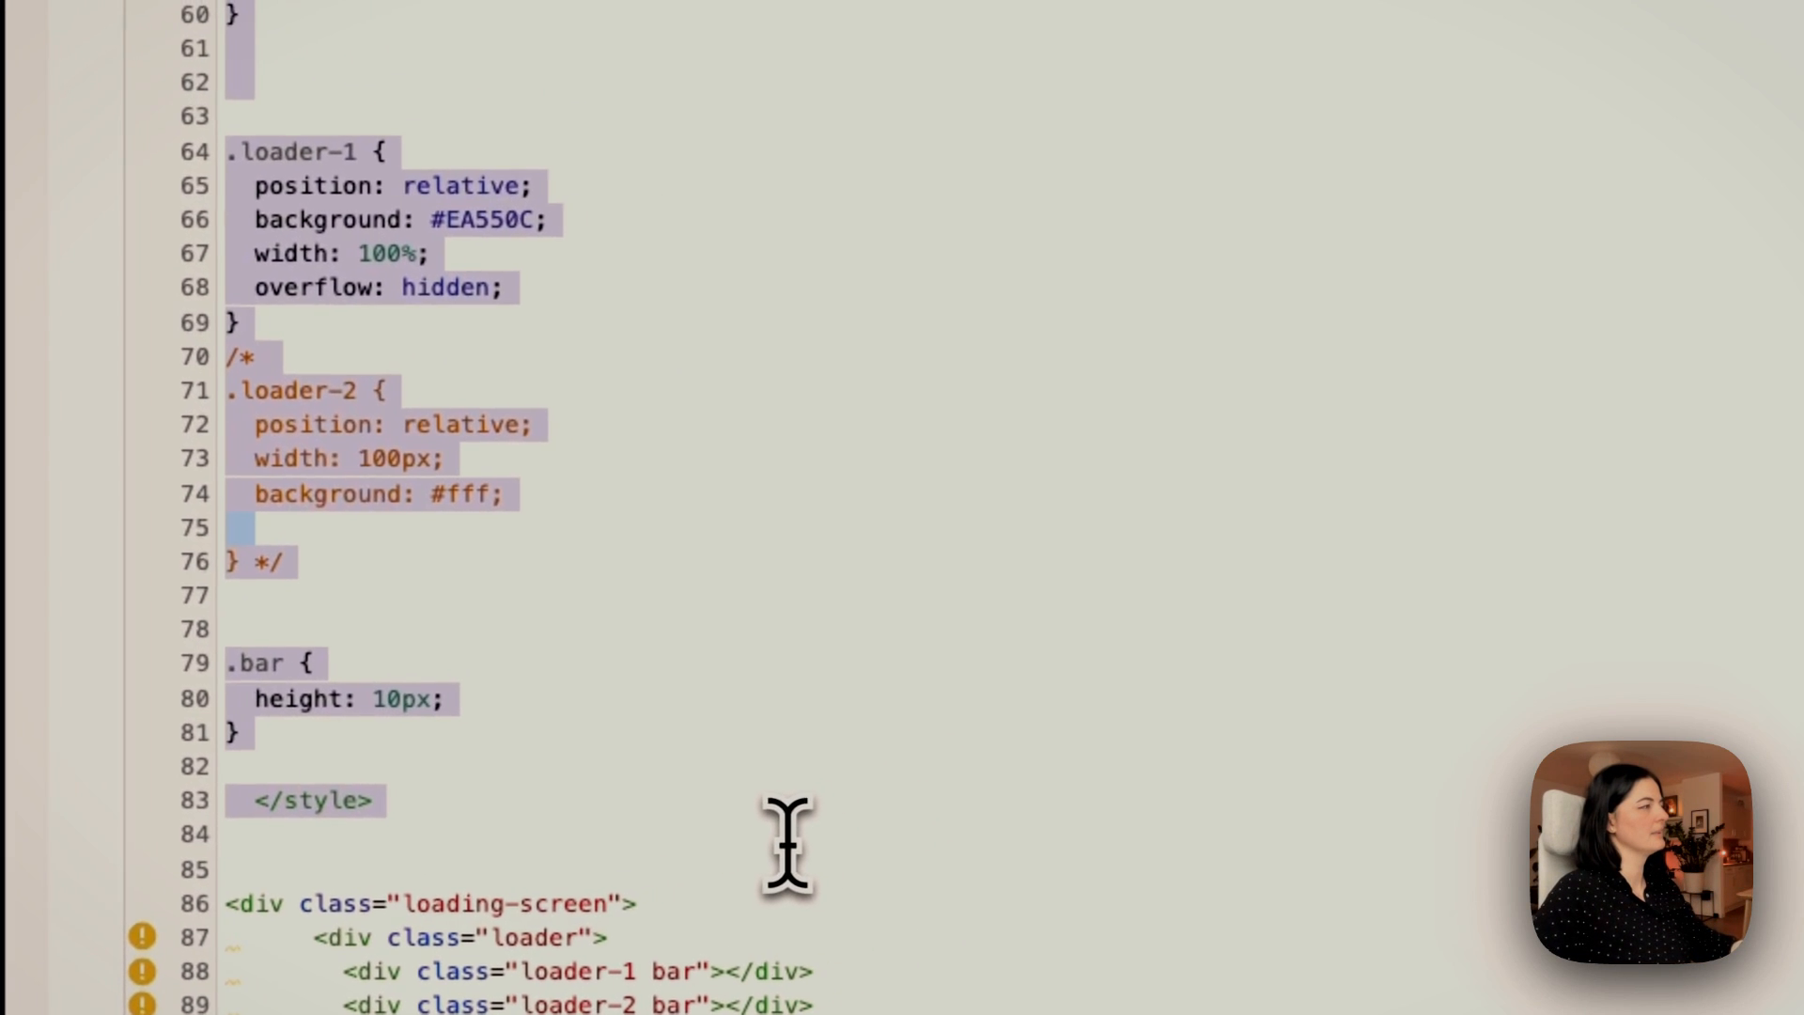
pyautogui.scroll(3)
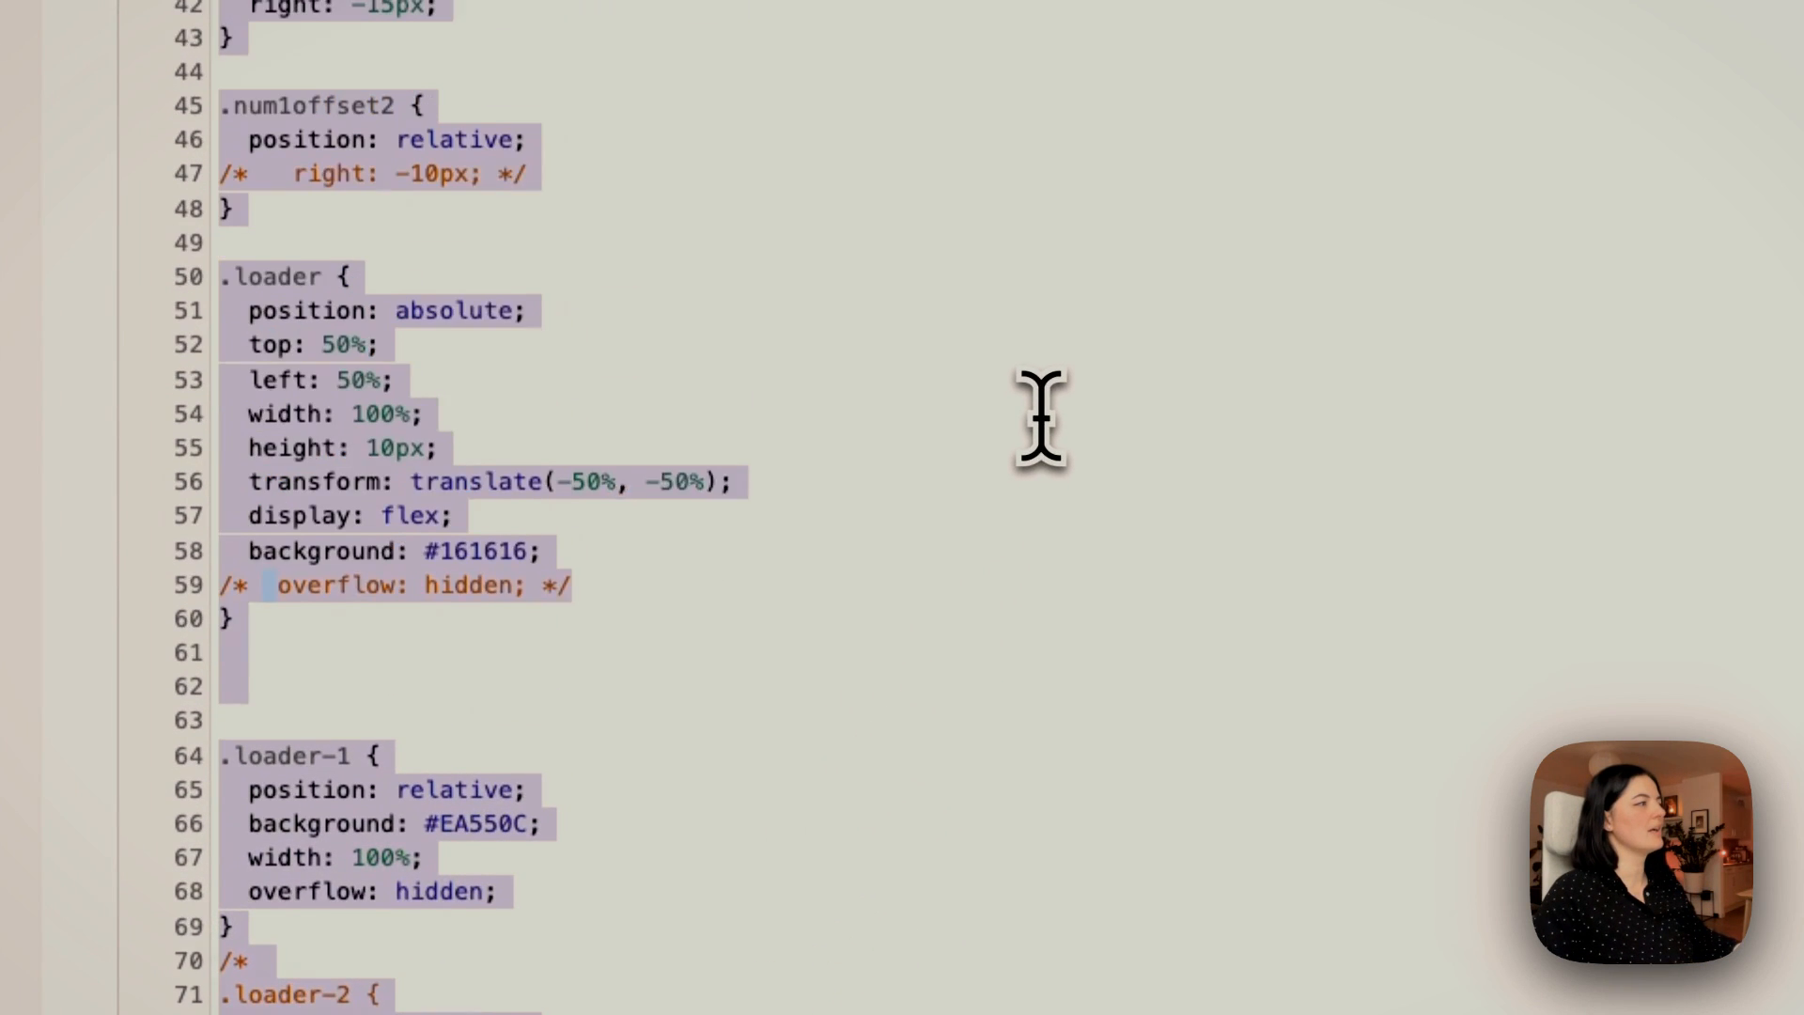
pyautogui.scroll(-3)
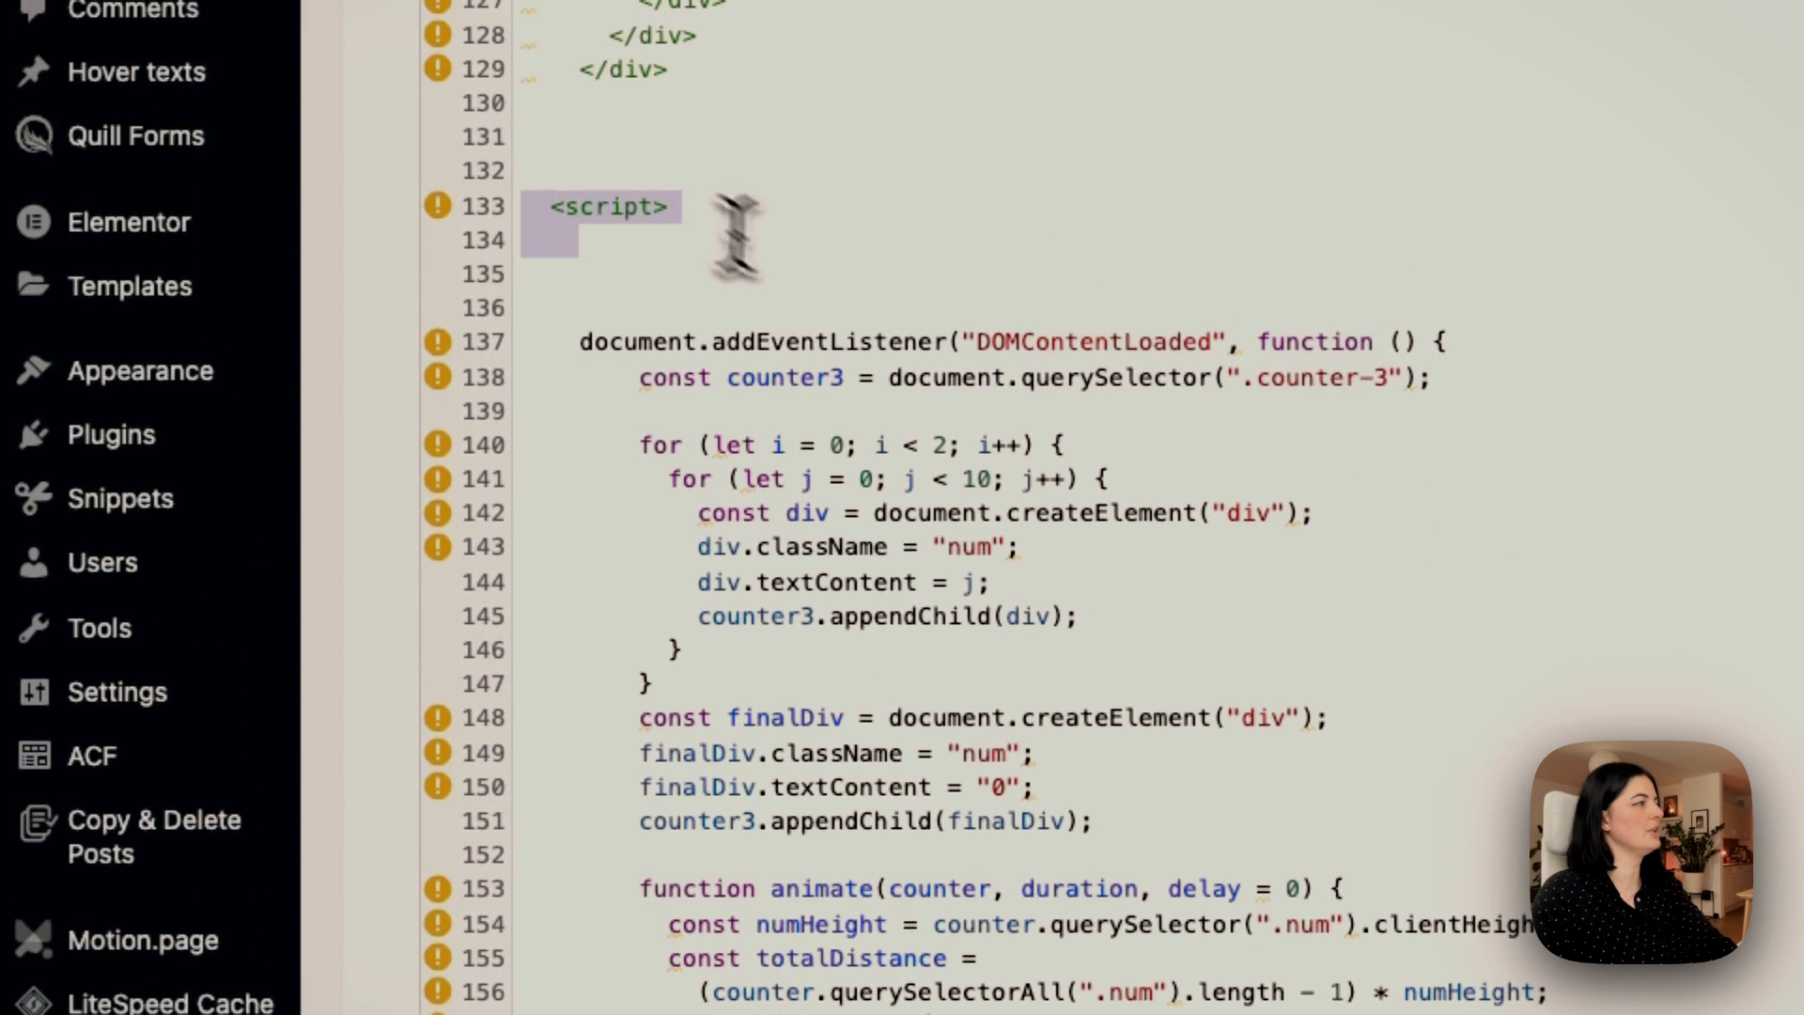
pyautogui.scroll(-3)
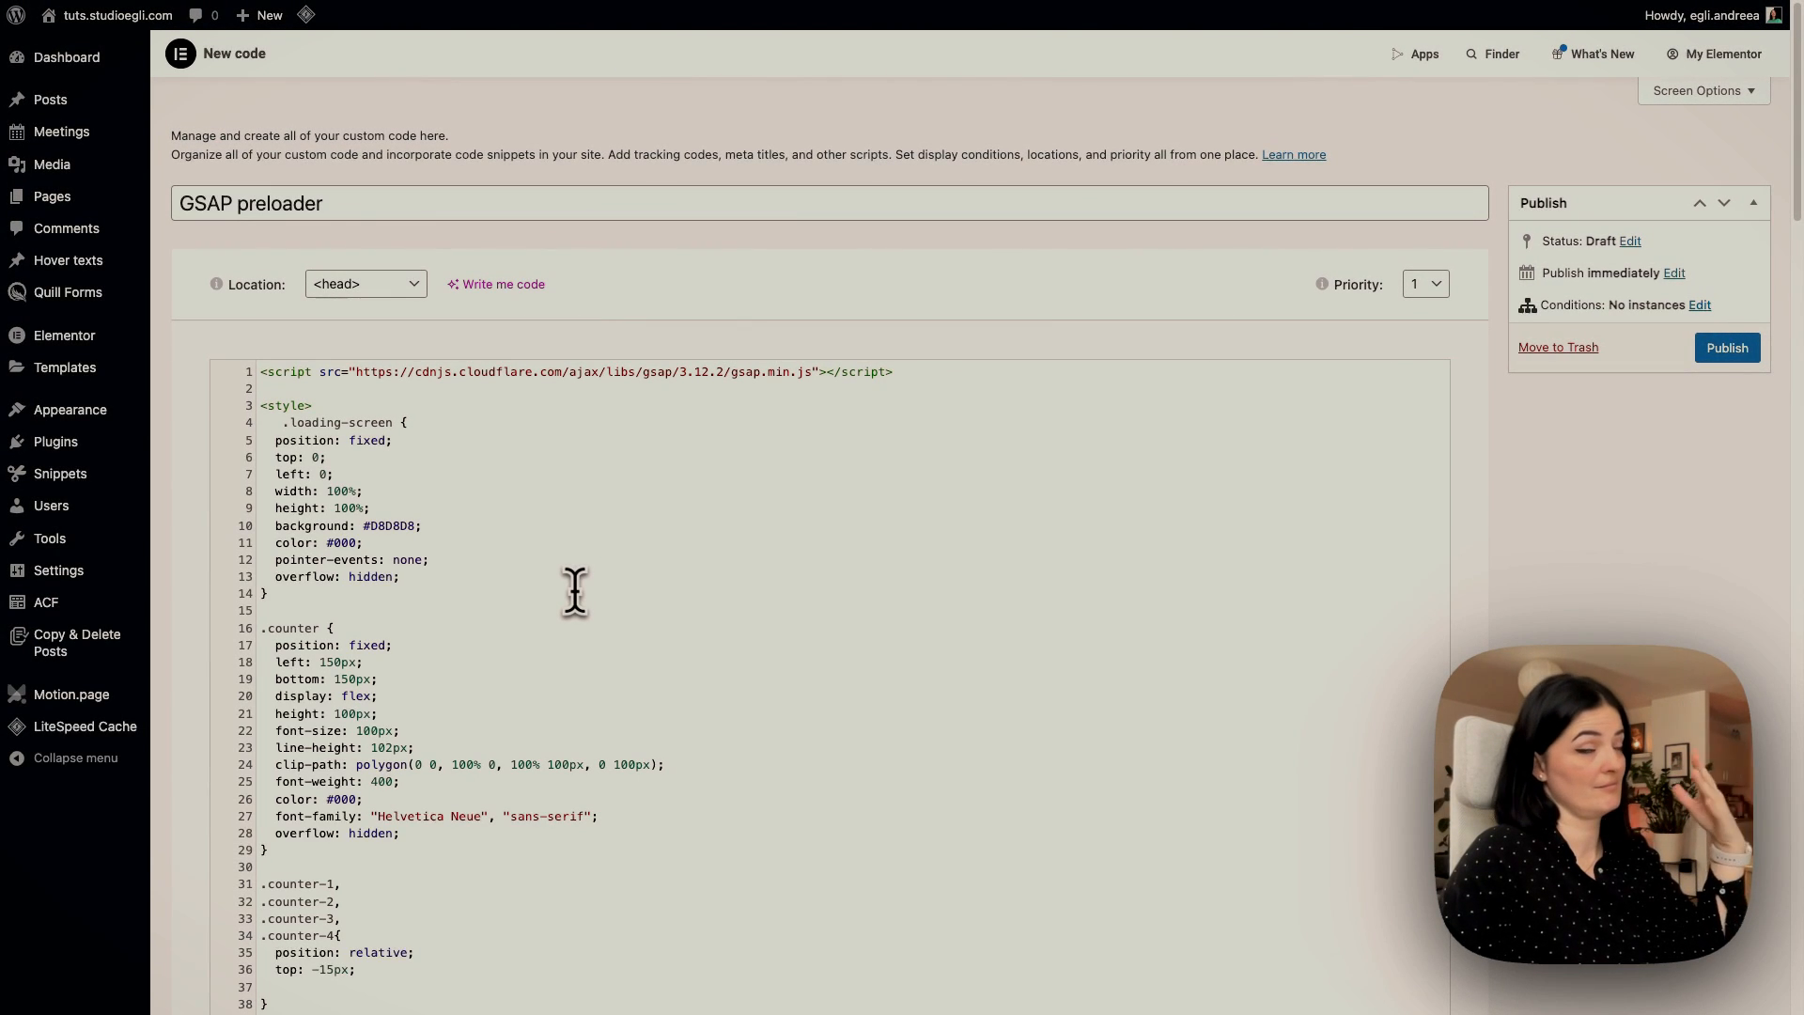
# Place the cursor after 'overflow: hidden;' in the .loading-screen rule for a new line
pyautogui.scroll(-3)
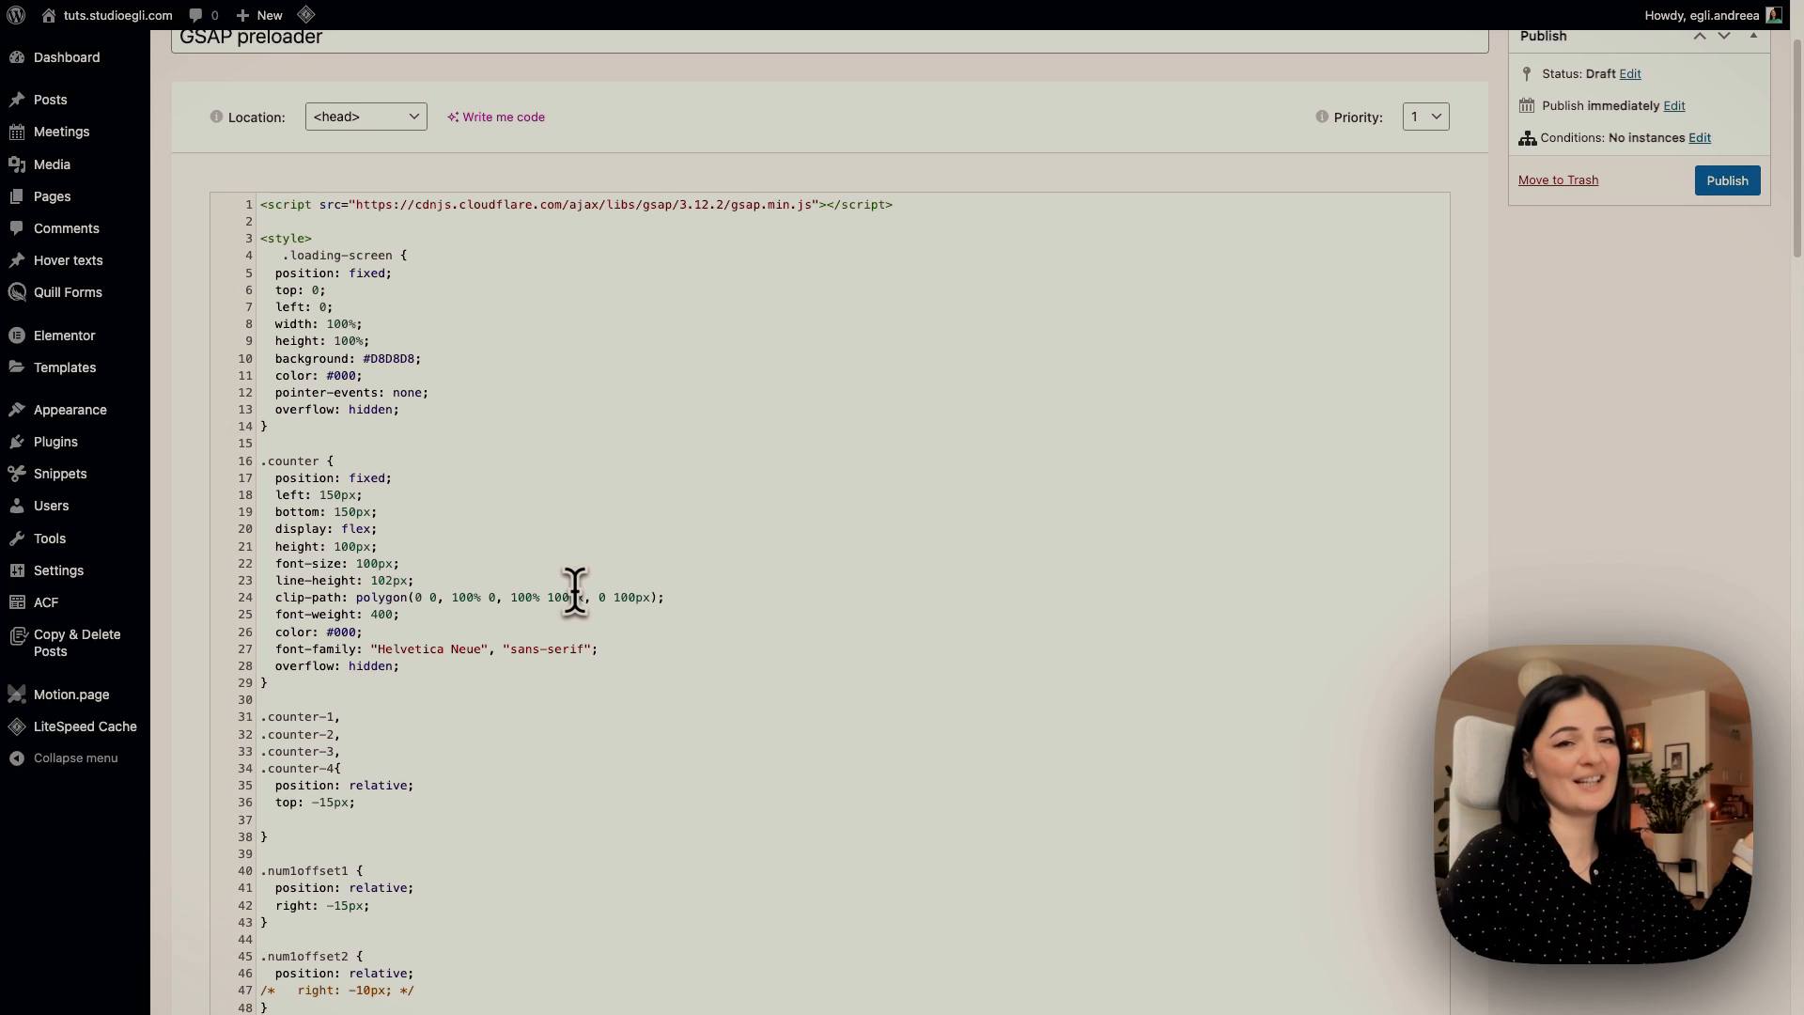
pyautogui.moveTo(532, 528)
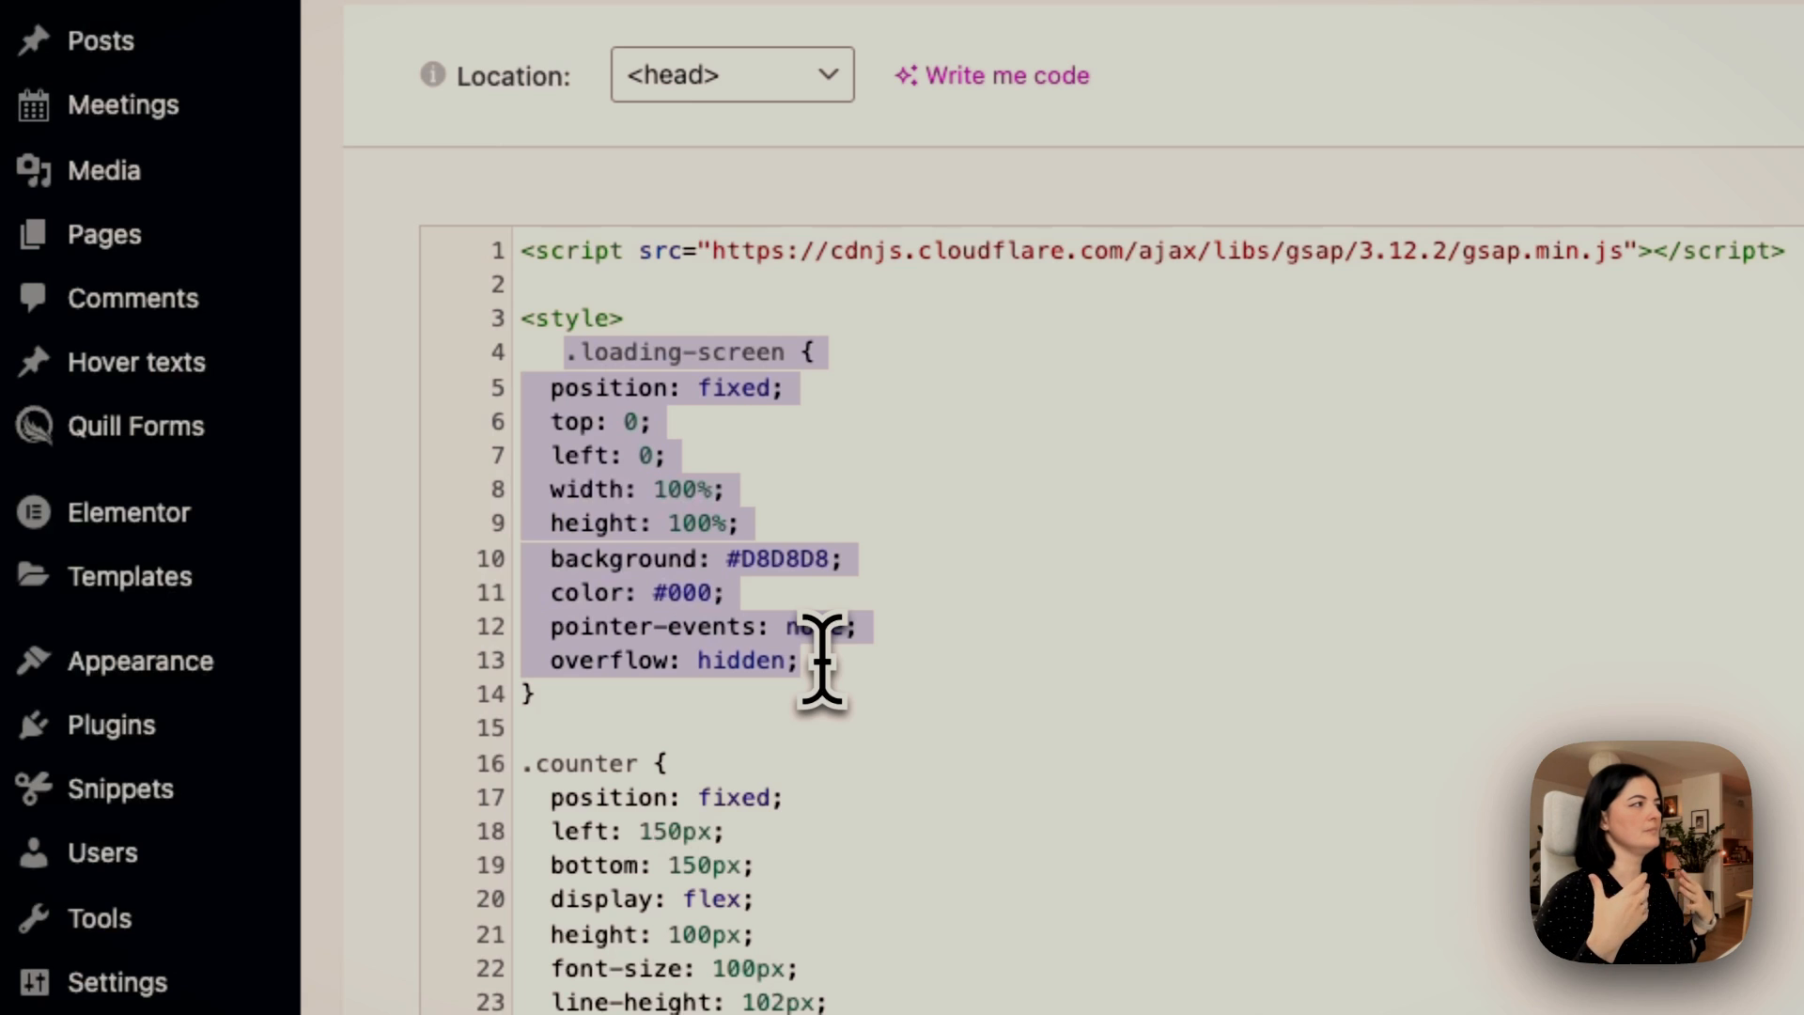
pyautogui.click(651, 427)
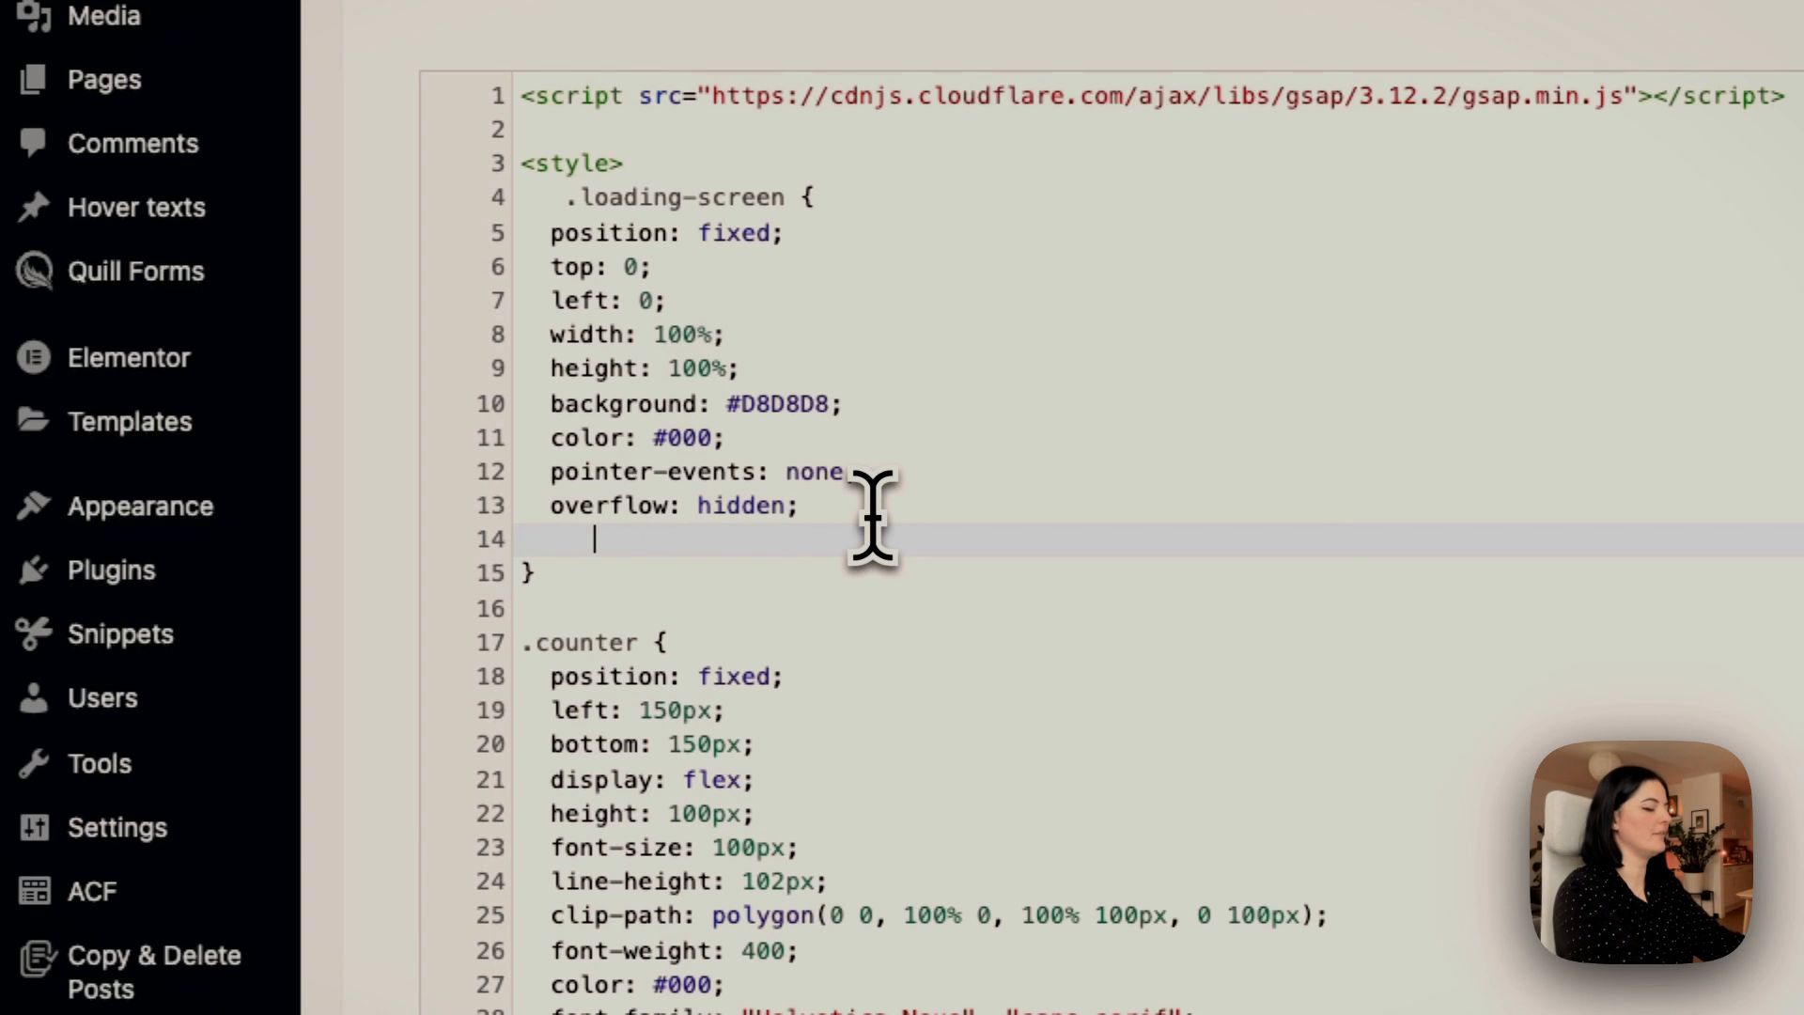
pyautogui.write('z-index:')
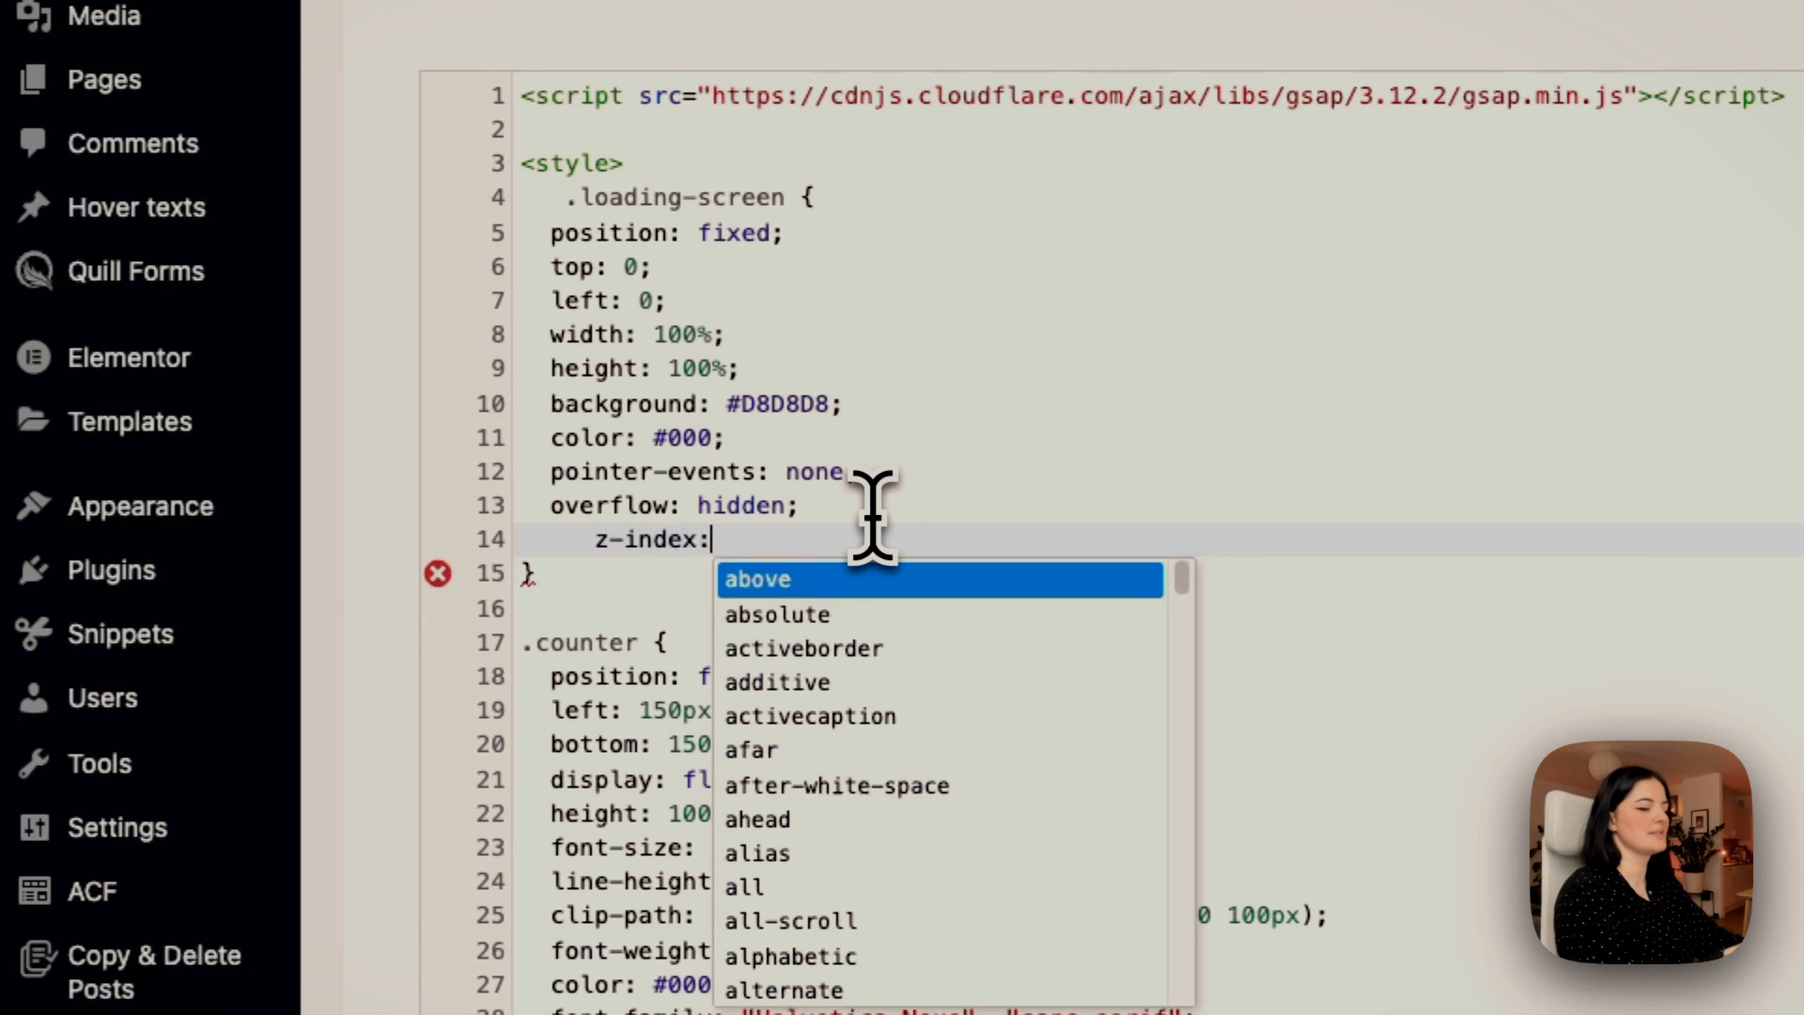
pyautogui.write('9999')
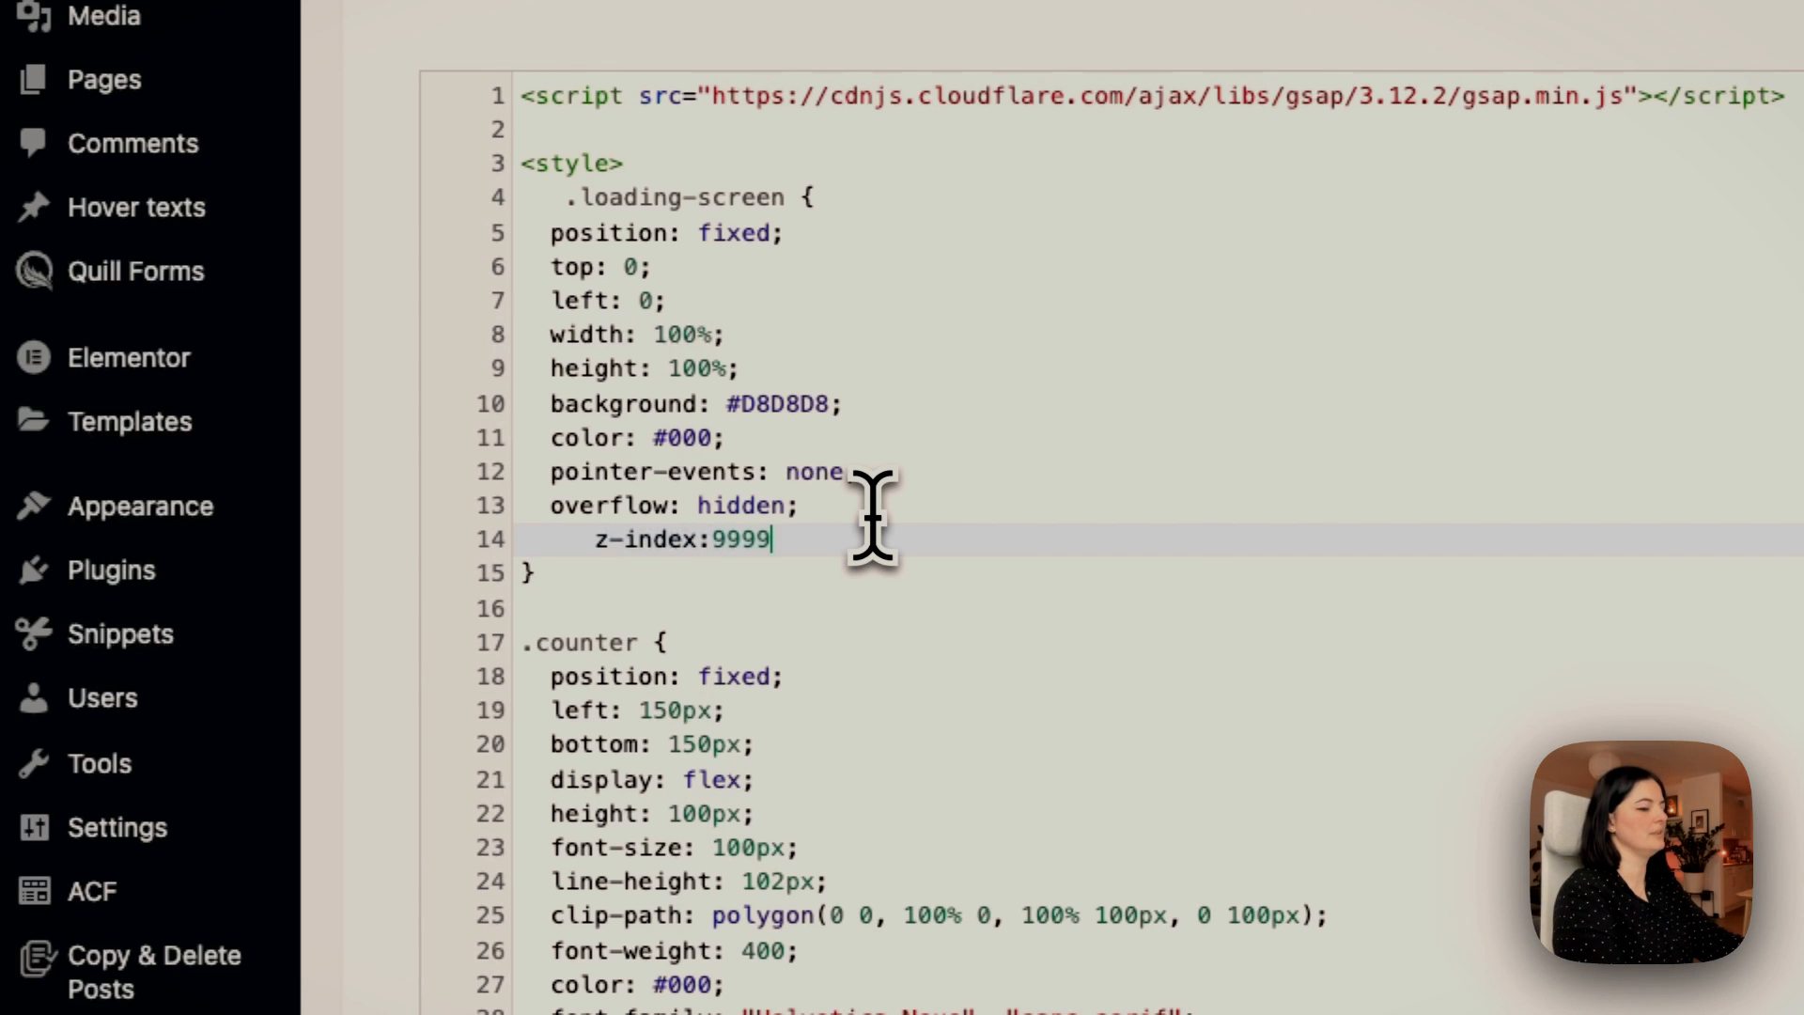
pyautogui.write(';')
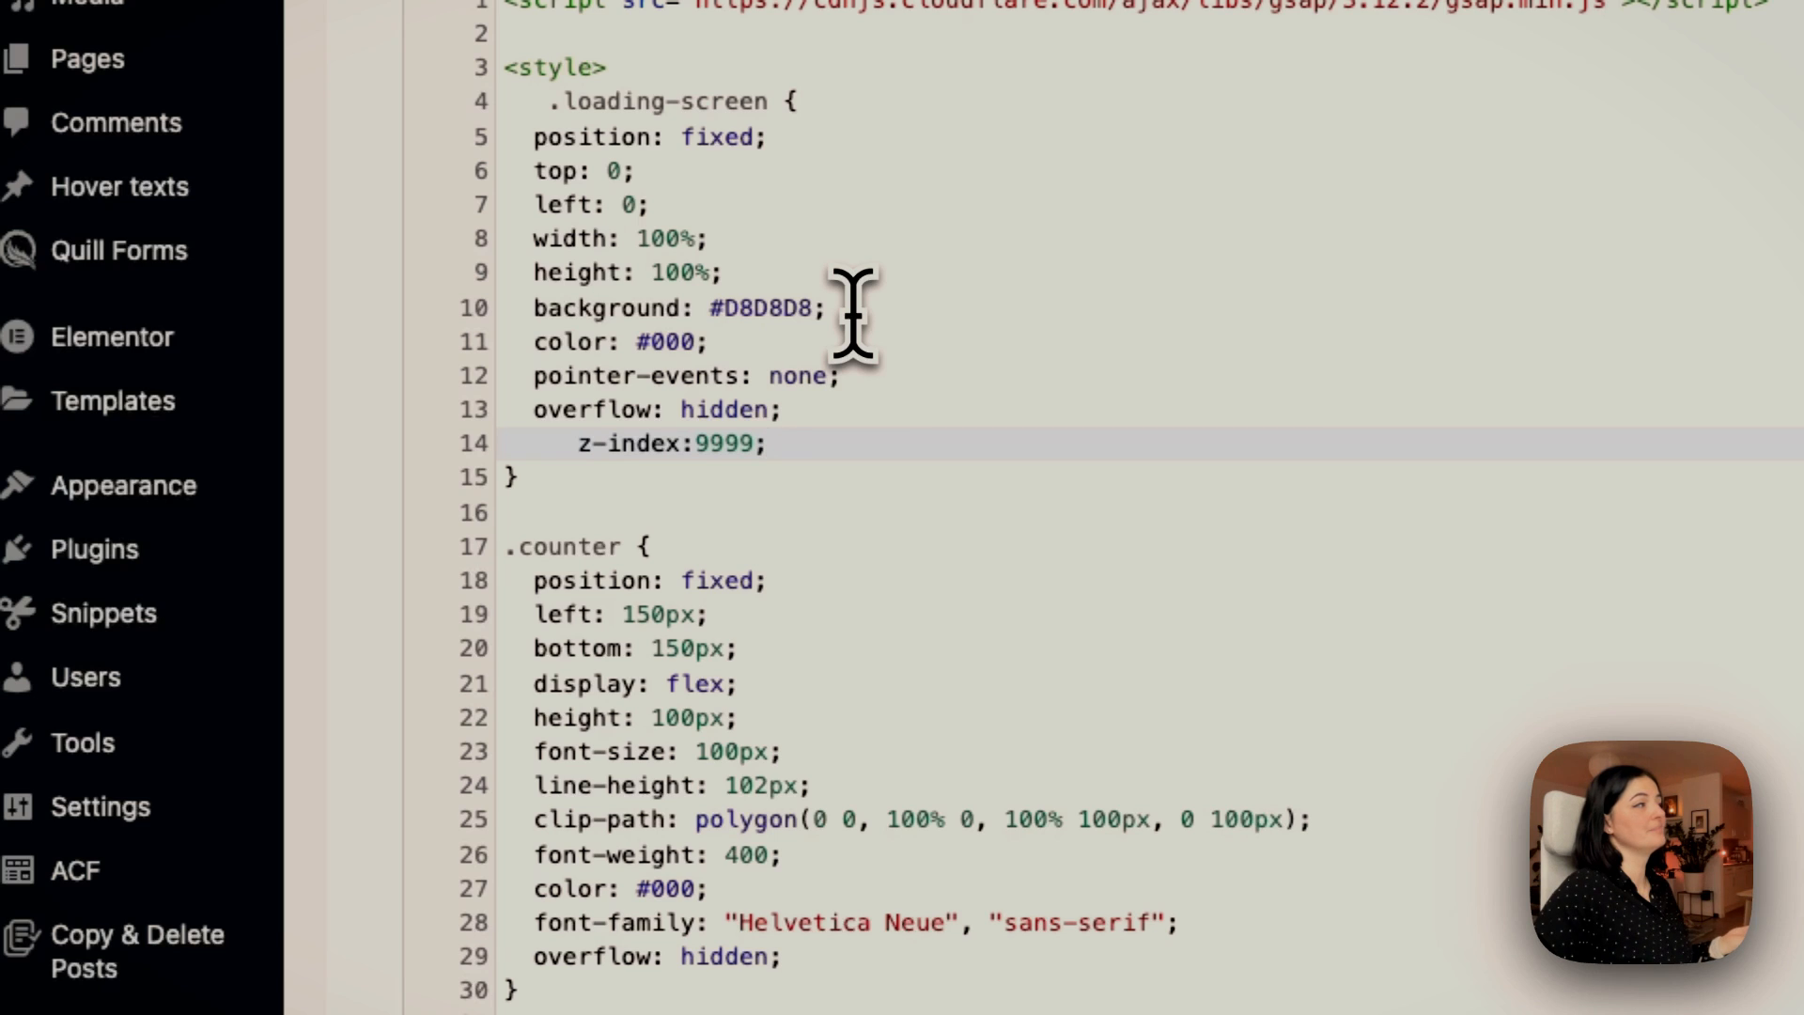
pyautogui.moveTo(547, 351)
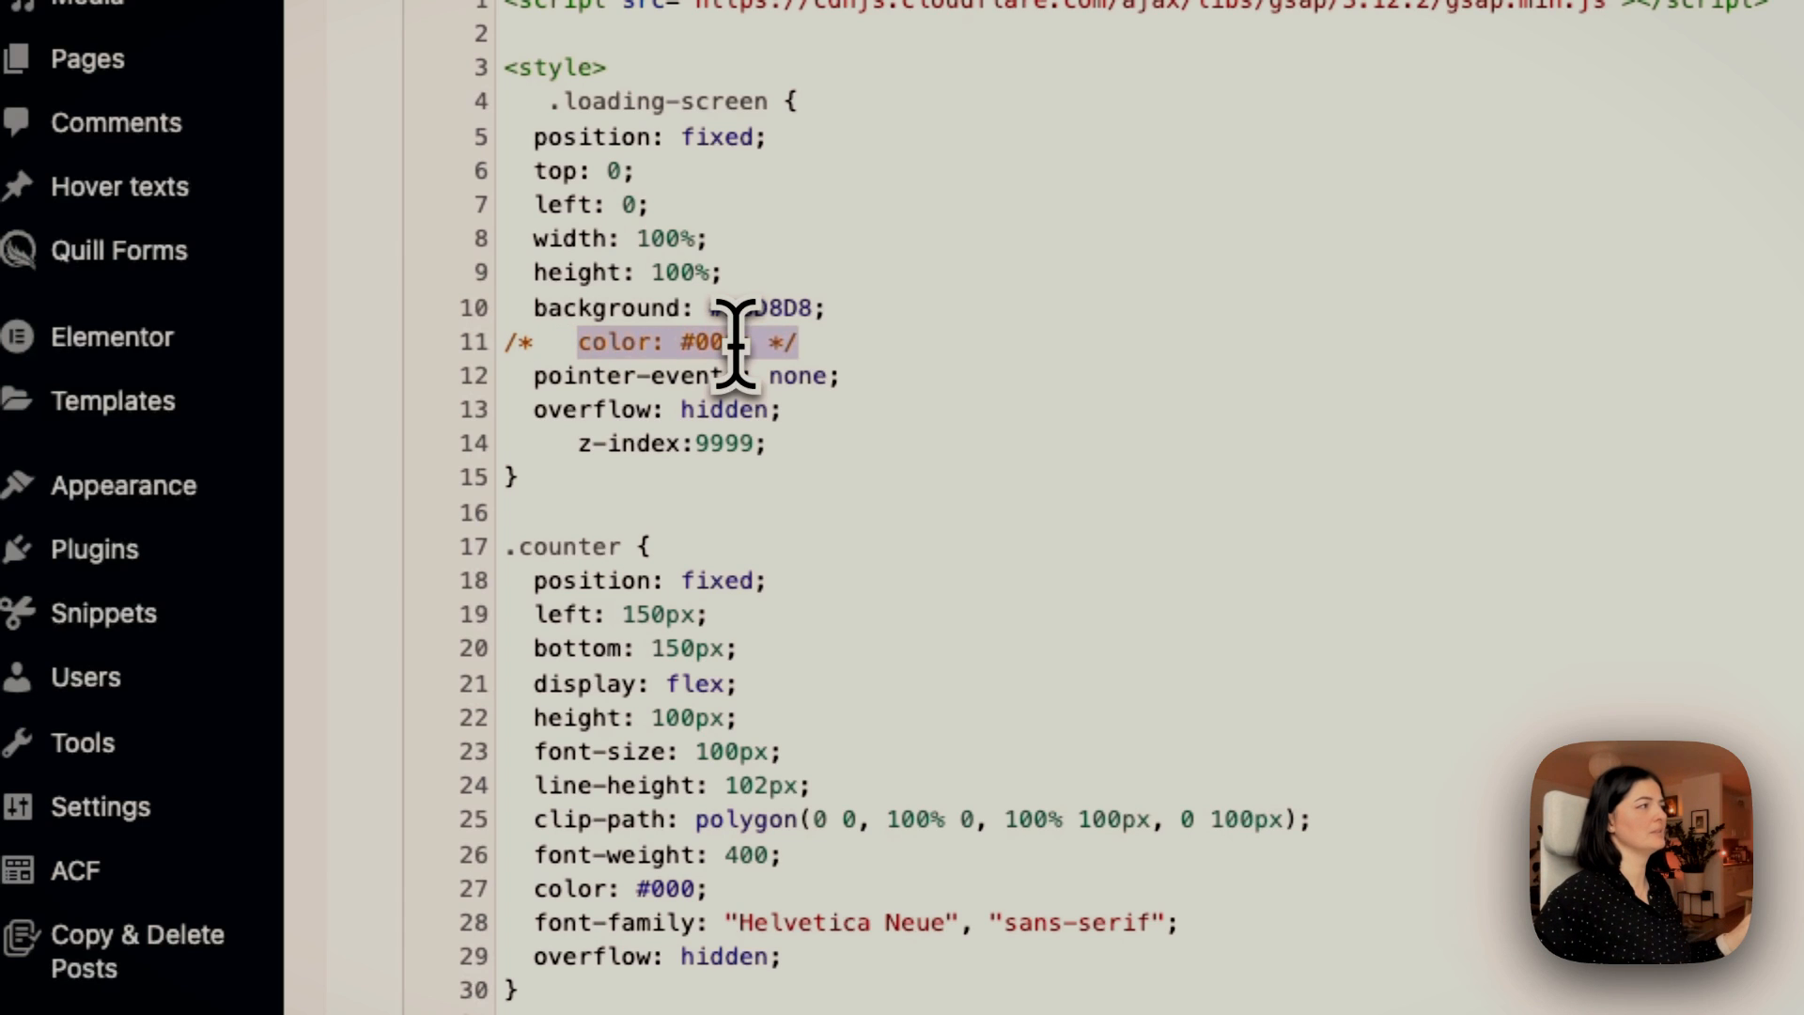
pyautogui.scroll(-3)
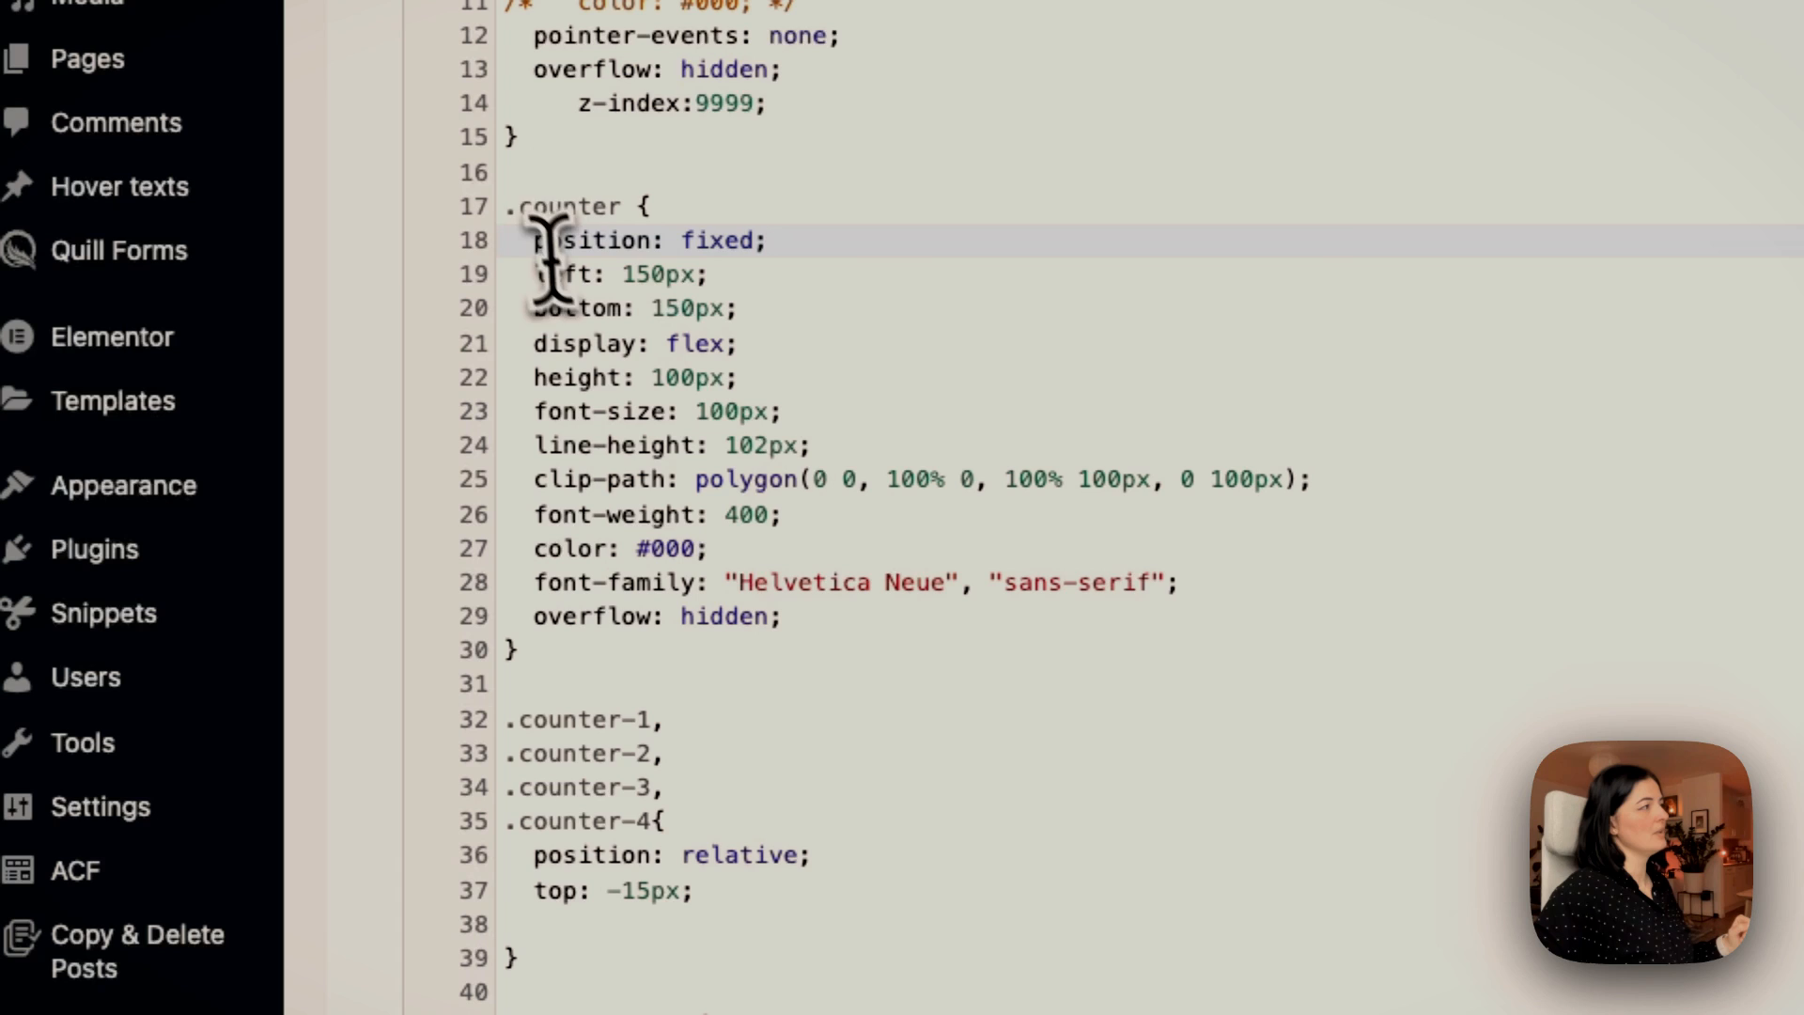
pyautogui.moveTo(534, 239); pyautogui.dragTo(644, 651)
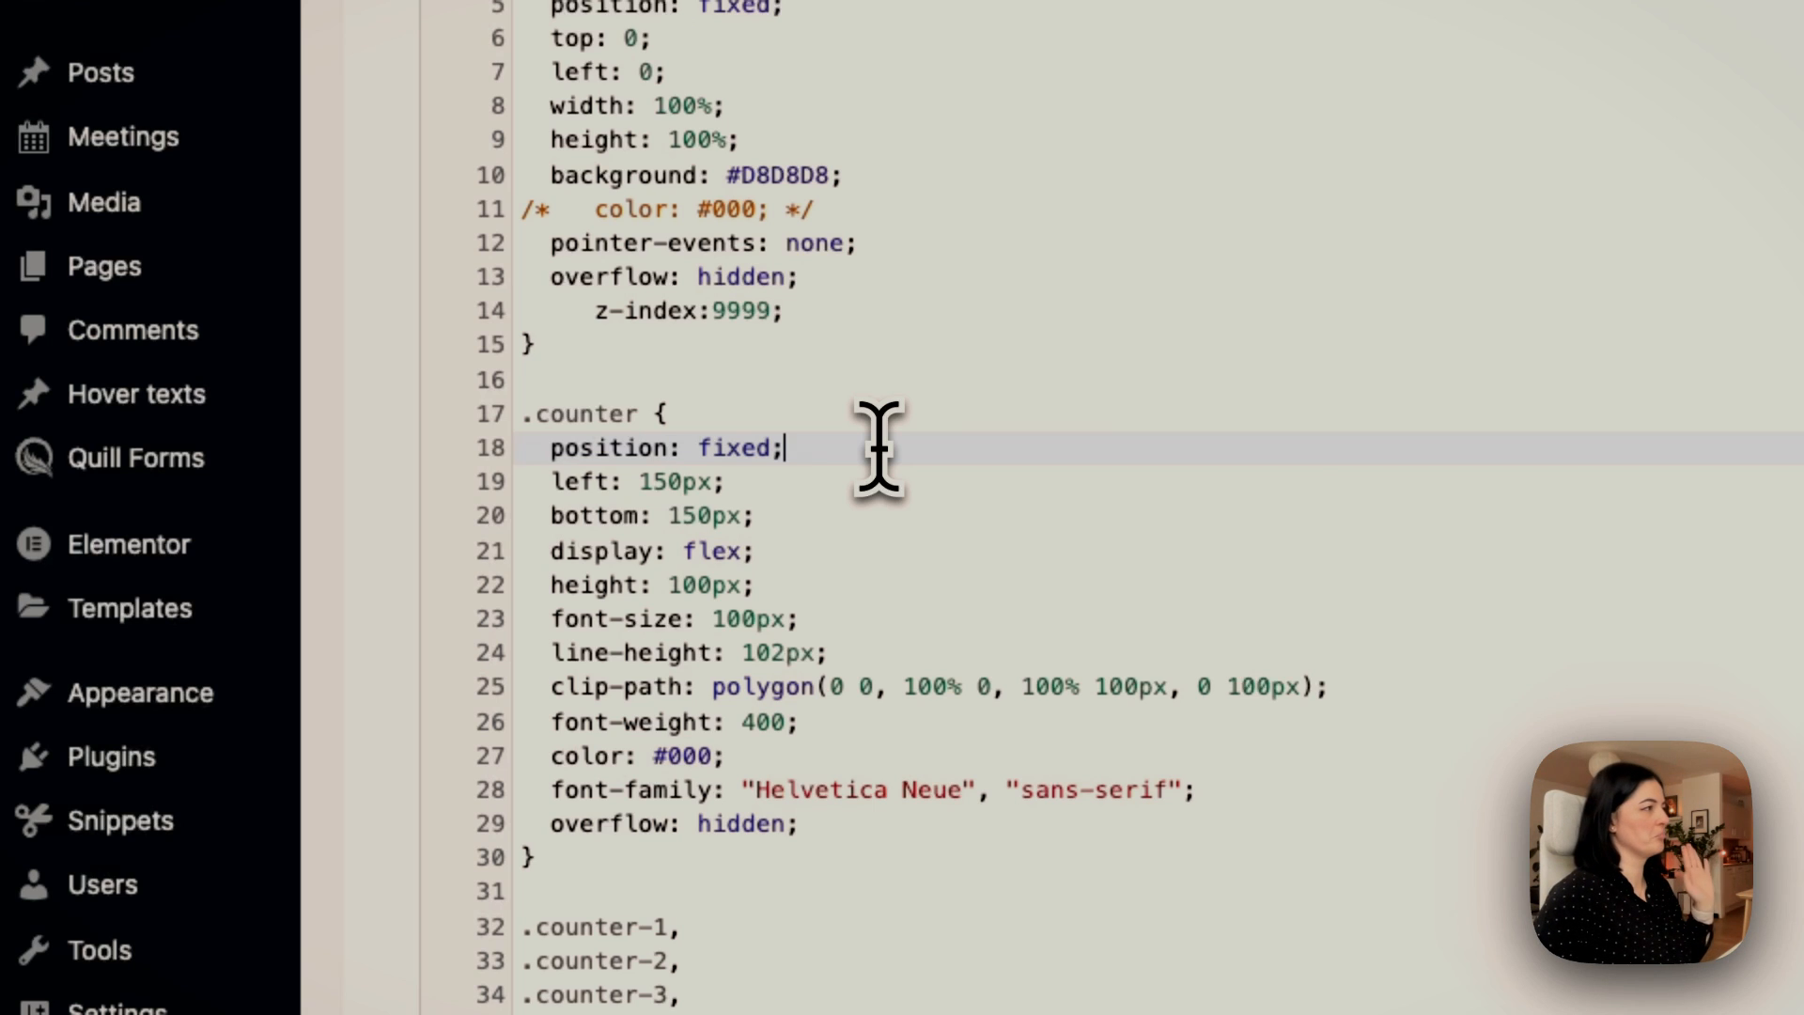
pyautogui.moveTo(570, 541)
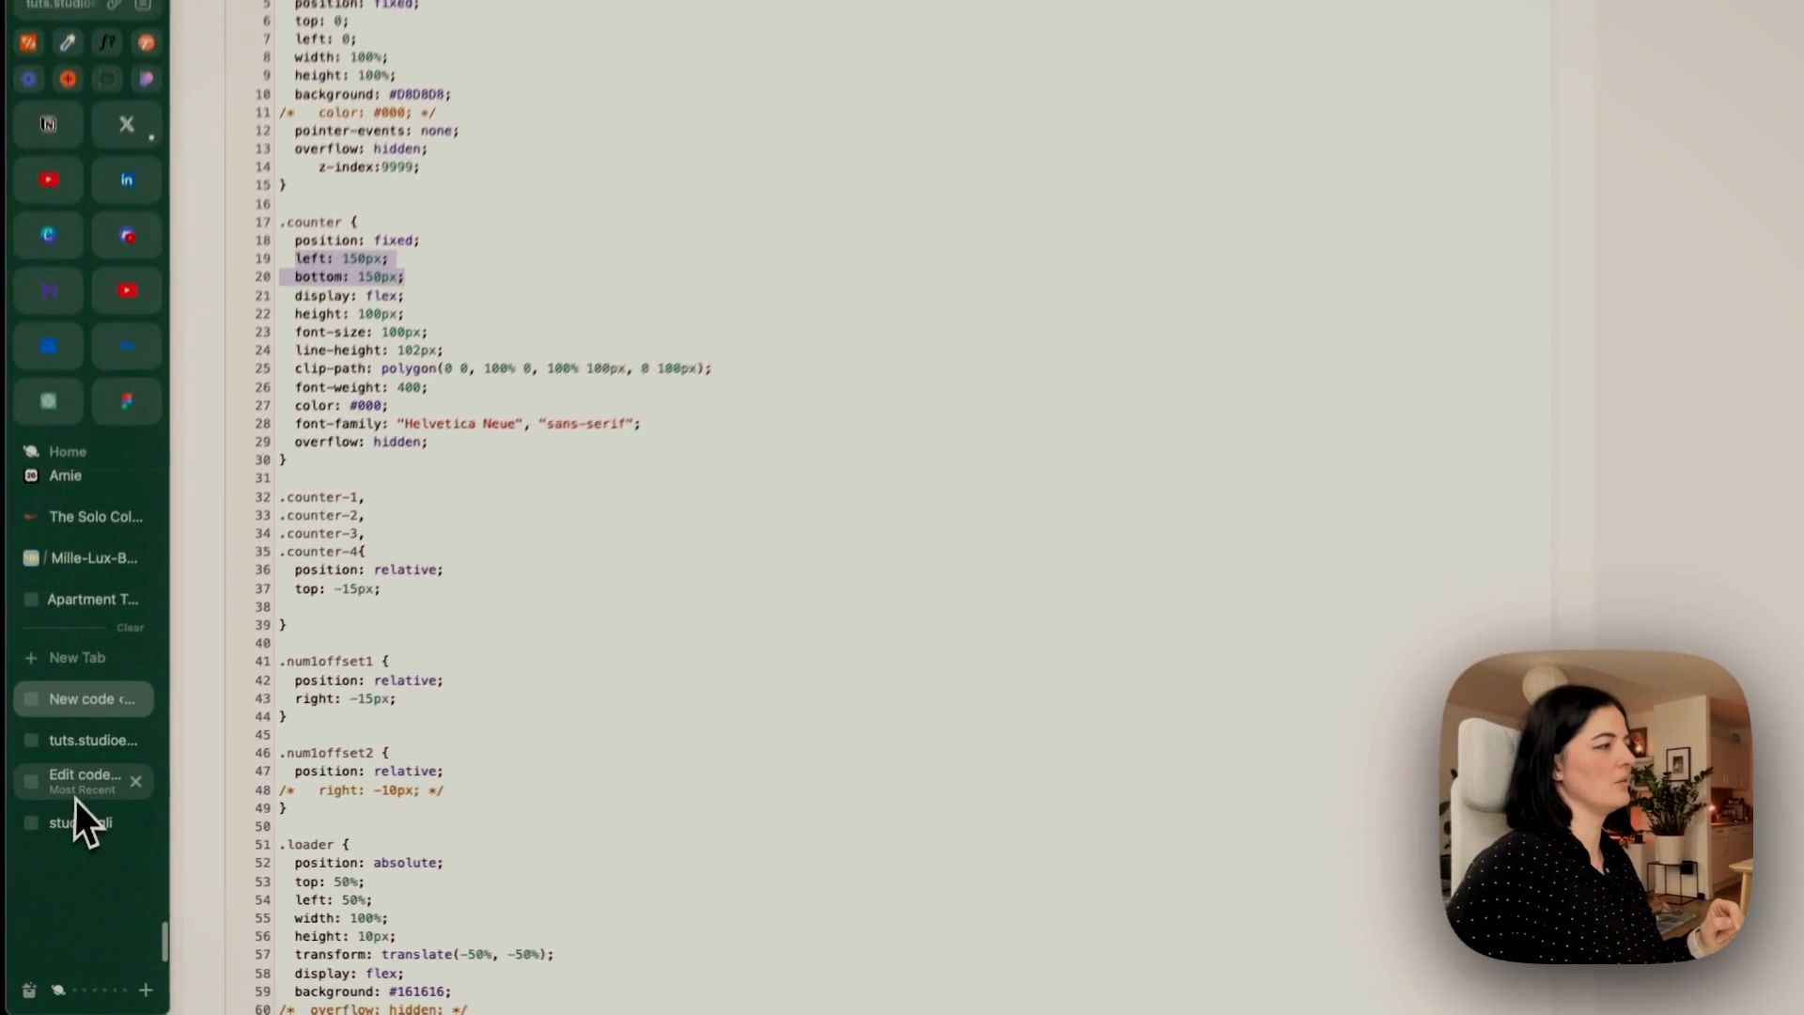
pyautogui.click(92, 739)
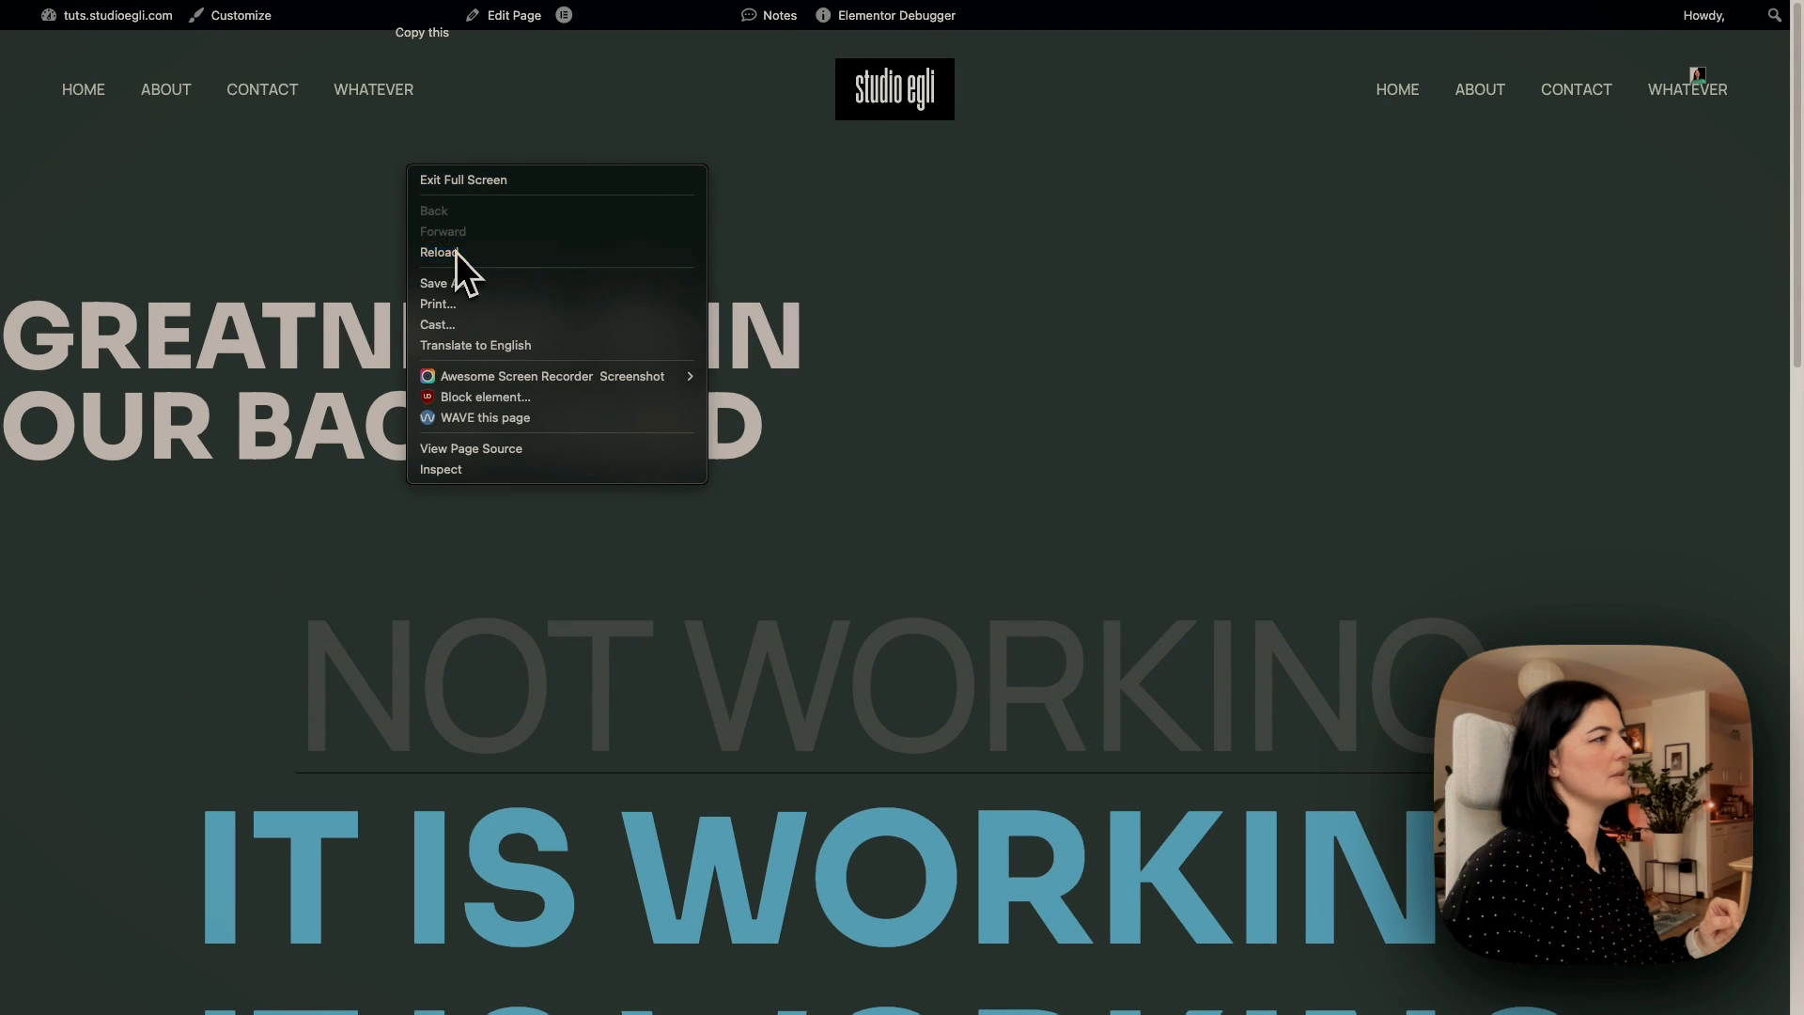
pyautogui.click(440, 252)
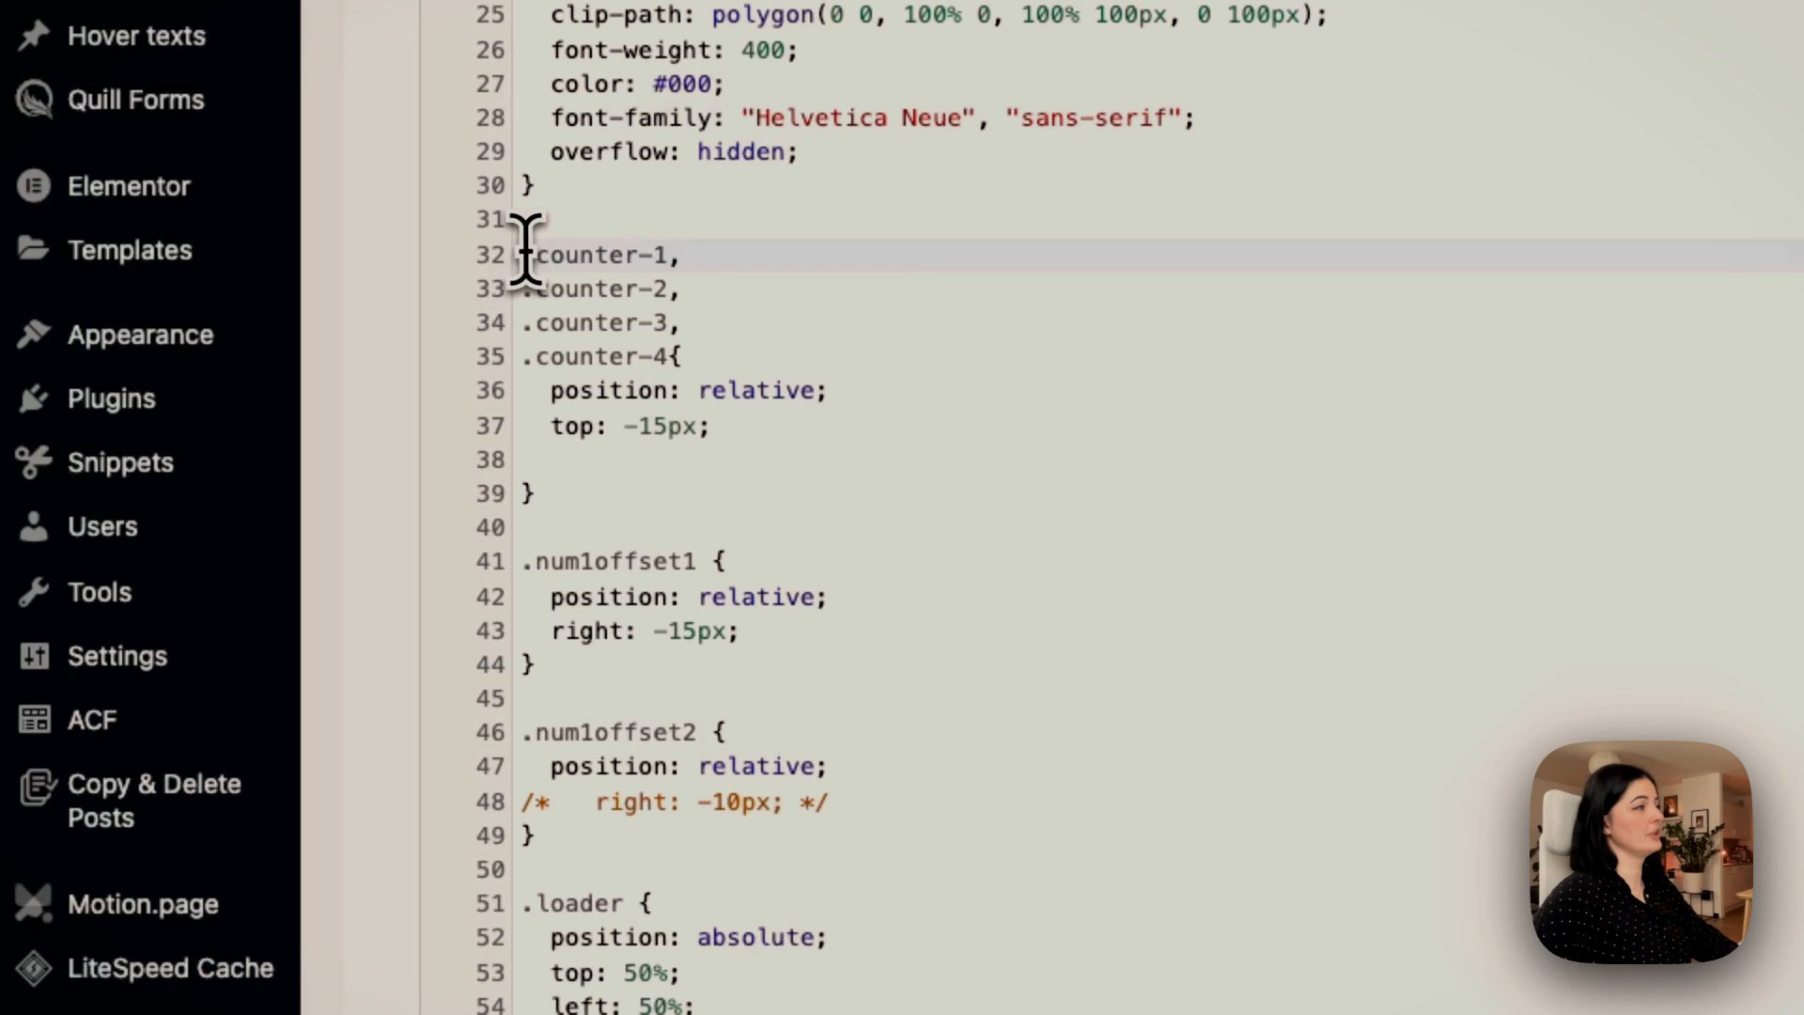
pyautogui.moveTo(524, 255); pyautogui.dragTo(748, 801)
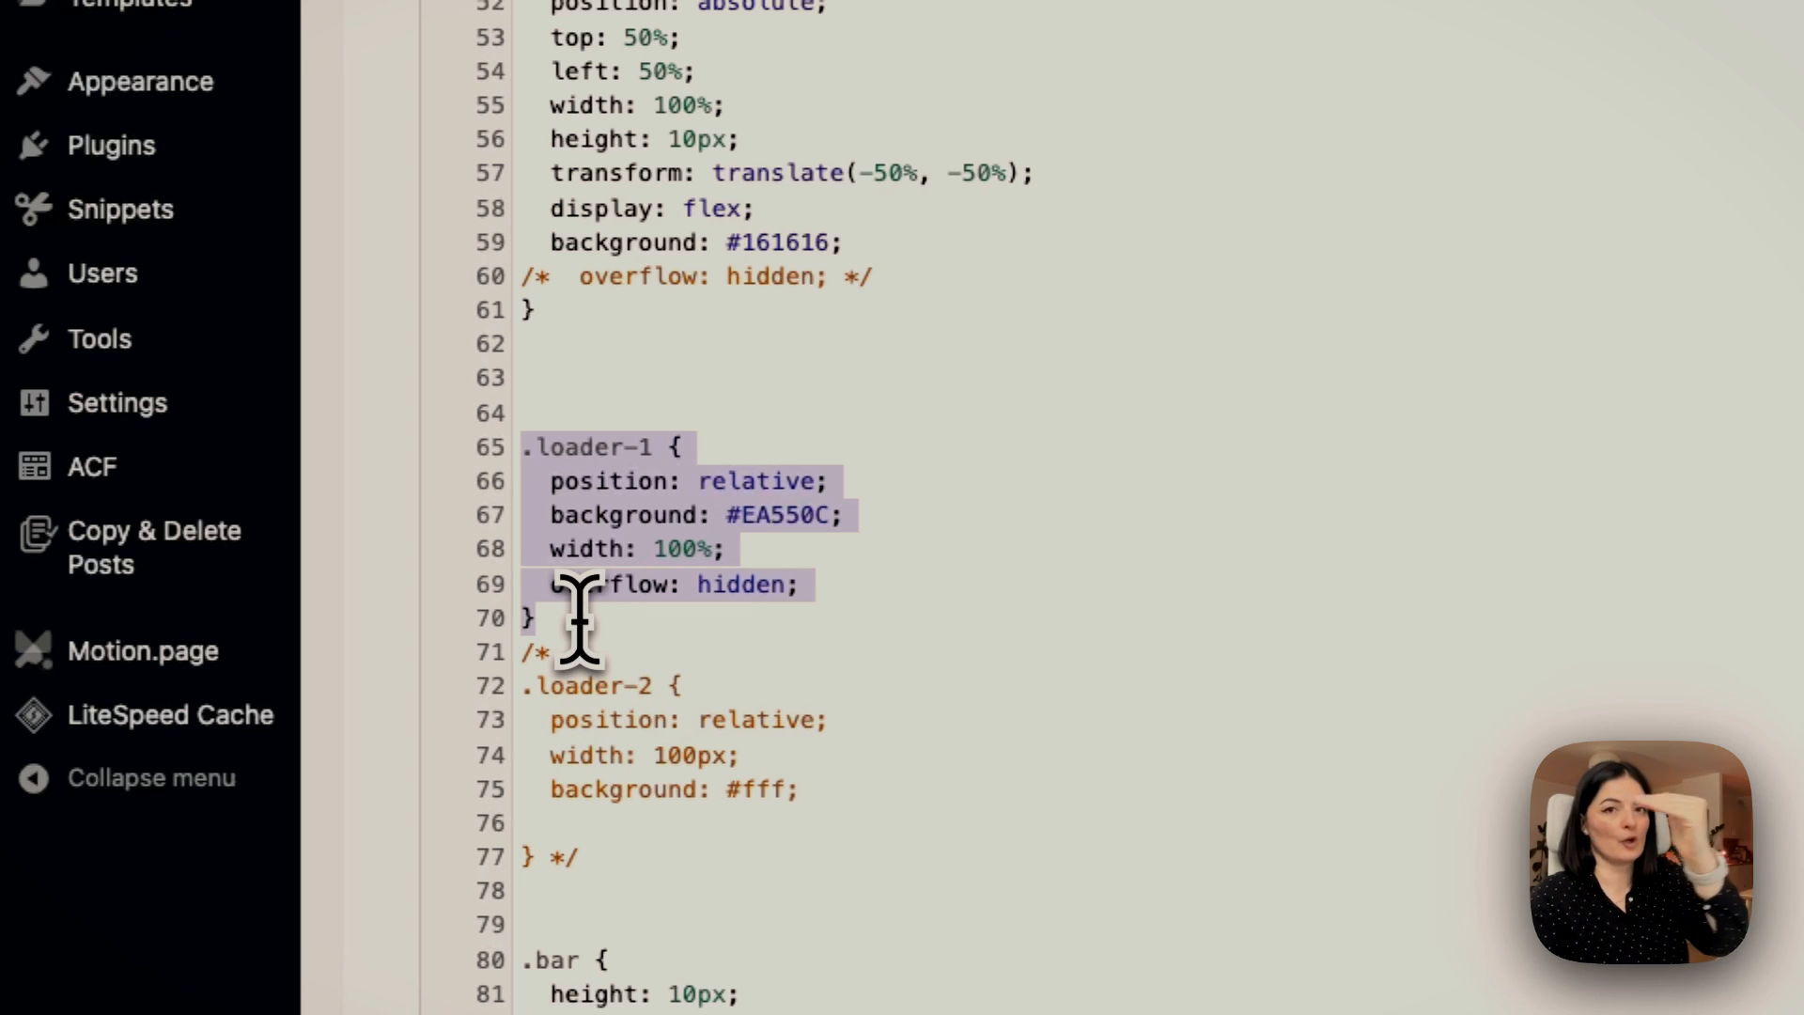
pyautogui.moveTo(753, 403)
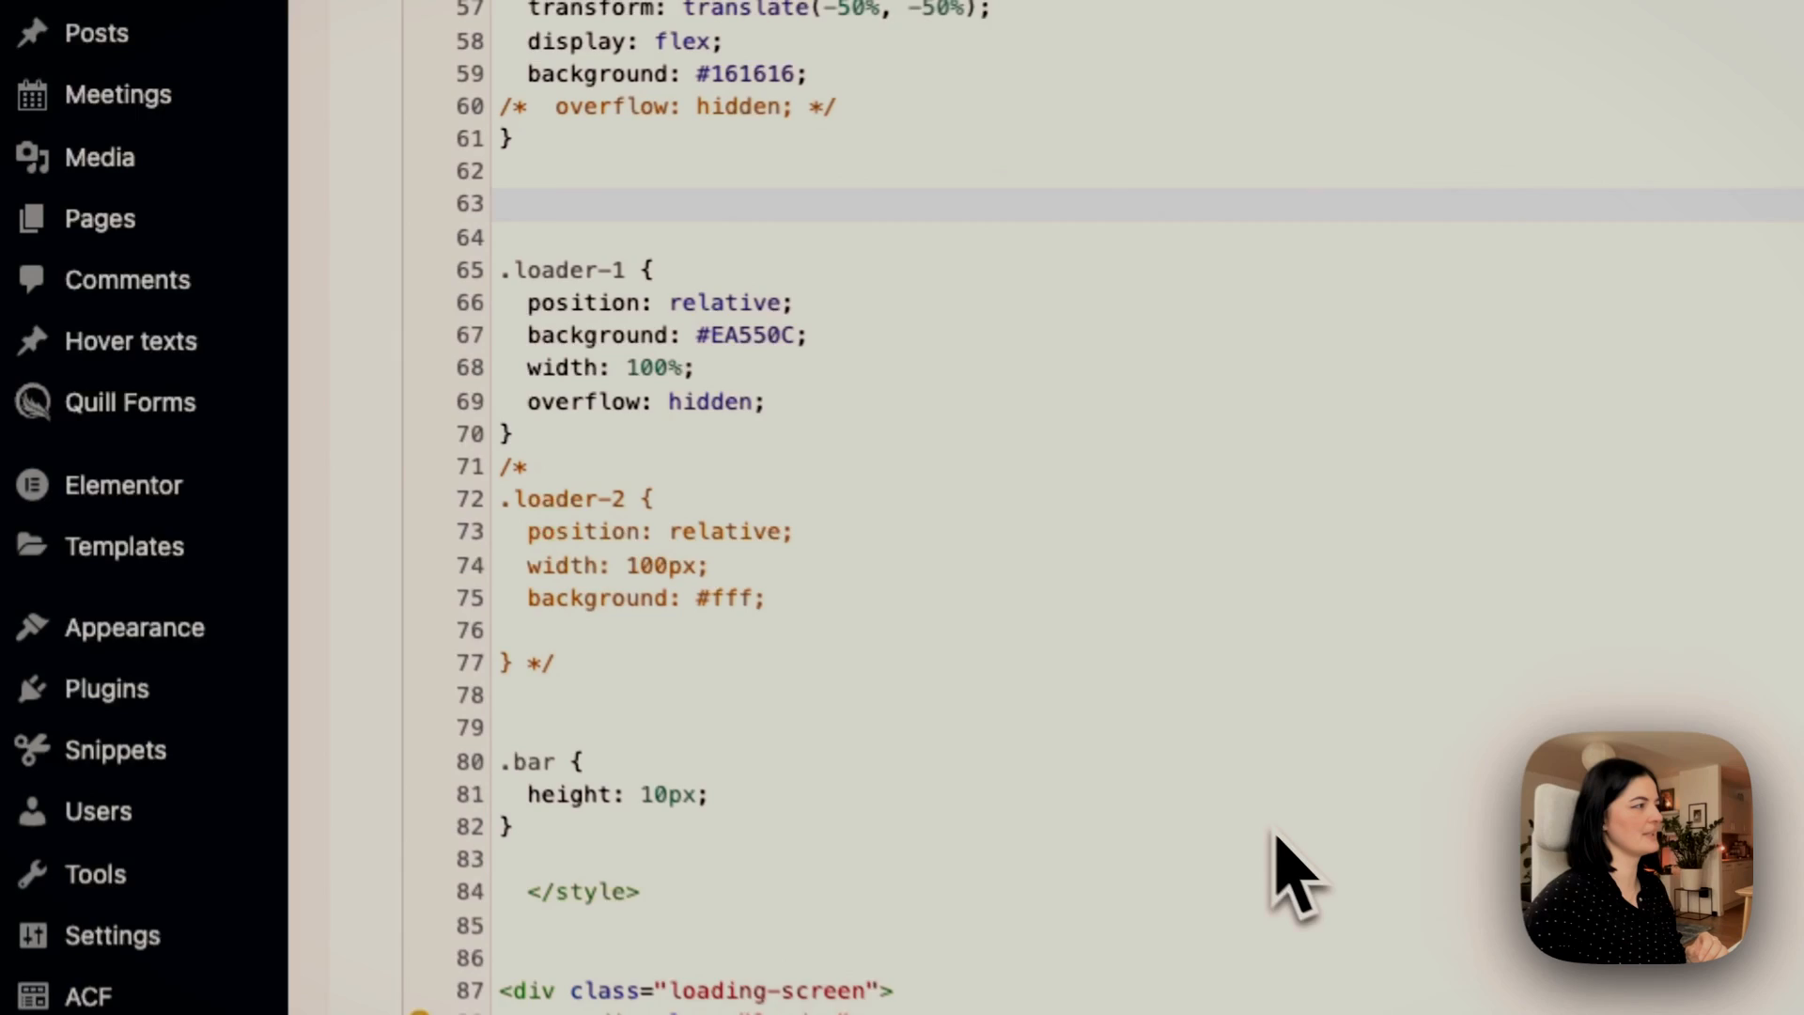
pyautogui.scroll(-3)
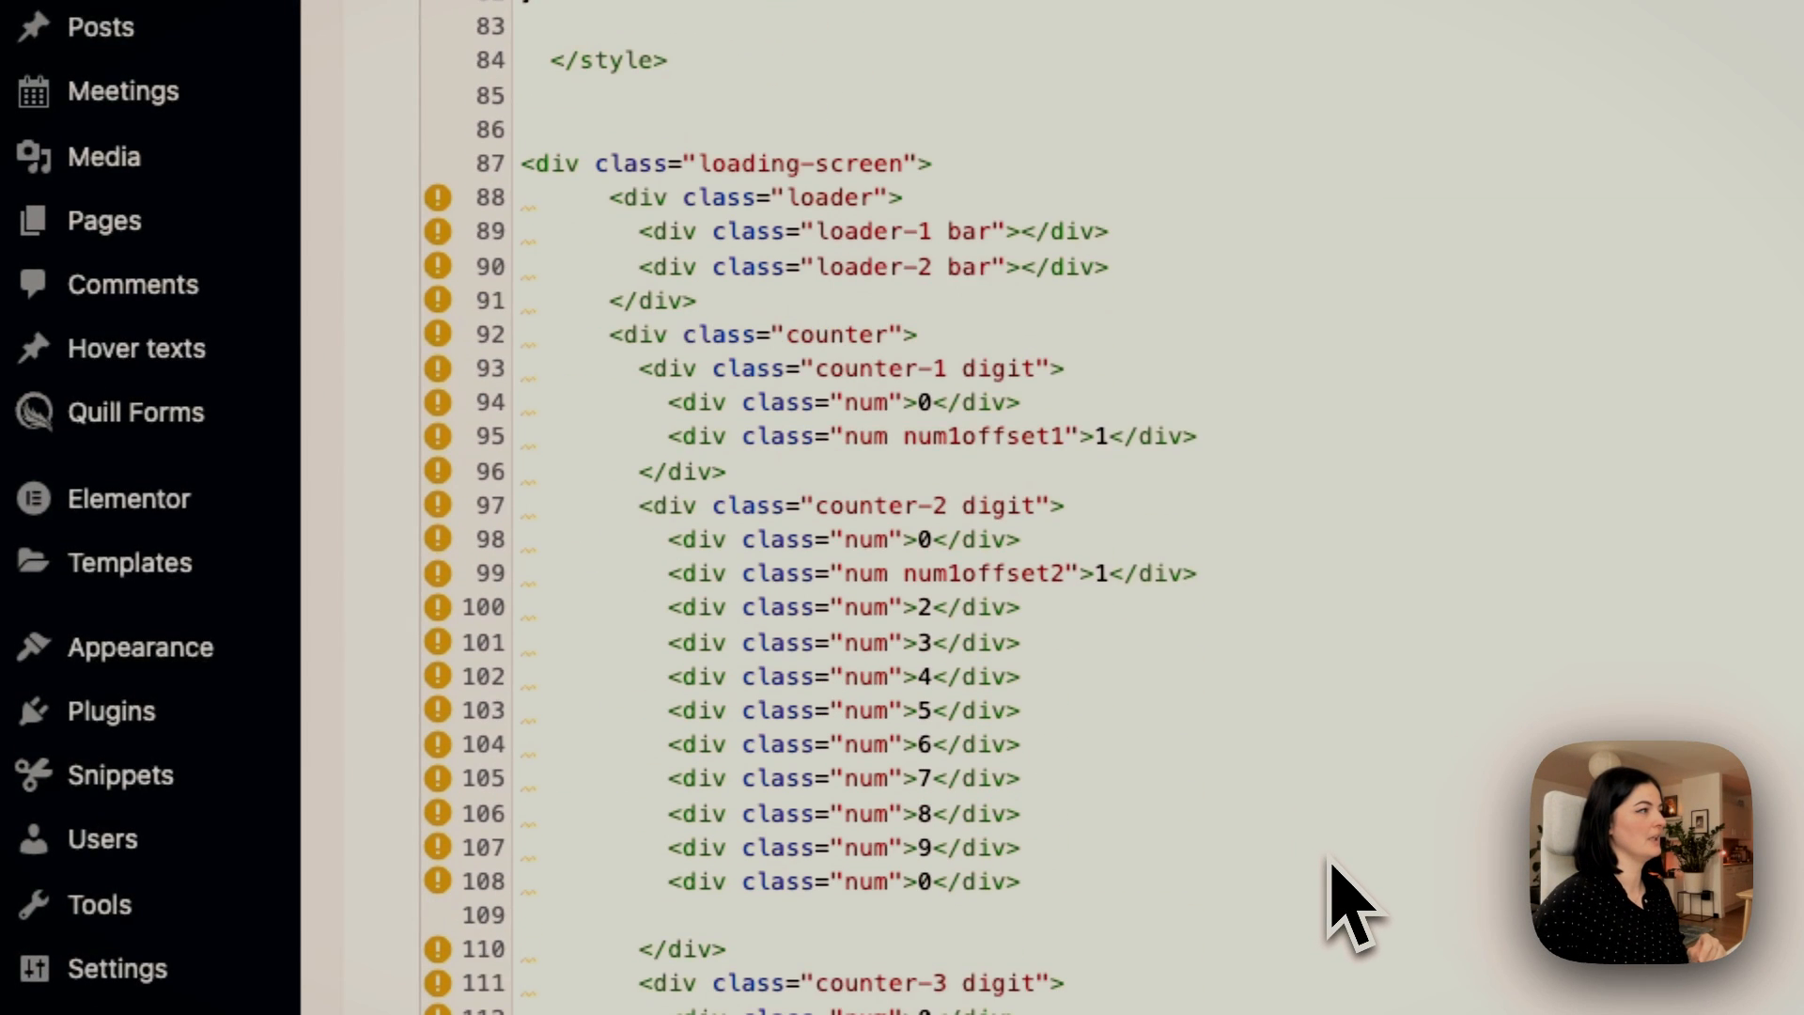
pyautogui.moveTo(529, 242)
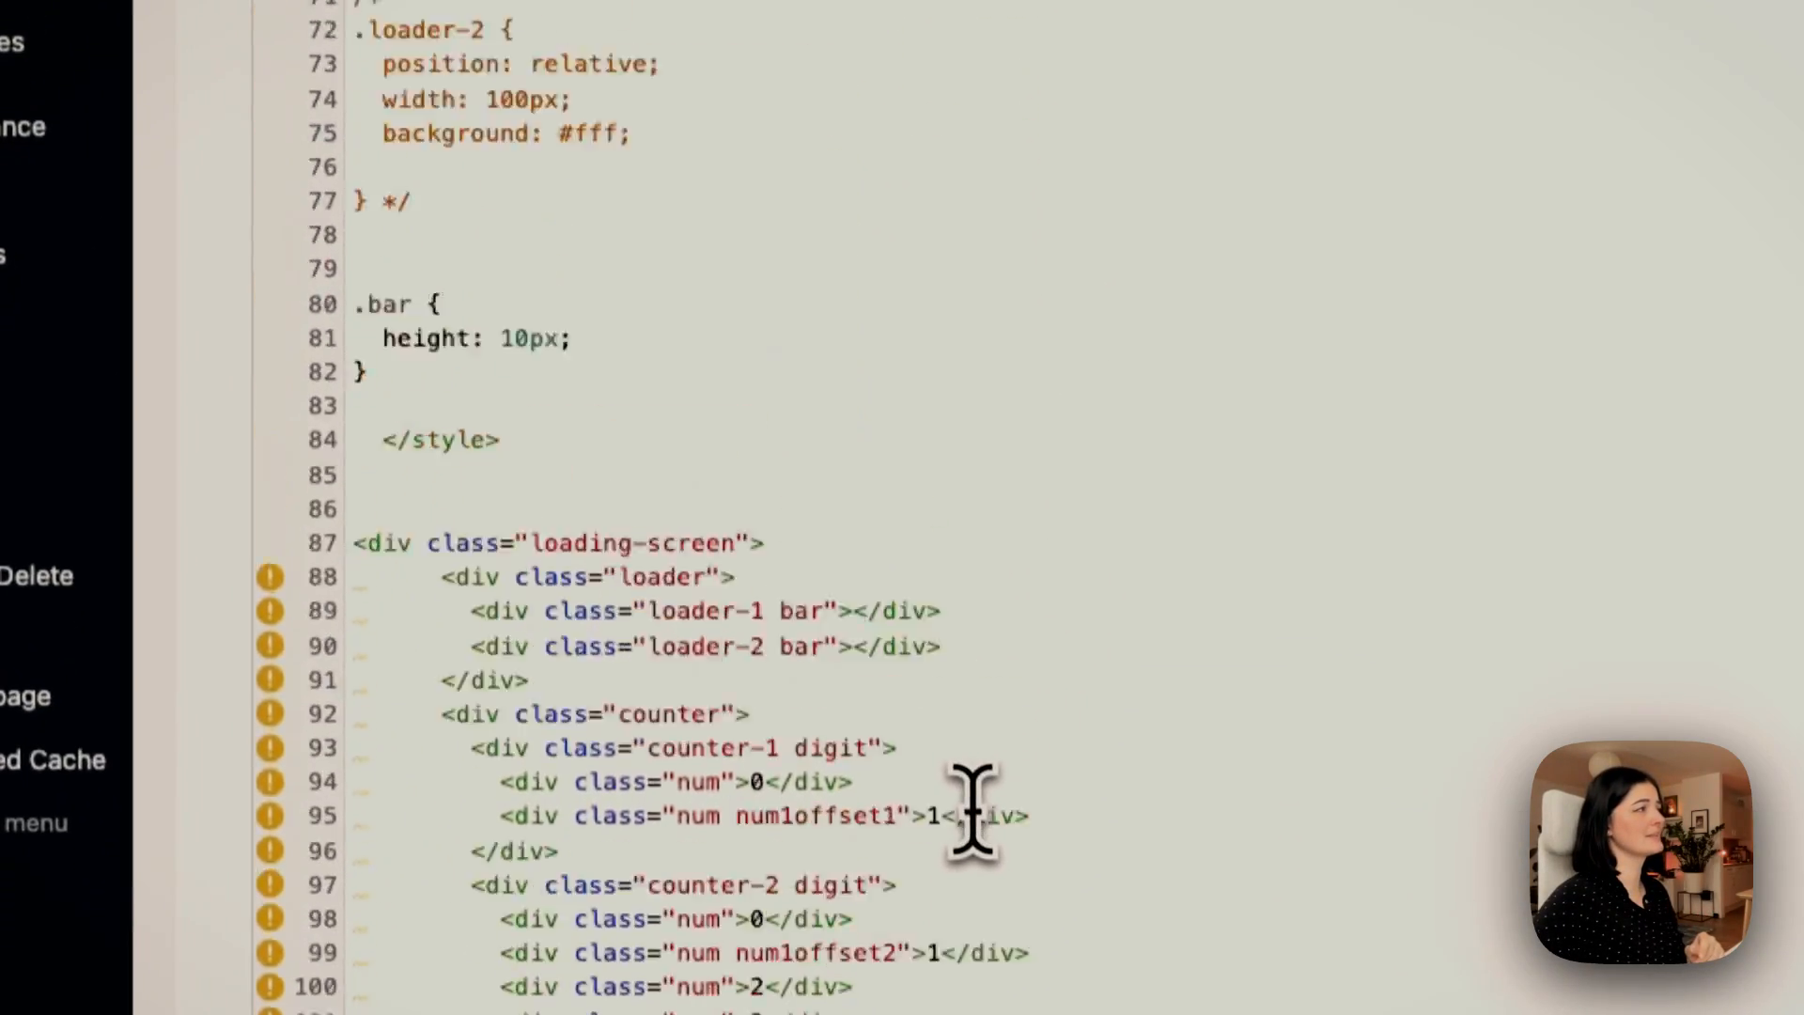
pyautogui.scroll(-3)
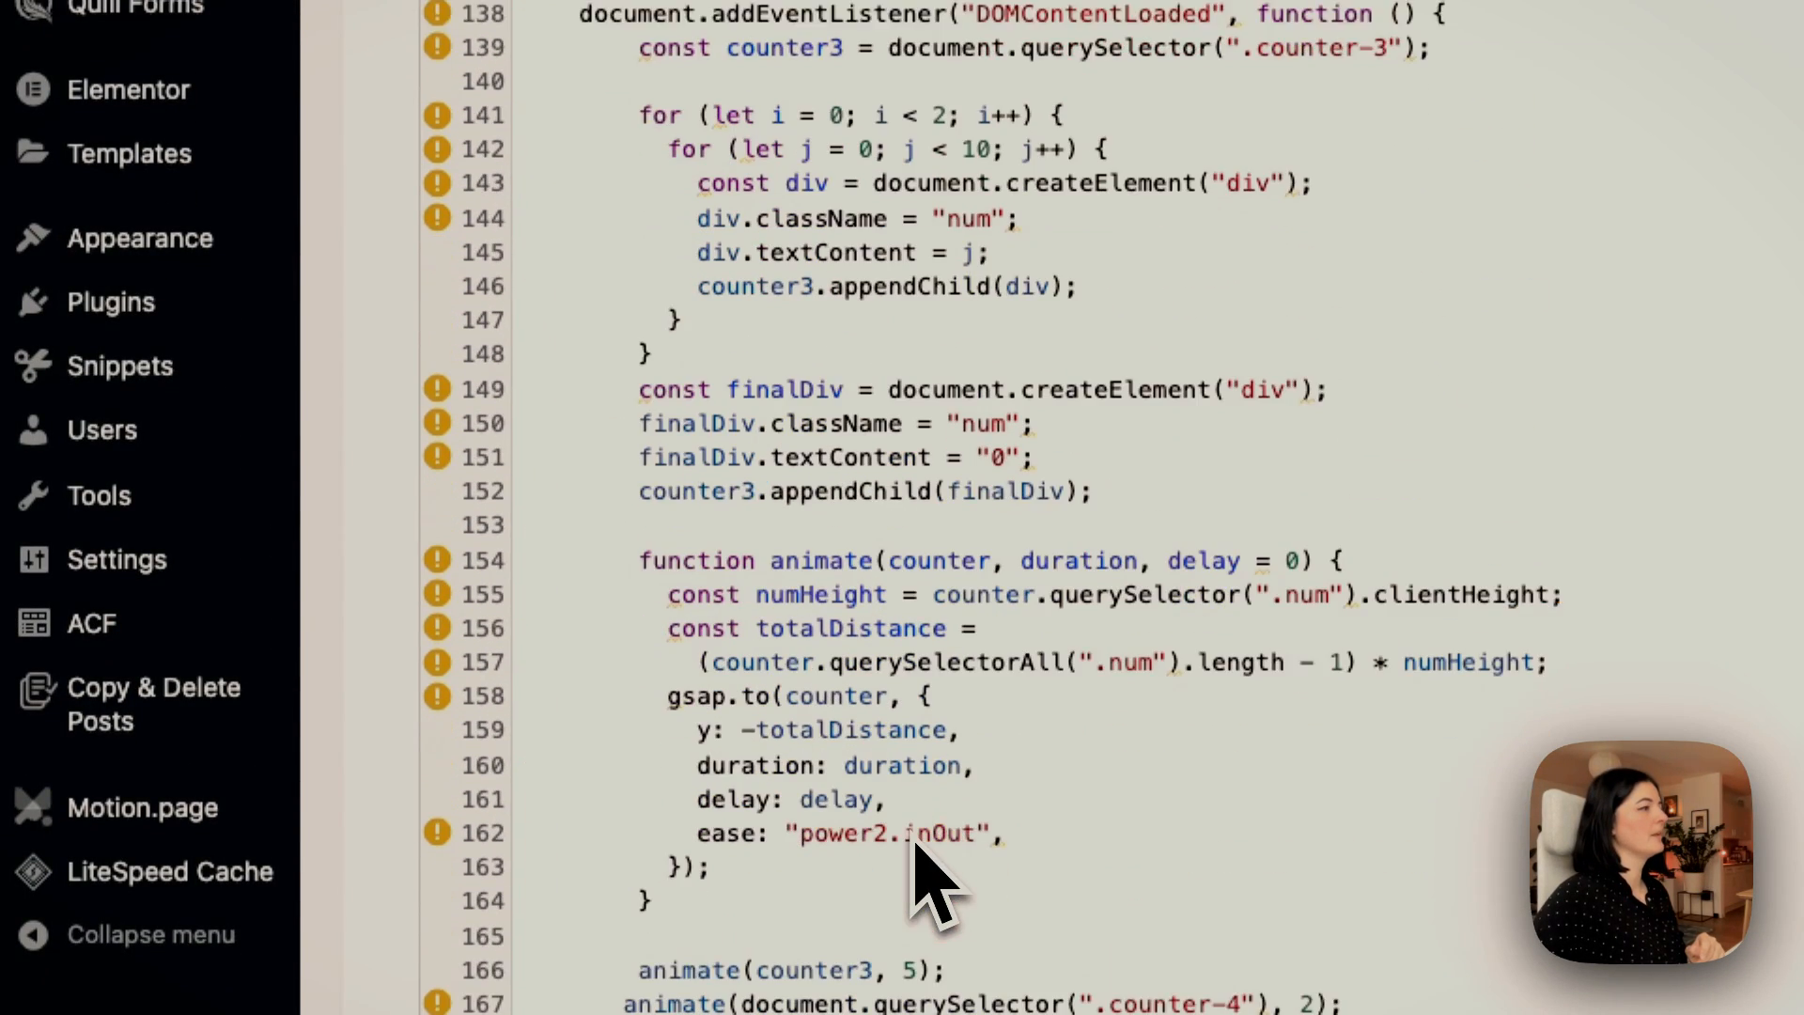
pyautogui.scroll(-3)
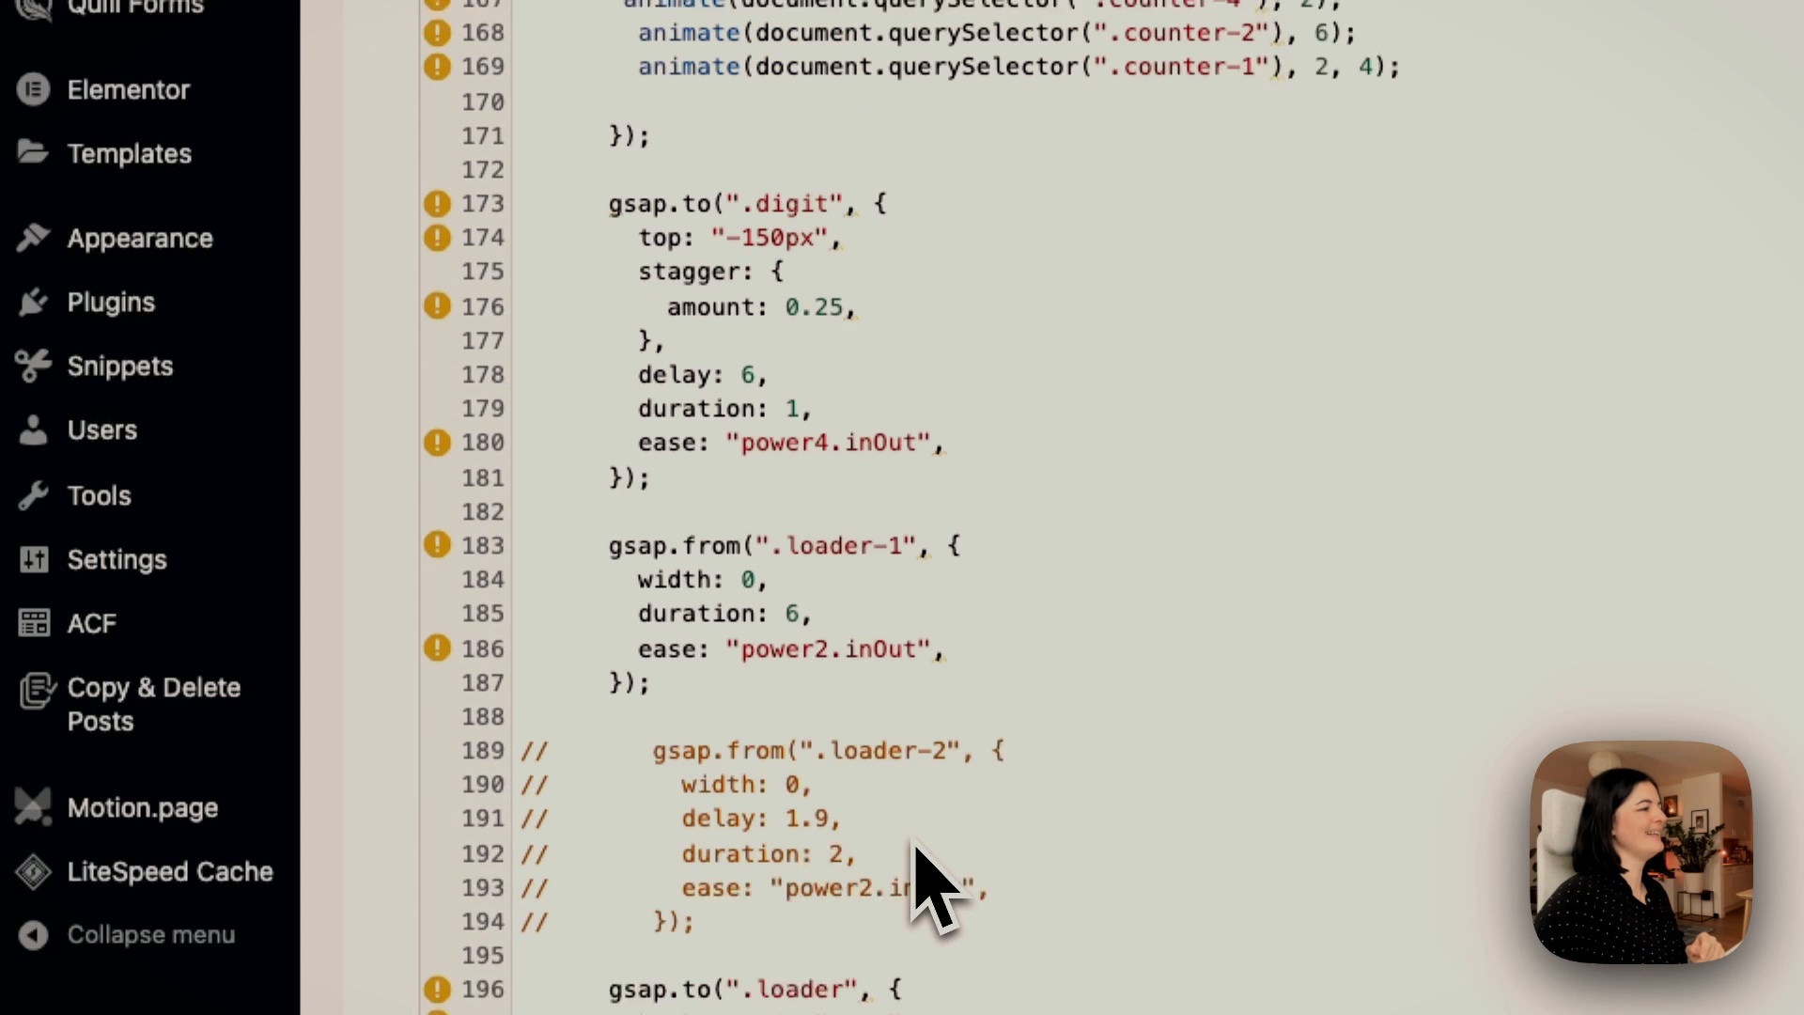
pyautogui.scroll(-3)
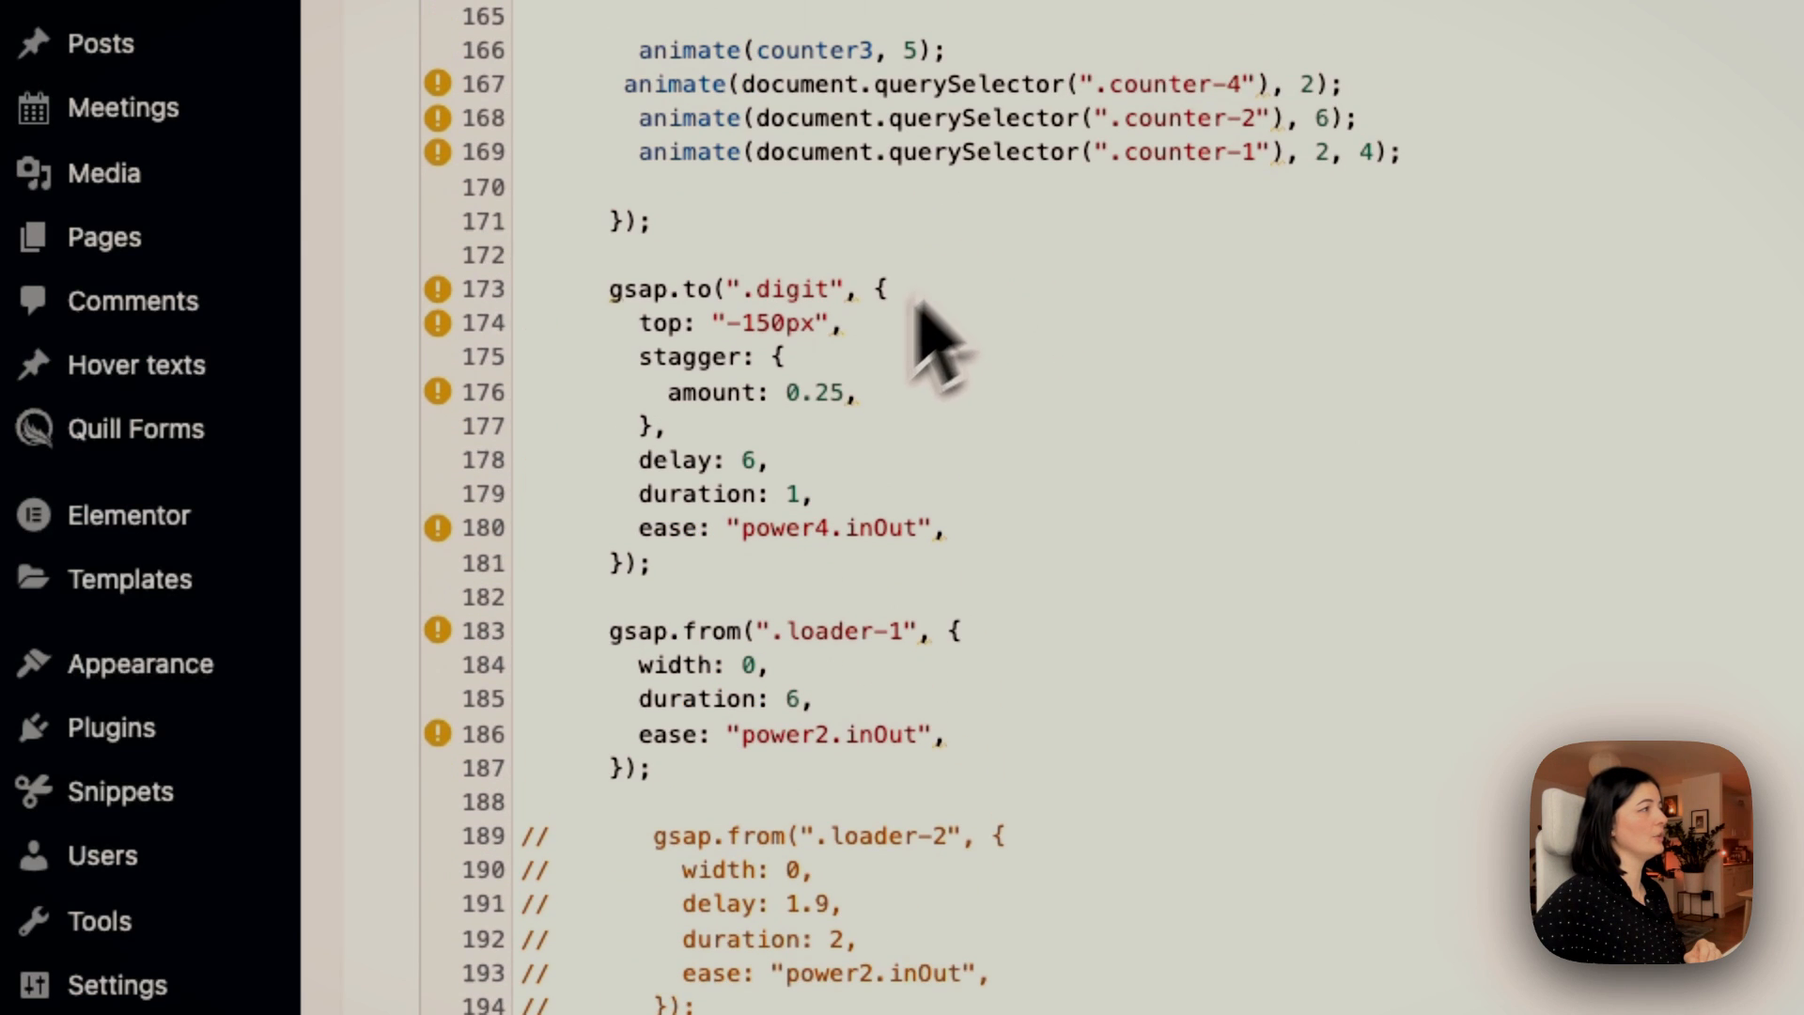
pyautogui.moveTo(621, 678)
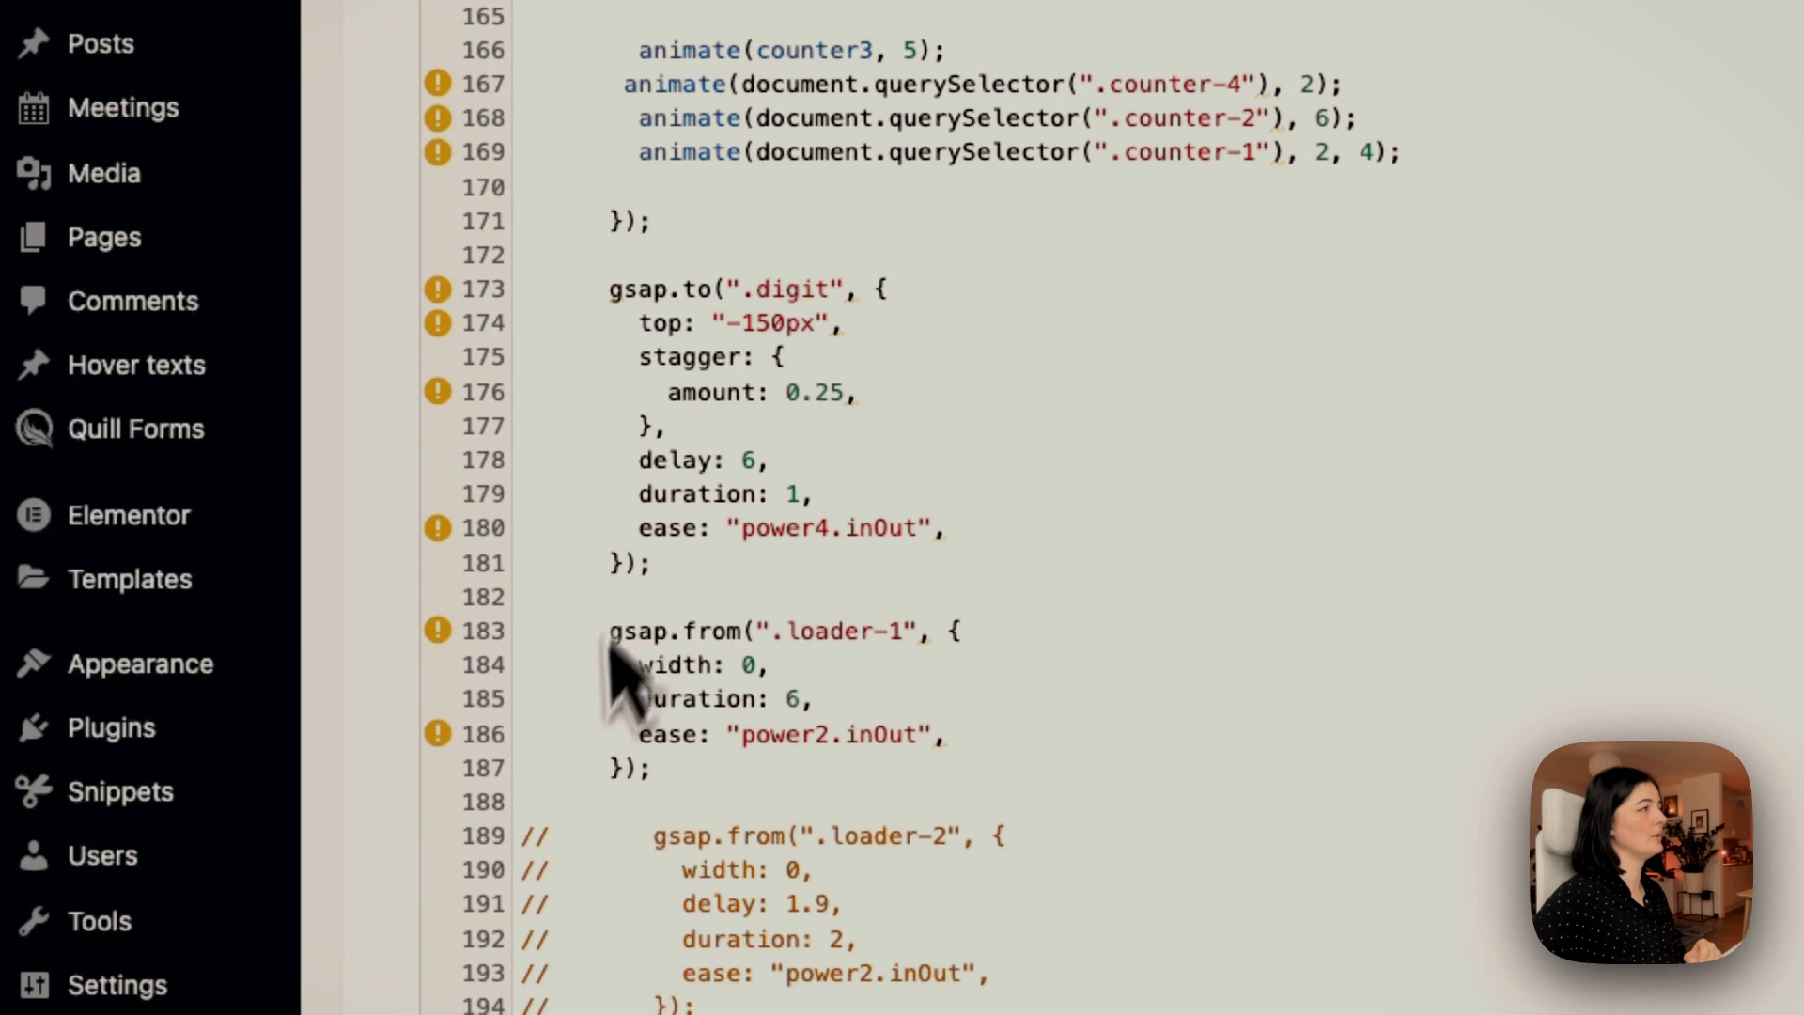
pyautogui.scroll(-3)
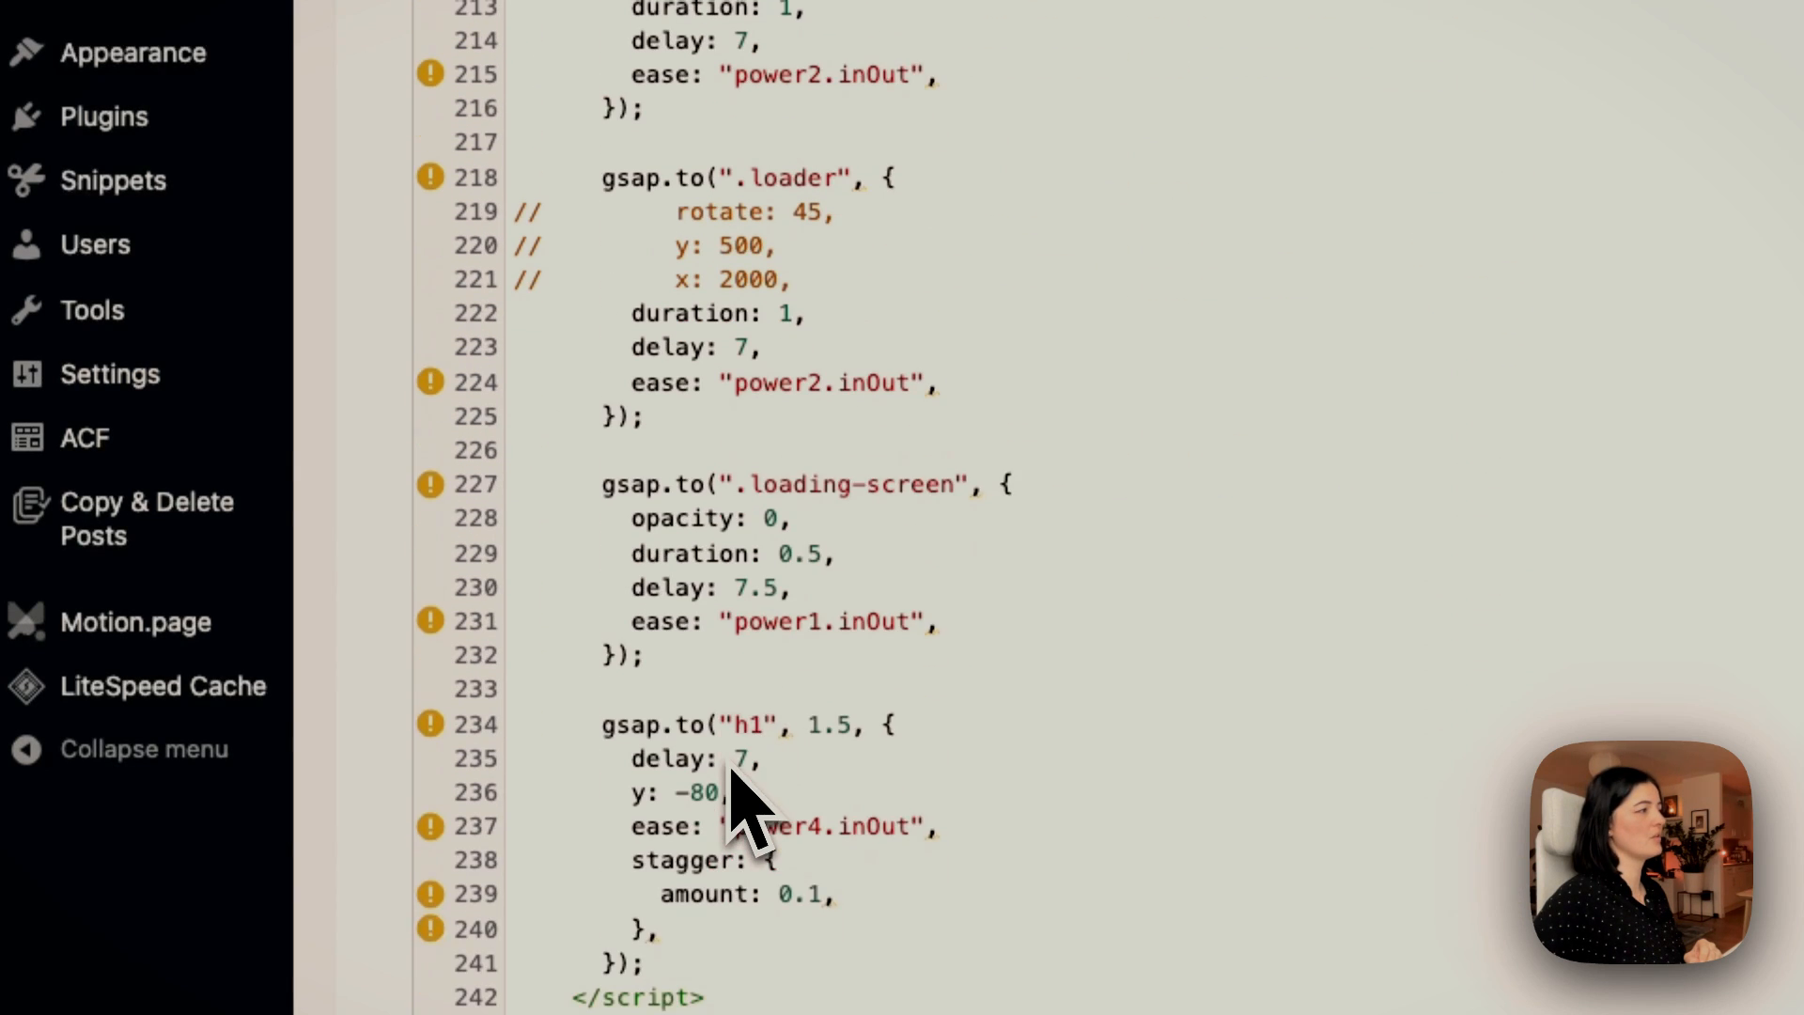
pyautogui.moveTo(1018, 639)
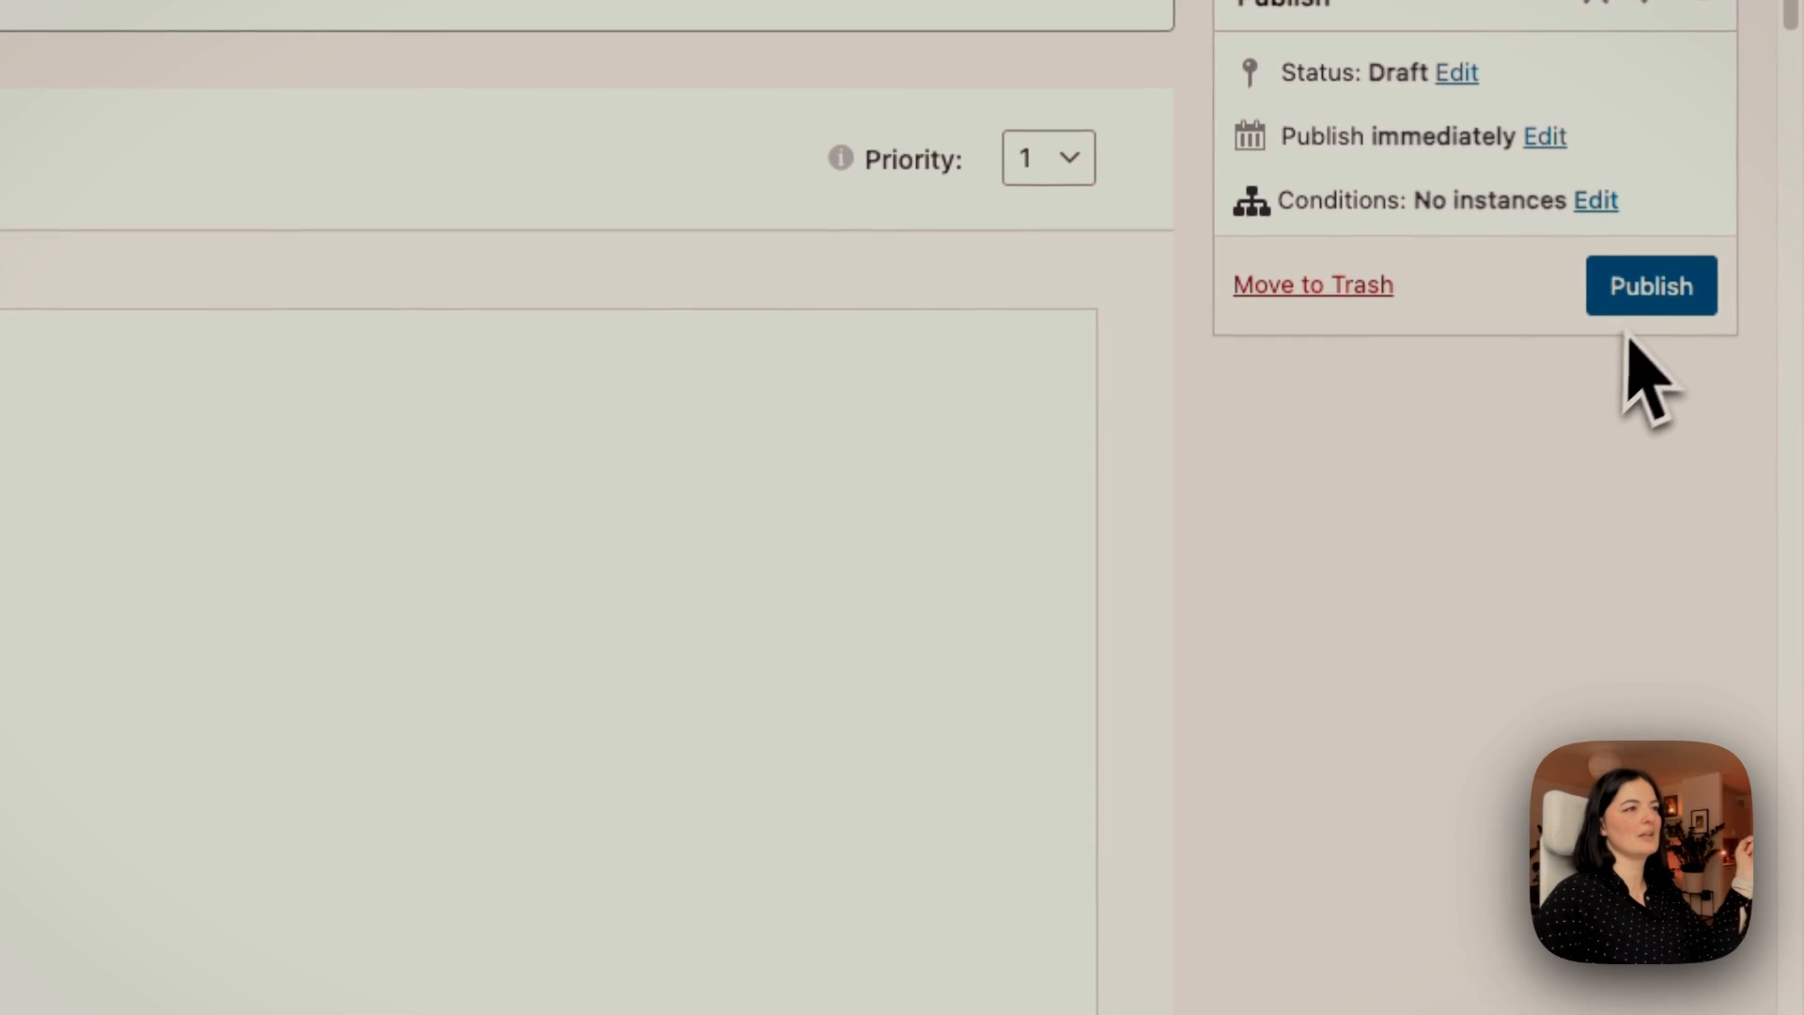
# Publish the snippet with display condition Singular > Front Page and save
pyautogui.click(1651, 285)
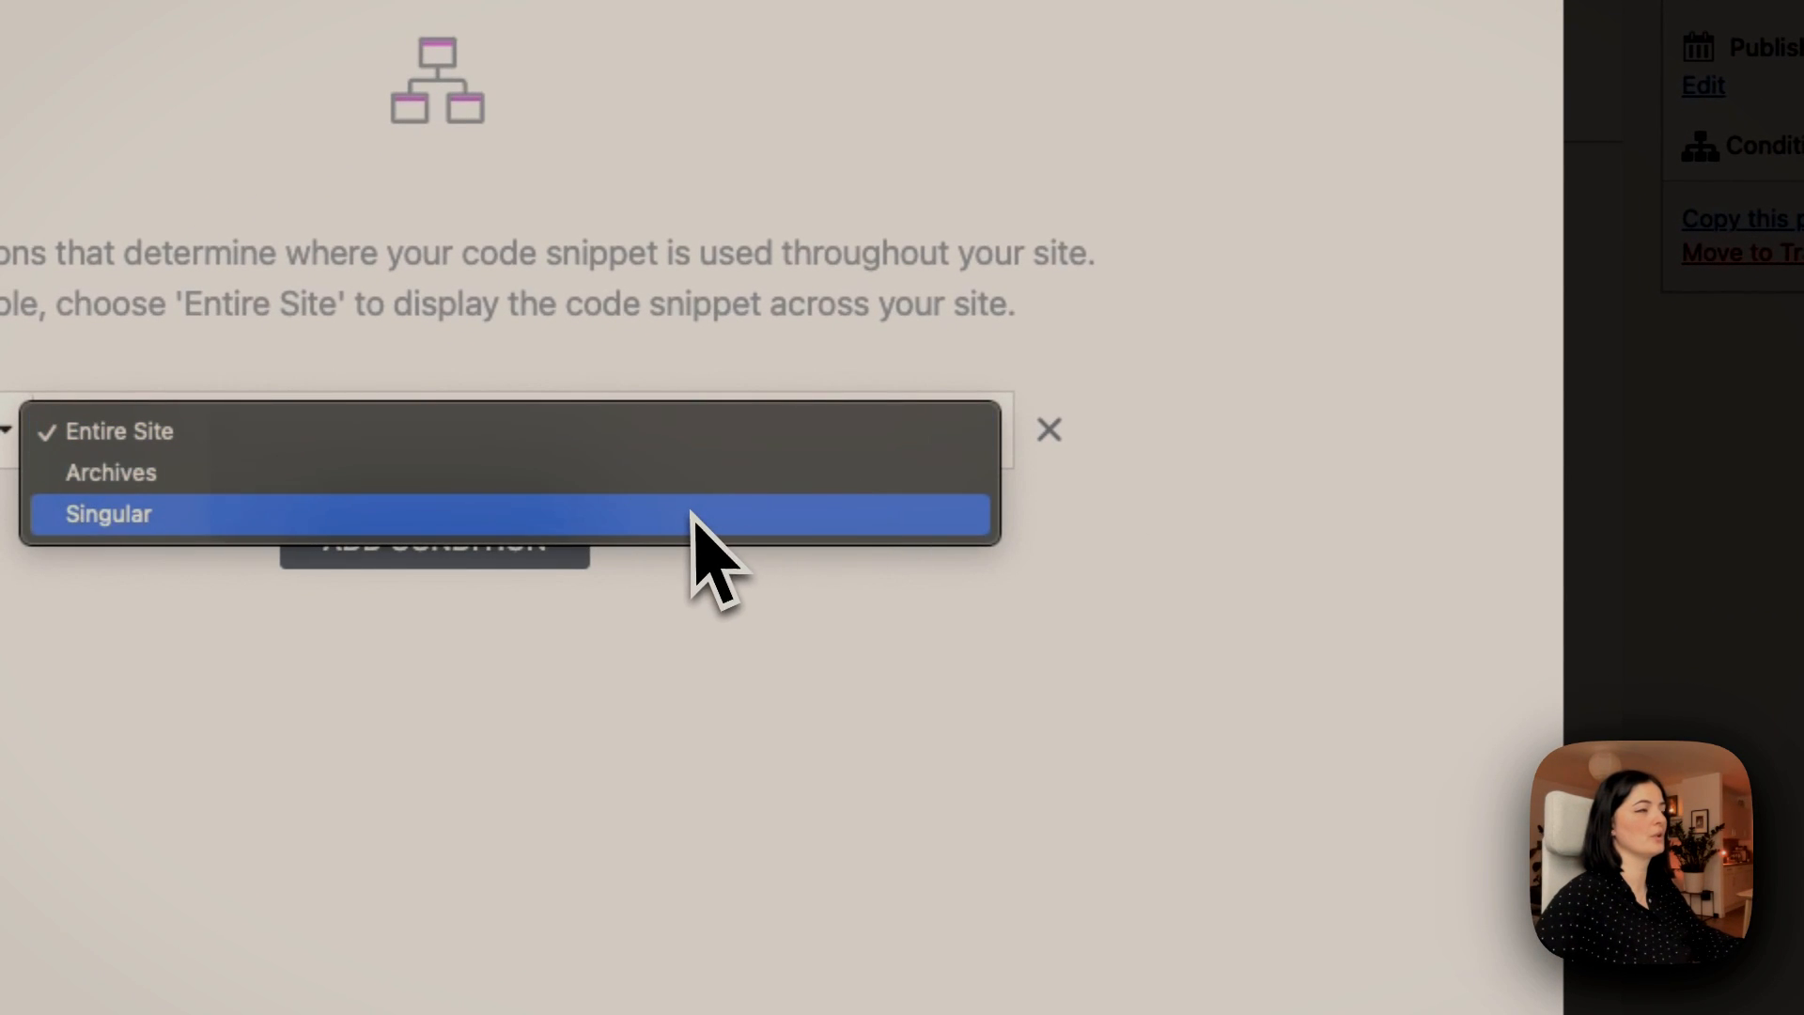
pyautogui.click(108, 513)
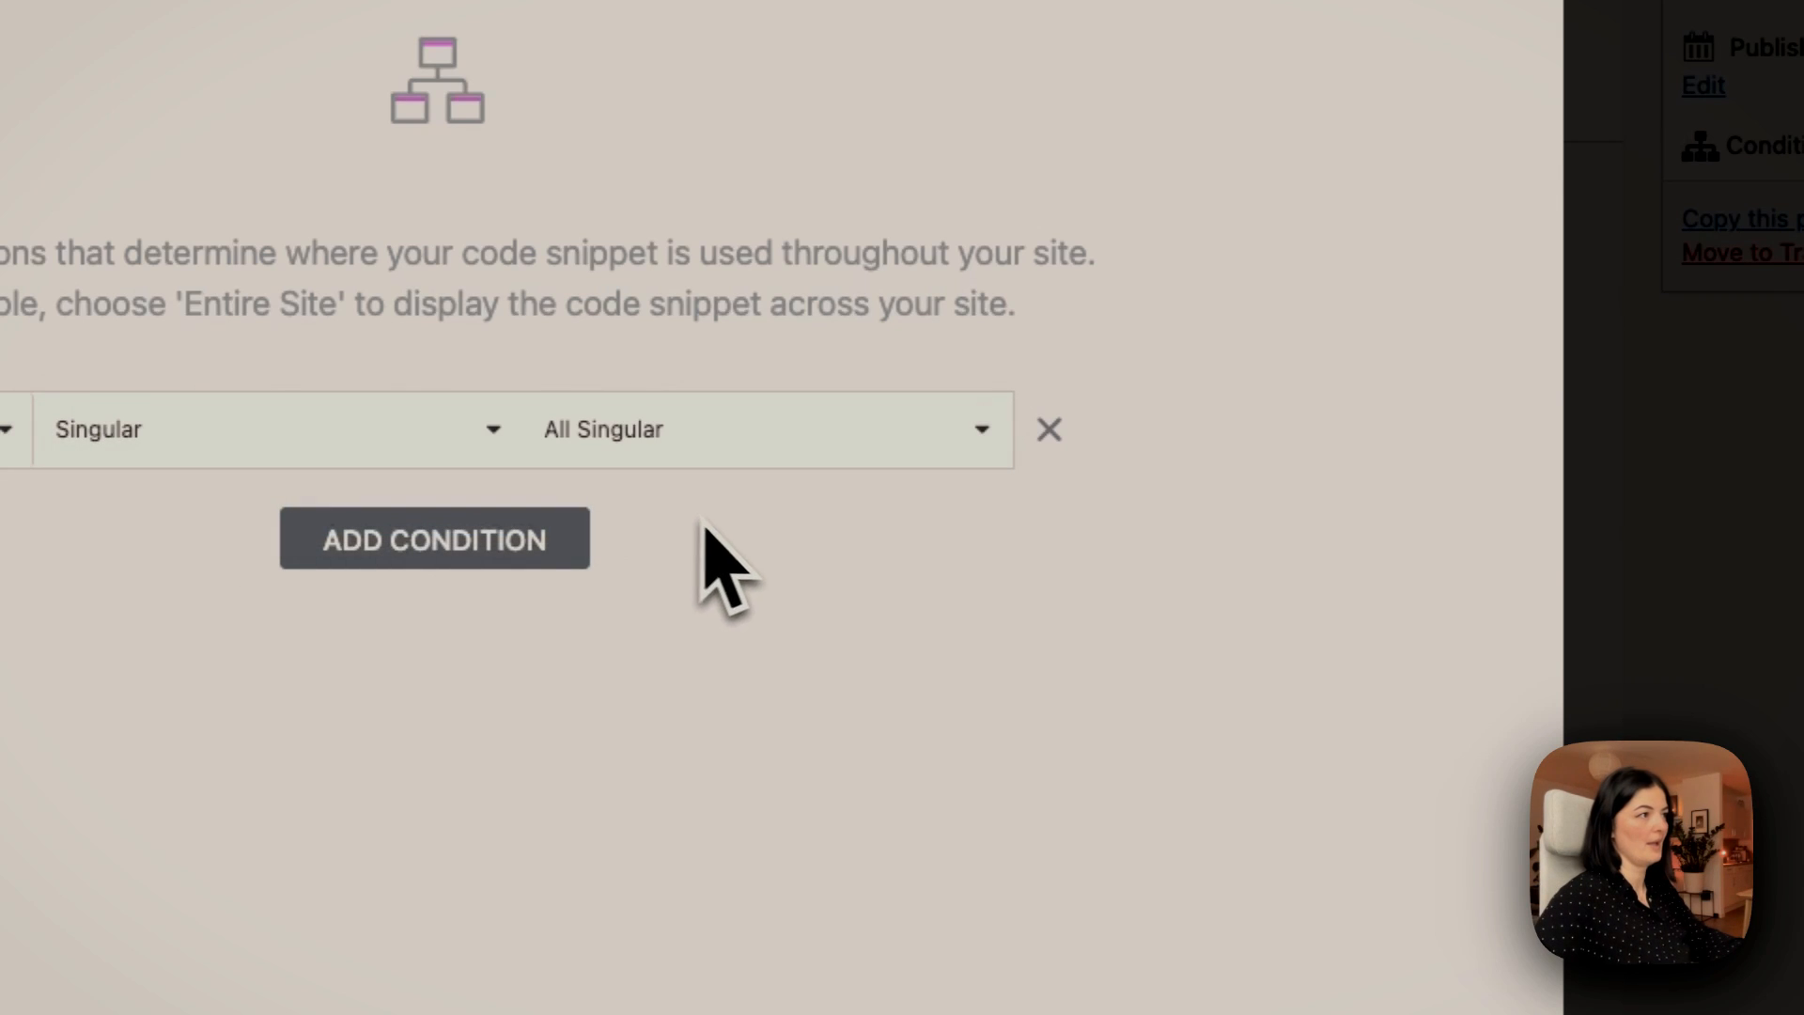
pyautogui.click(759, 429)
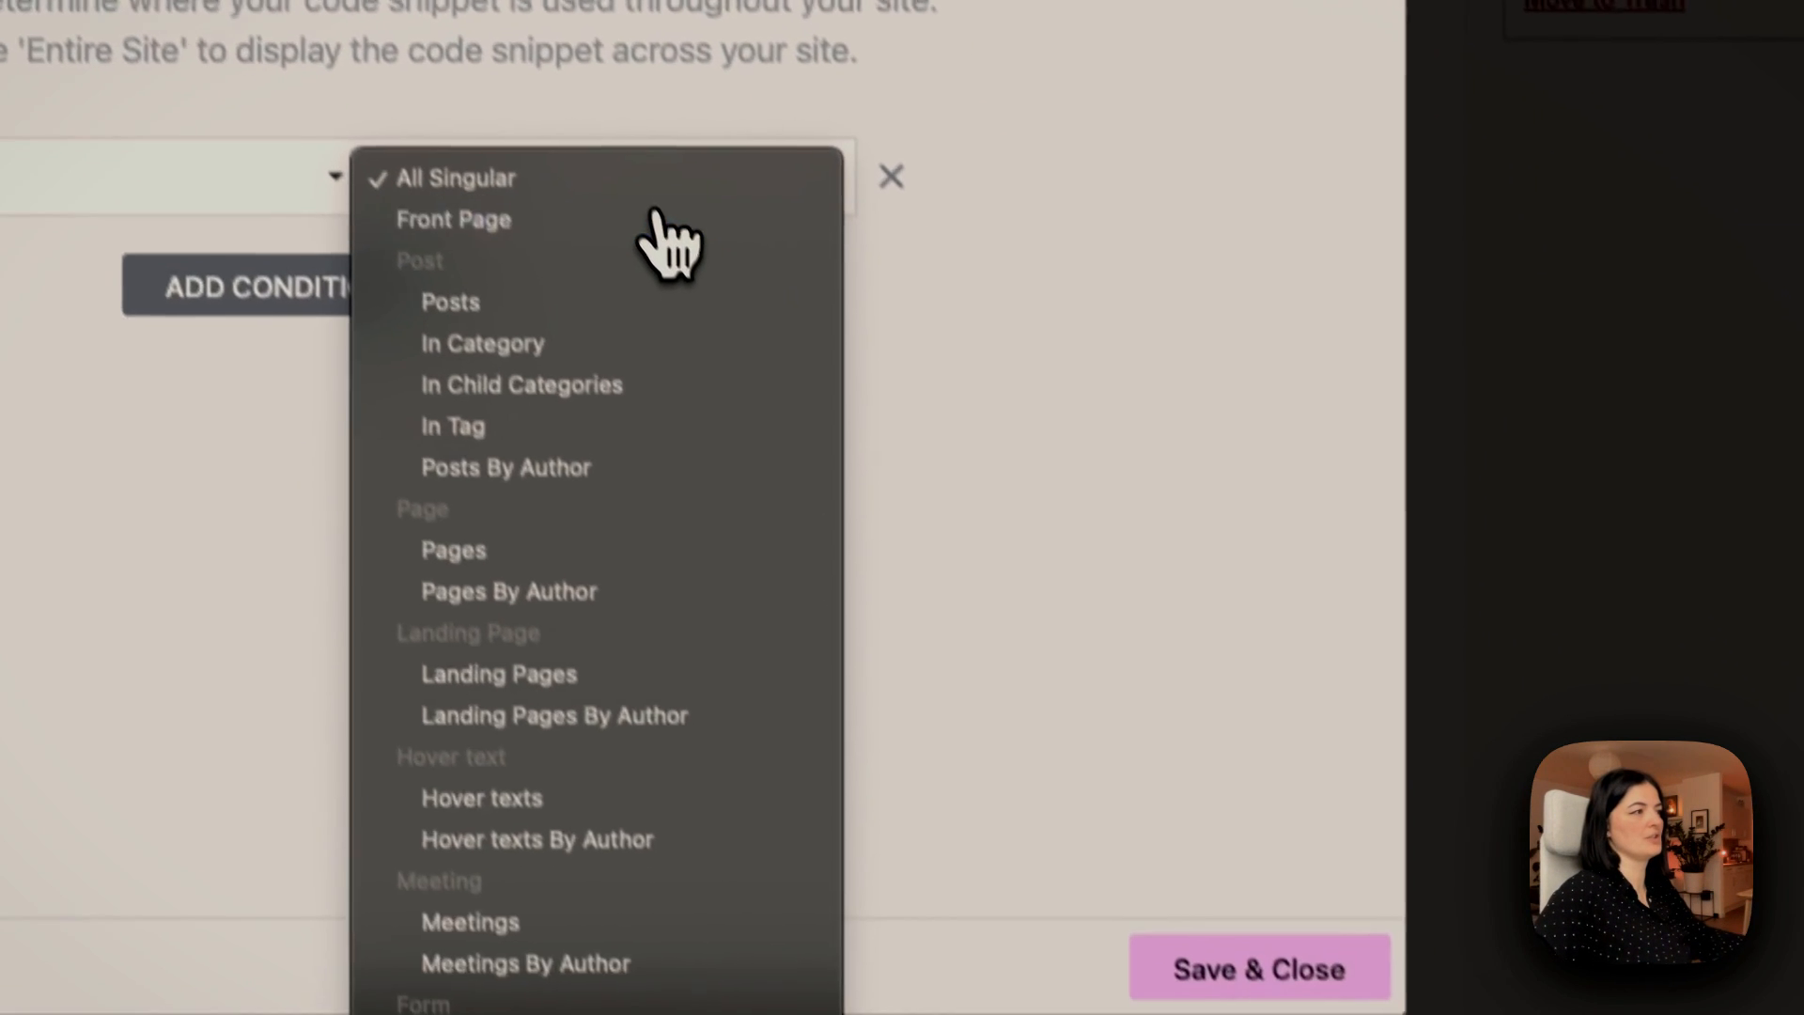
pyautogui.click(453, 220)
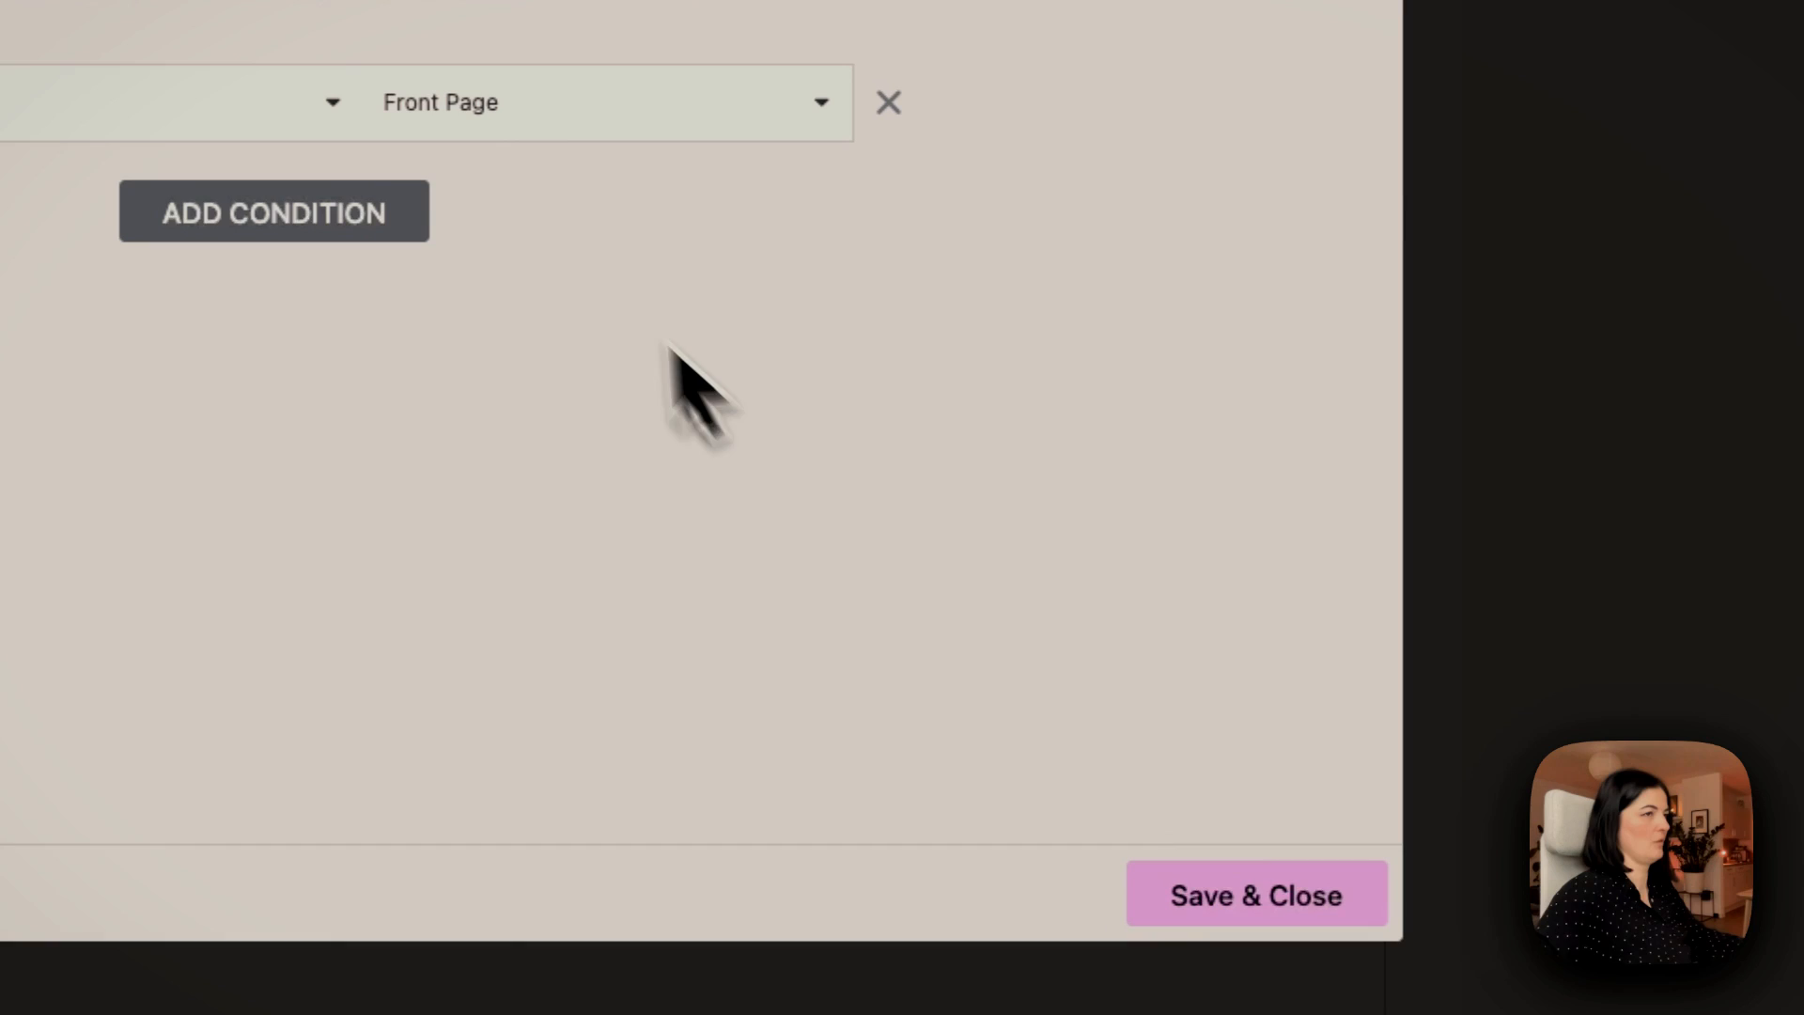
pyautogui.click(1255, 895)
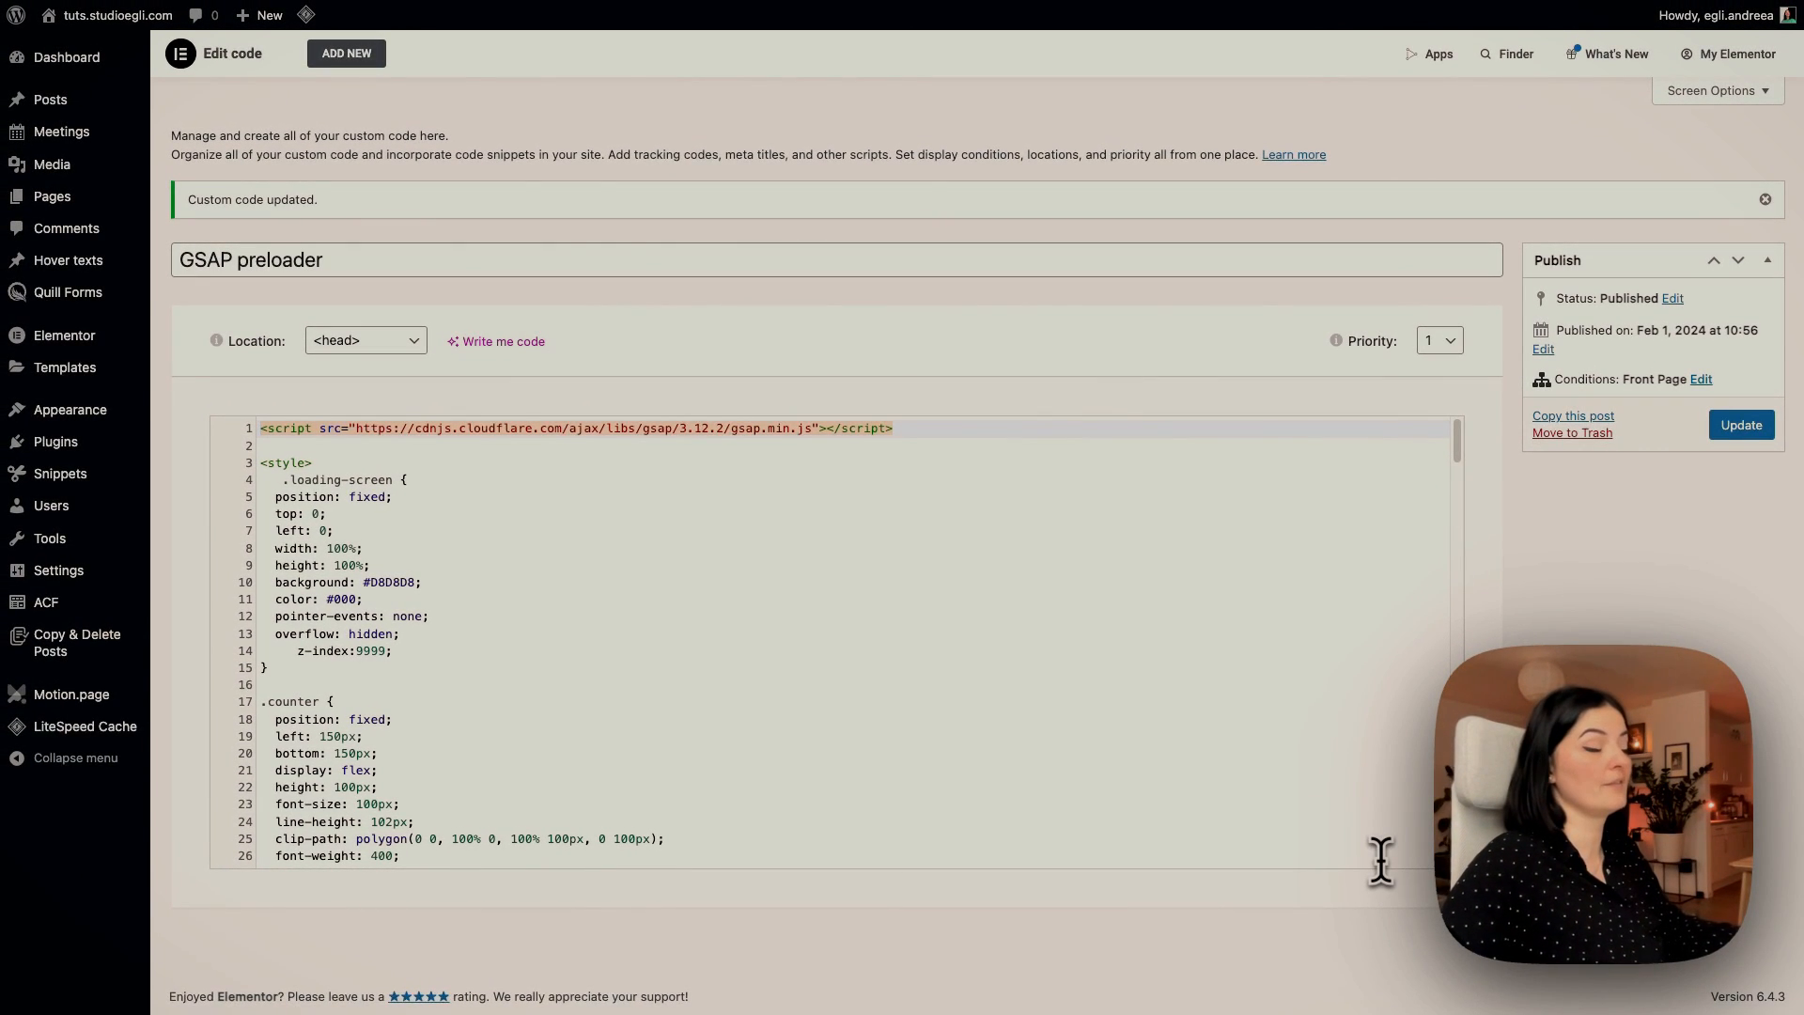
# Update the published GSAP preloader snippet with priority 5
pyautogui.scroll(-3)
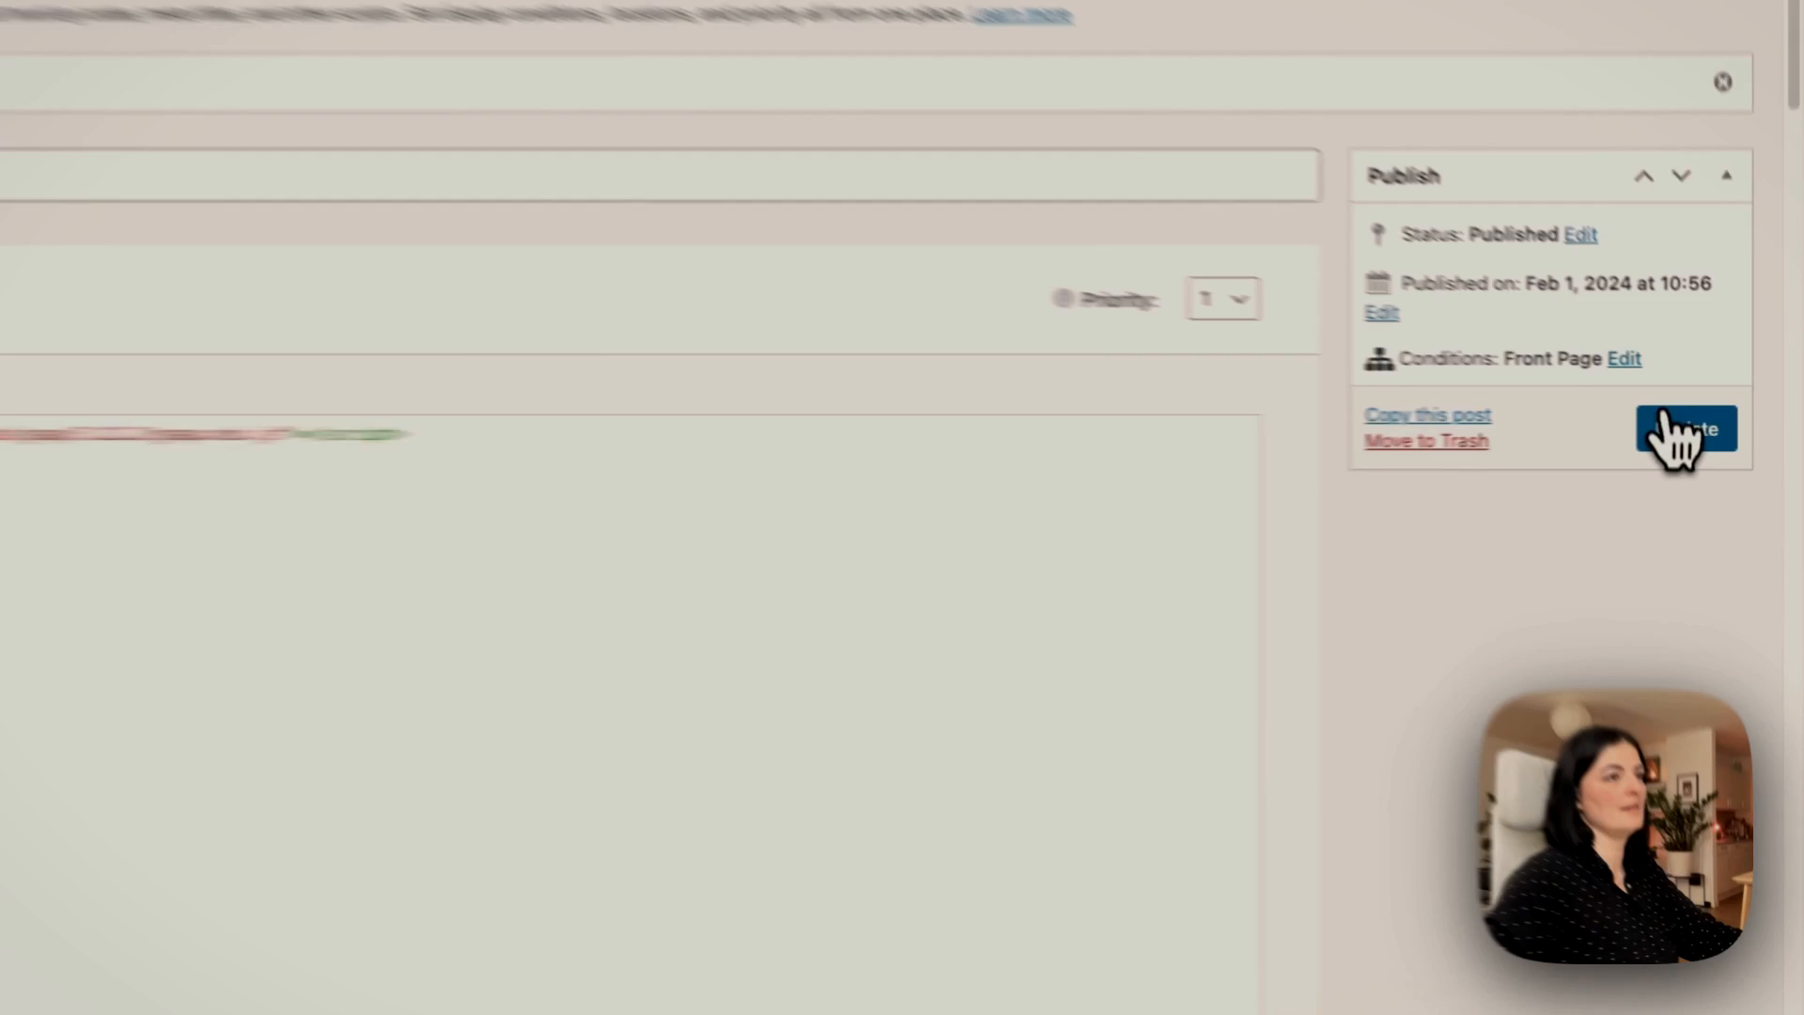
pyautogui.click(1685, 429)
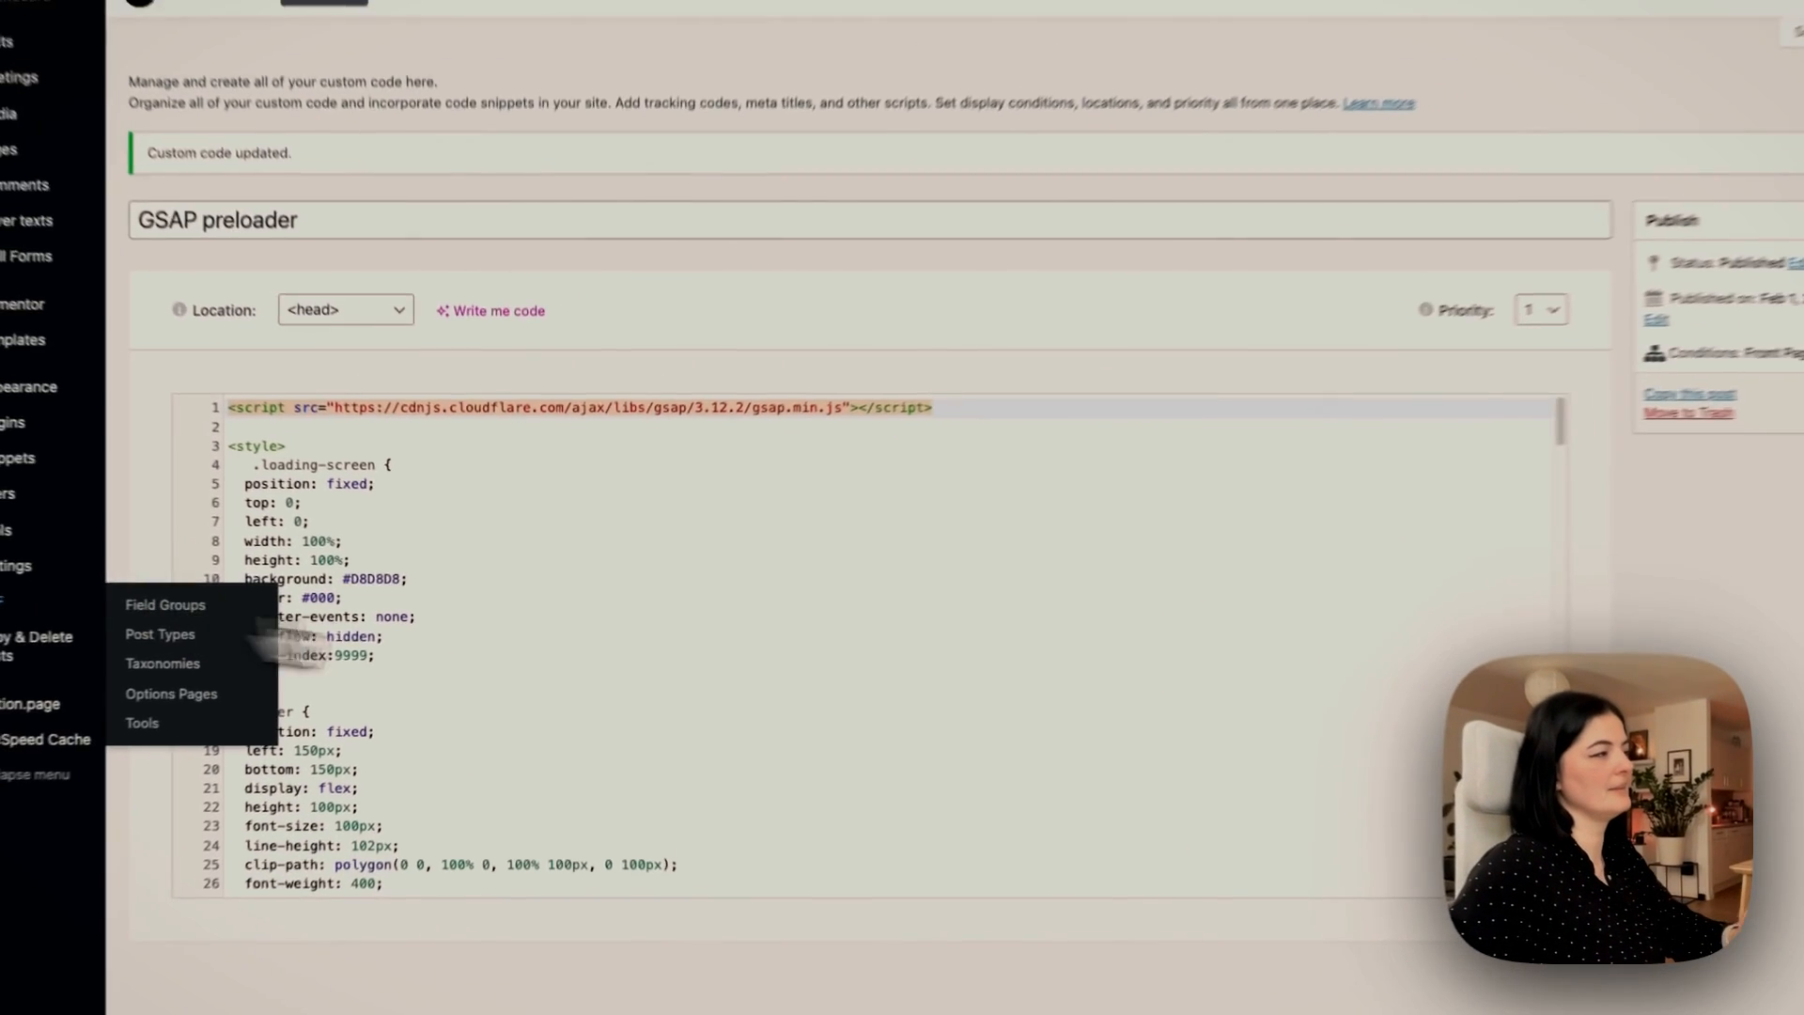